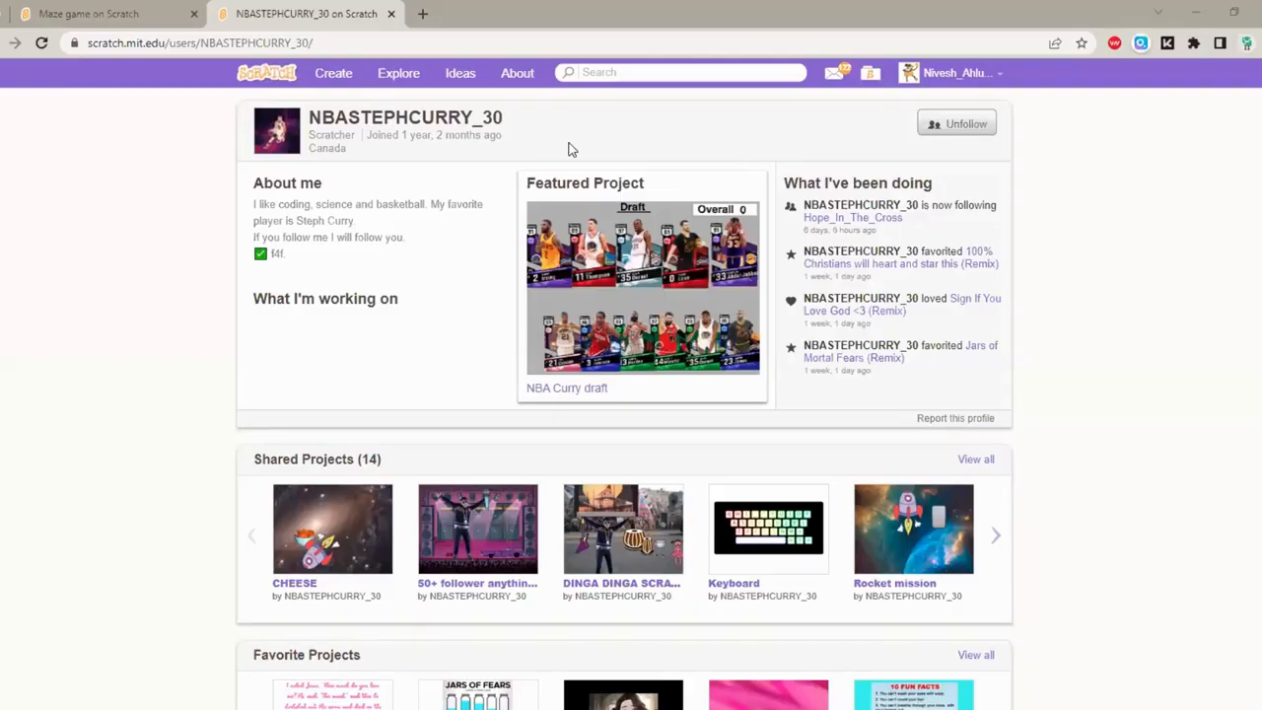
{"action": "mouse_move", "coordinate": [422, 234]}
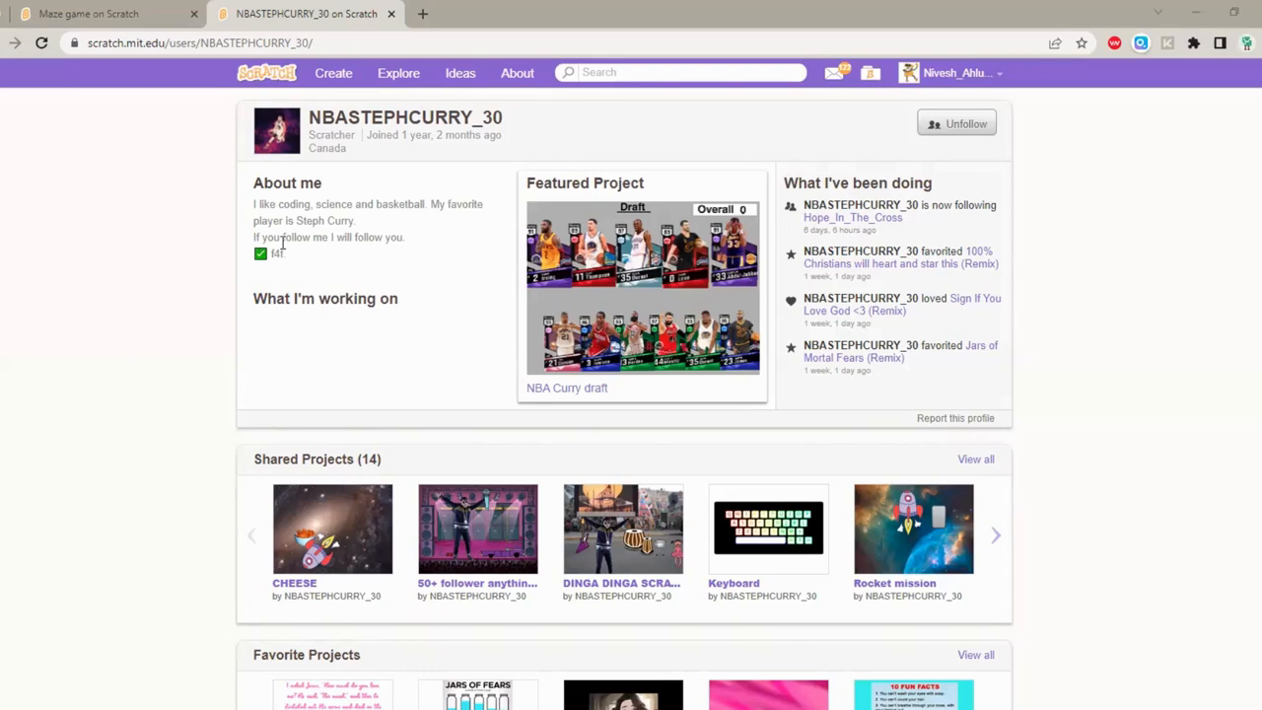
{"action": "mouse_move", "coordinate": [286, 248]}
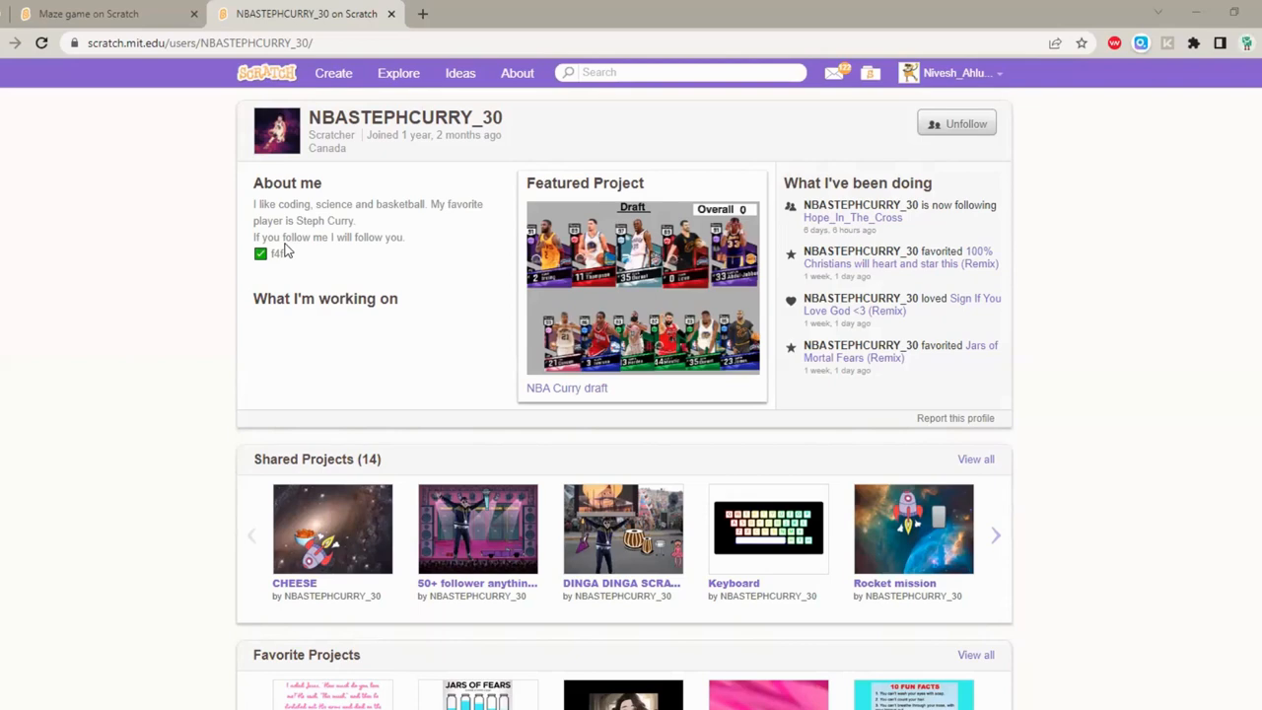
{"action": "mouse_move", "coordinate": [438, 223]}
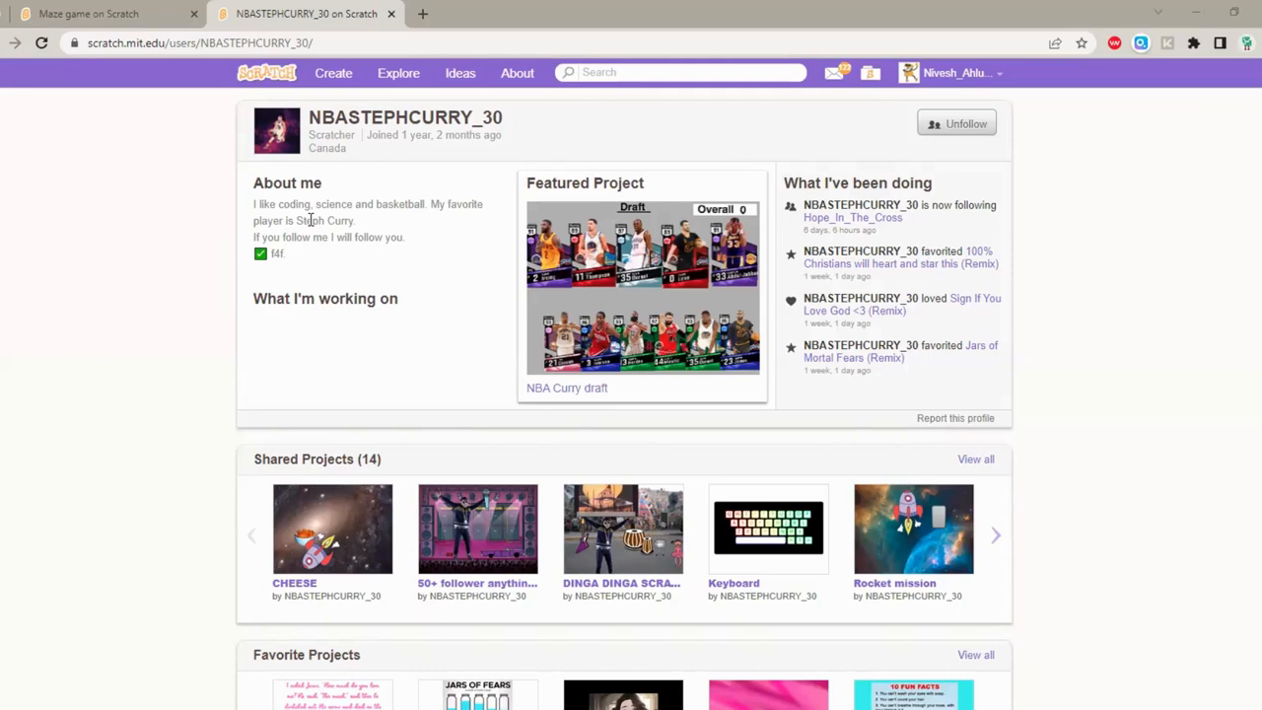
Step: Clear a word from the about-me text and switch into the maze game project editor
{"action": "double_click", "coordinate": [314, 221]}
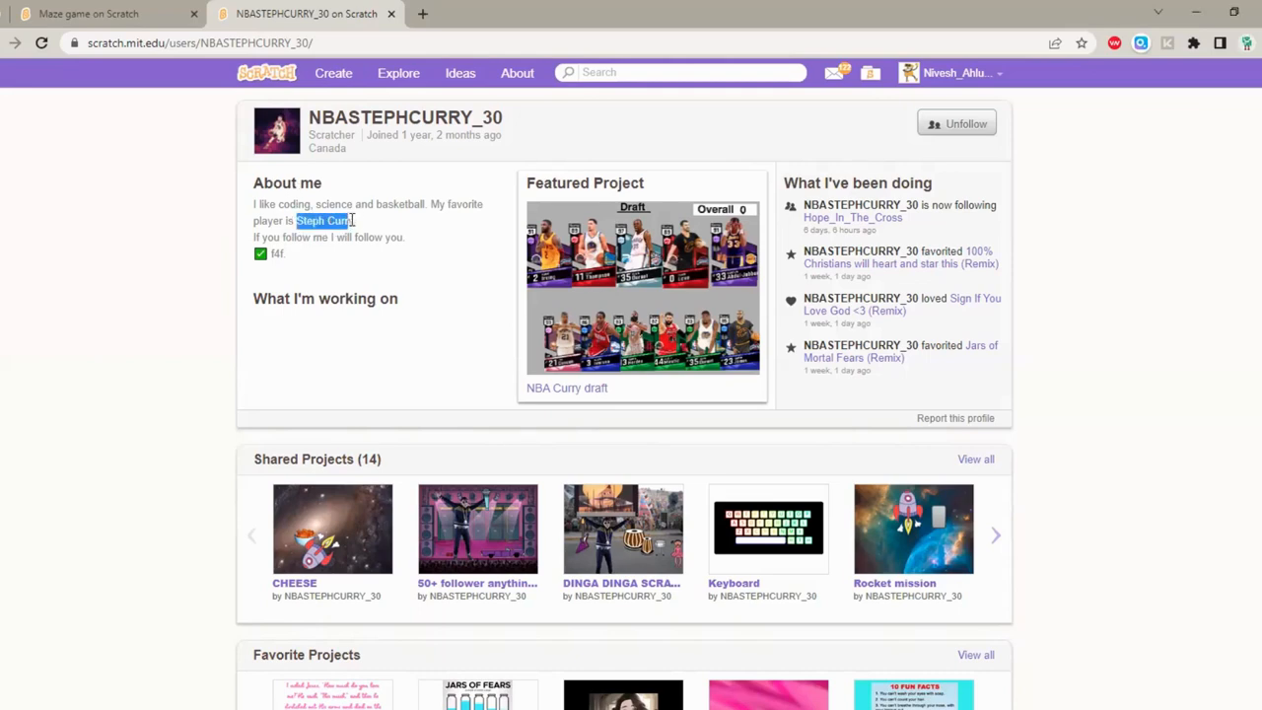
{"action": "left_click", "coordinate": [359, 225]}
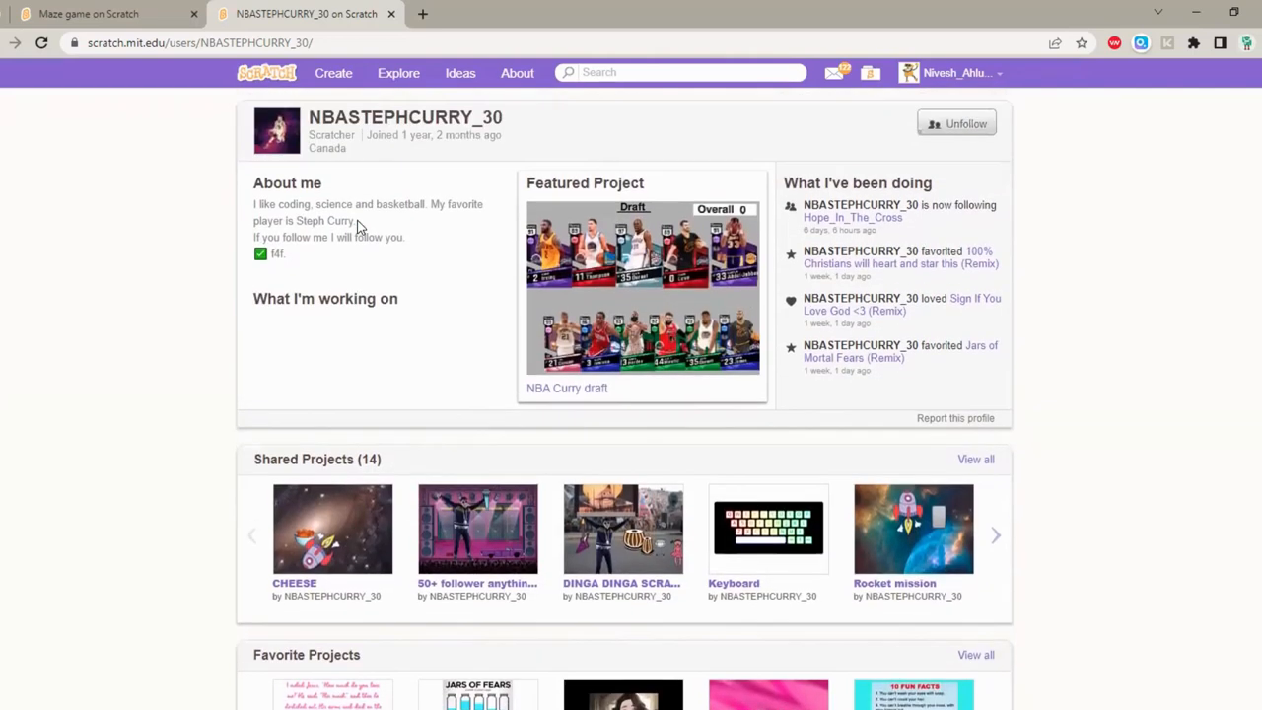
{"action": "mouse_move", "coordinate": [347, 215]}
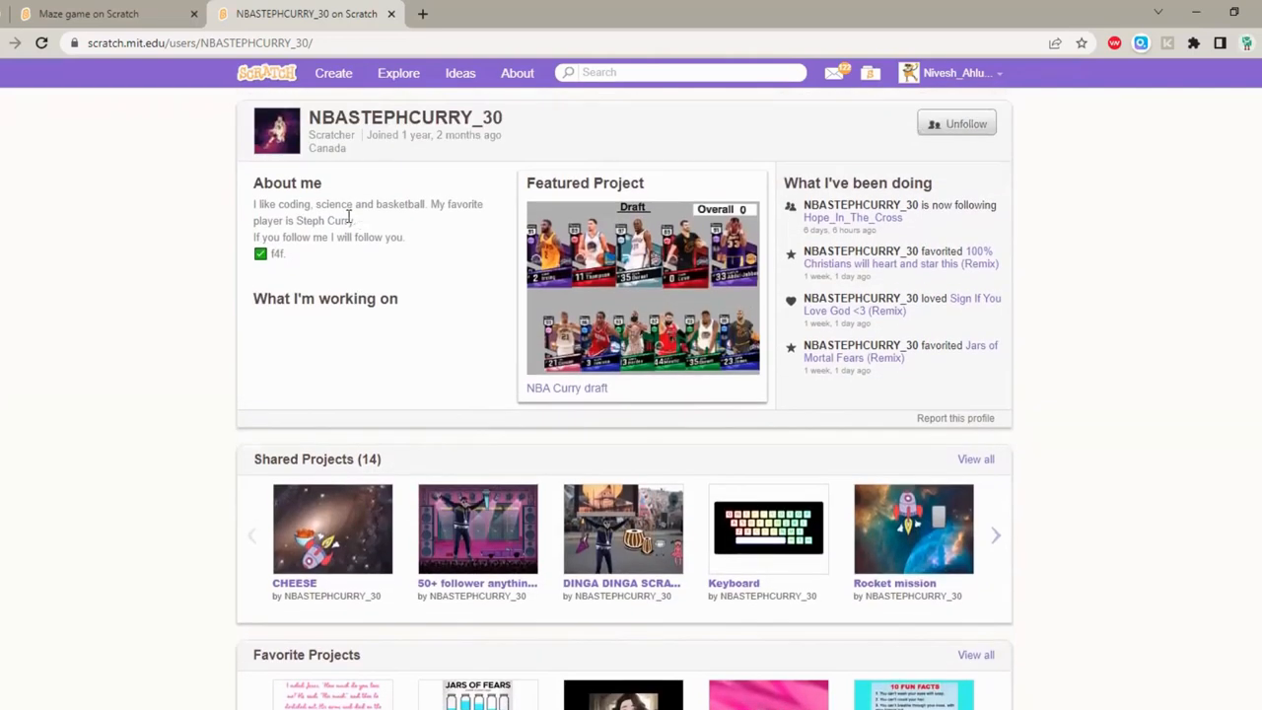
{"action": "scroll", "scroll_direction": "down", "scroll_amount": 3}
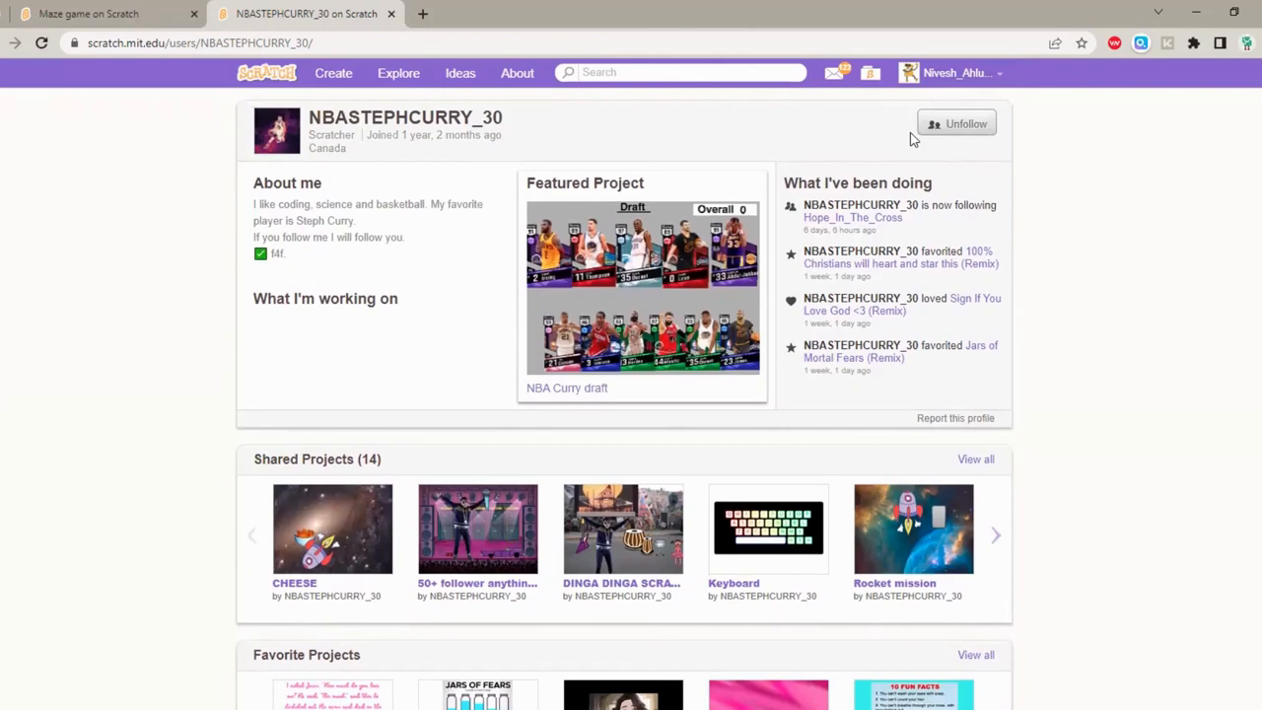
{"action": "mouse_move", "coordinate": [970, 183]}
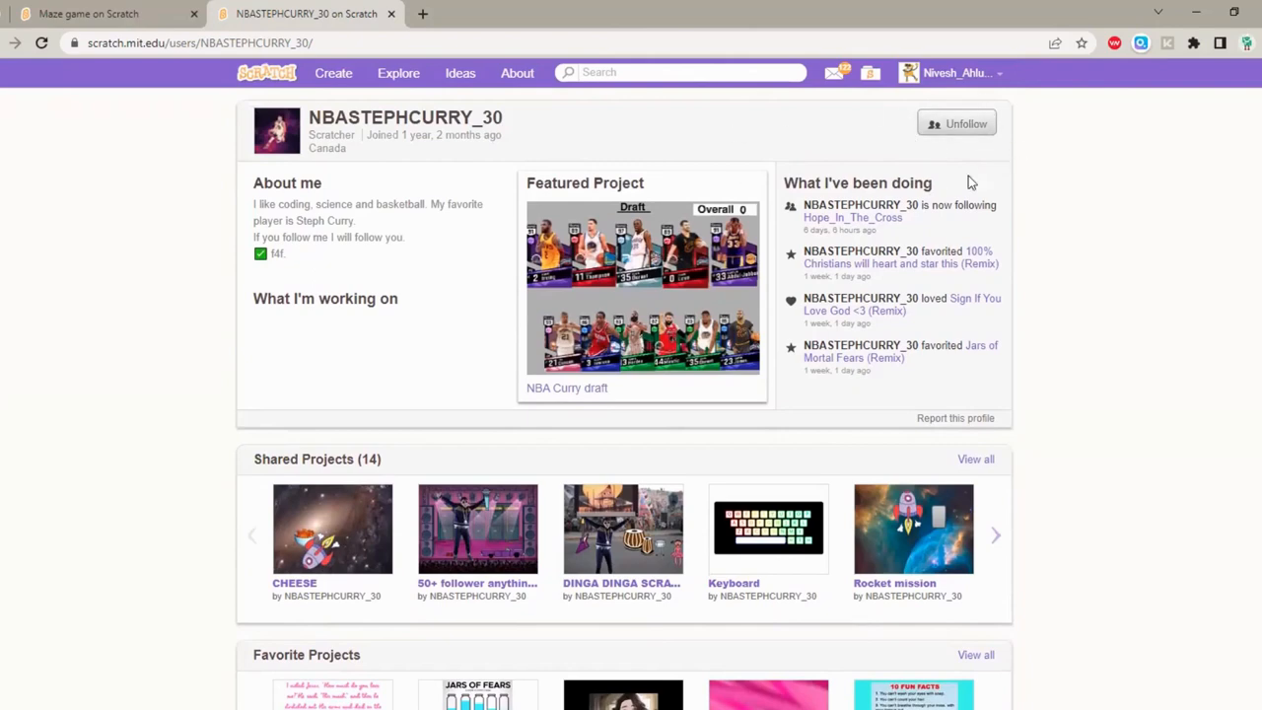
{"action": "mouse_move", "coordinate": [726, 125]}
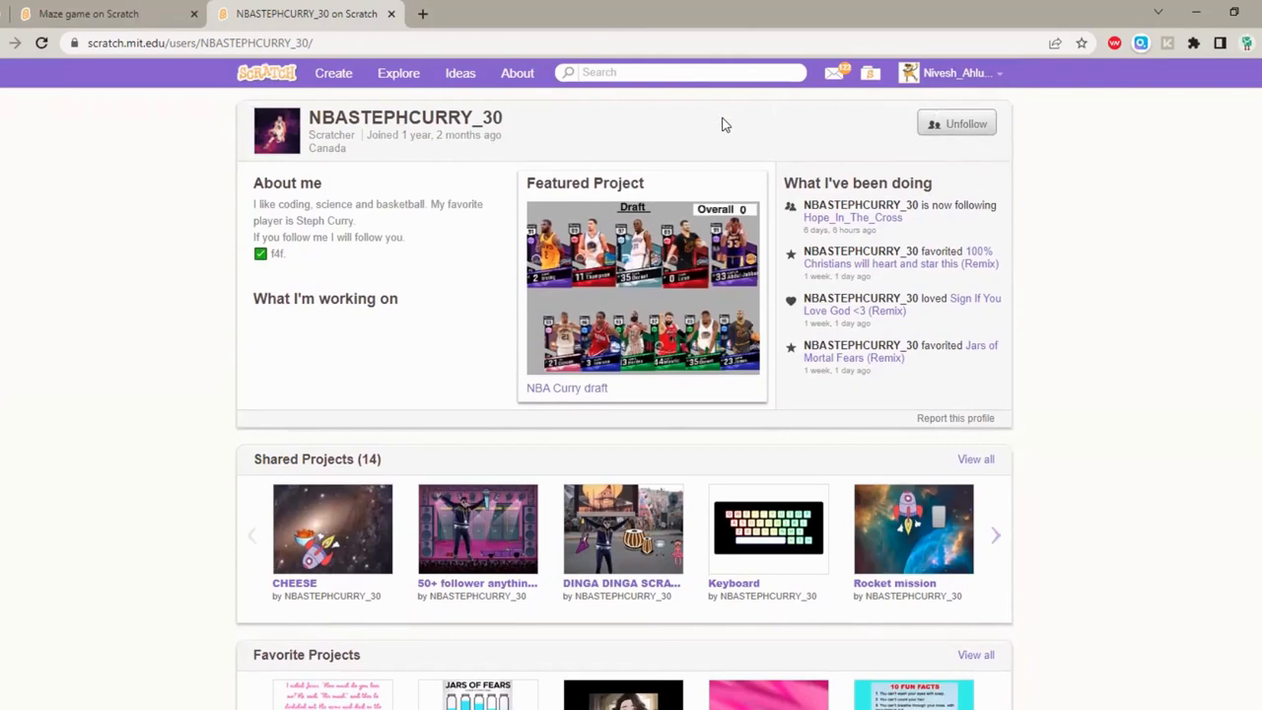
{"action": "left_click", "coordinate": [89, 14]}
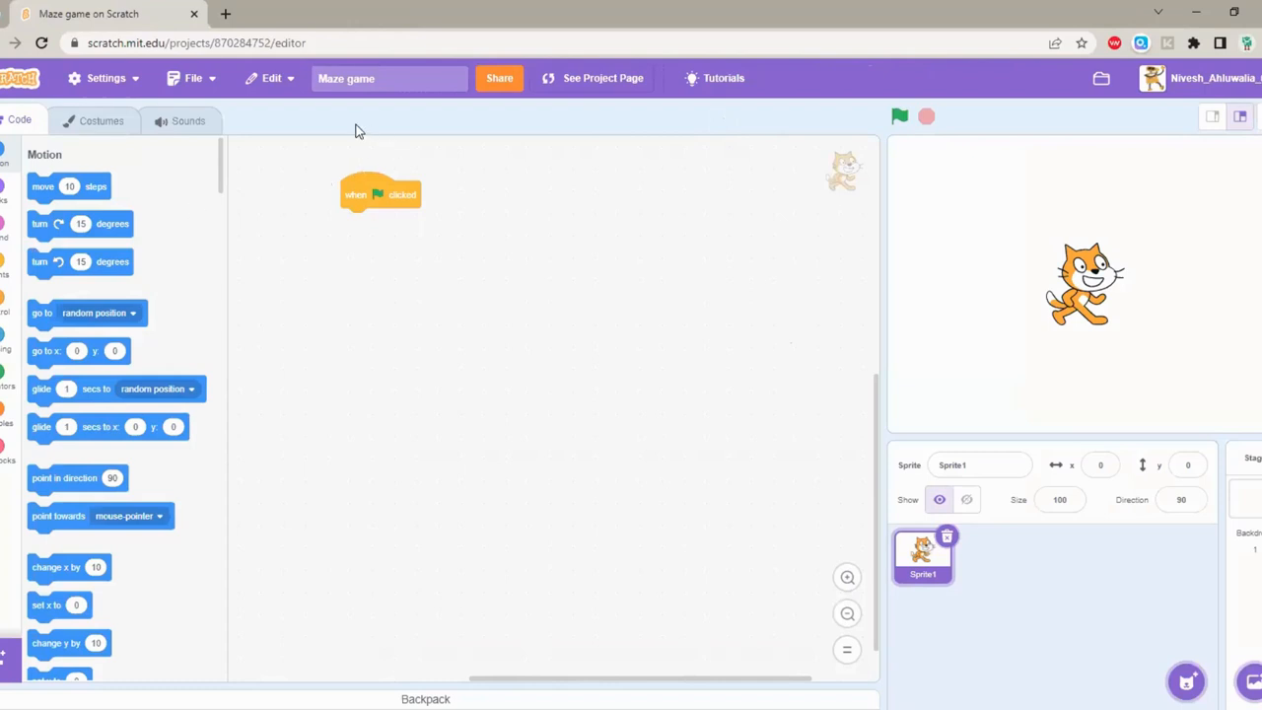
{"action": "left_click_drag", "start_coordinate": [378, 196], "coordinate": [266, 150]}
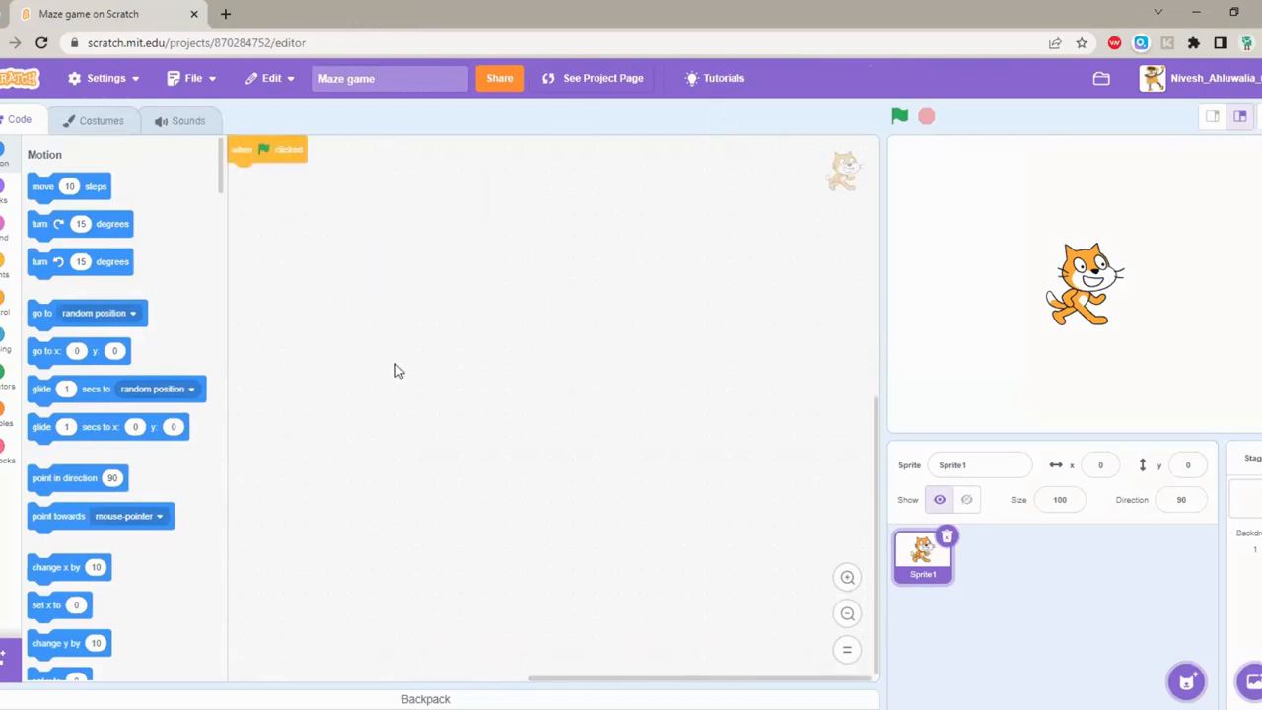
{"action": "left_click_drag", "start_coordinate": [266, 150], "coordinate": [347, 199]}
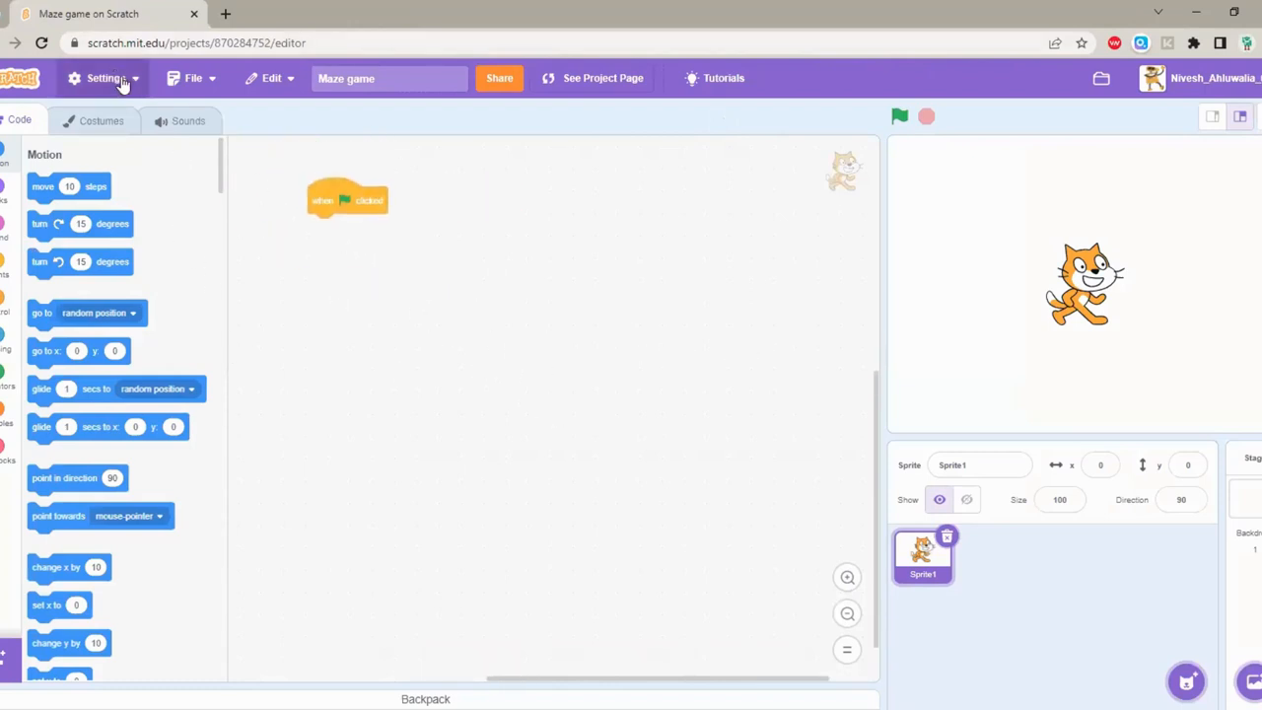
{"action": "mouse_move", "coordinate": [375, 318]}
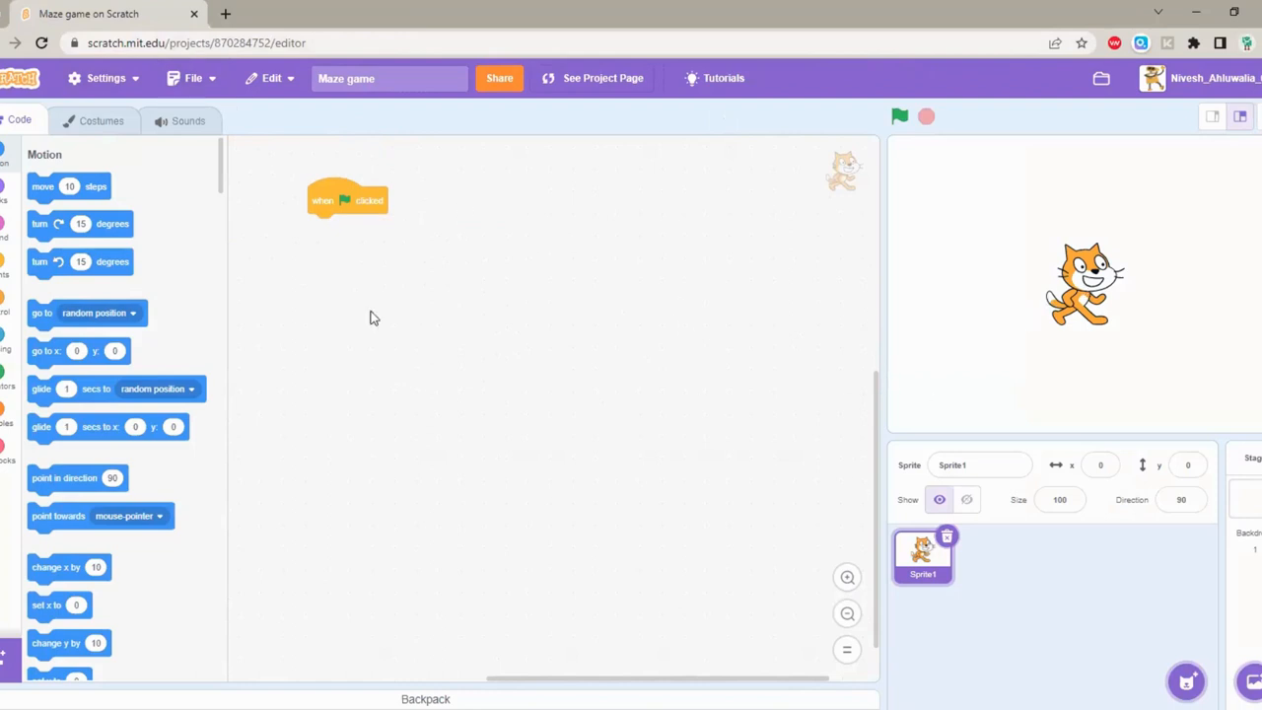
{"action": "mouse_move", "coordinate": [424, 316]}
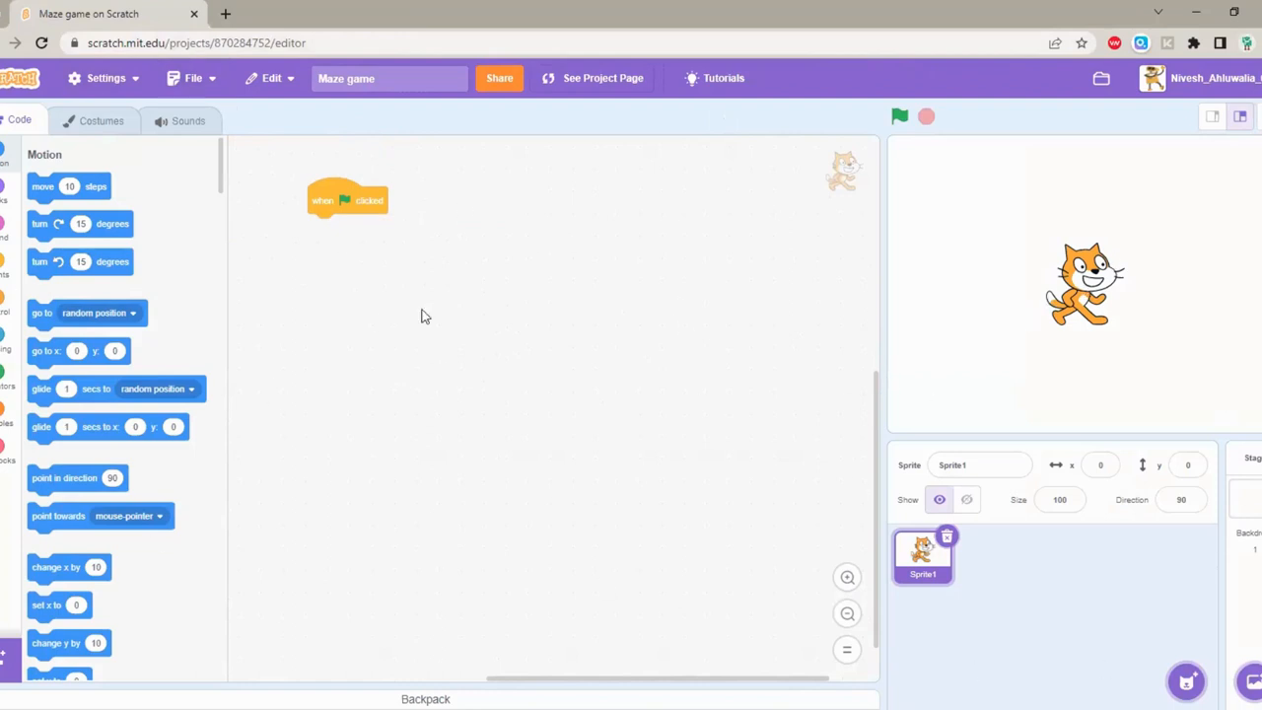
Step: Load the Untitled-92.sb3 project file from the computer
{"action": "left_click", "coordinate": [193, 79]}
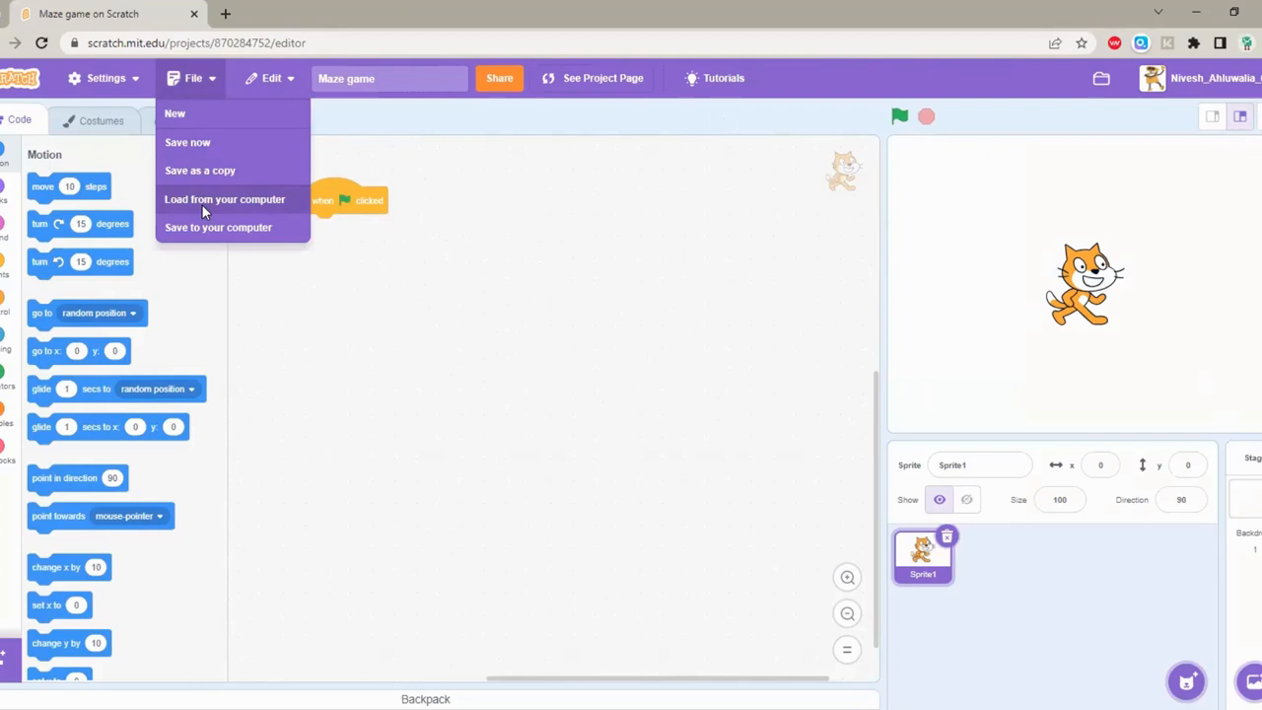
{"action": "left_click", "coordinate": [225, 200]}
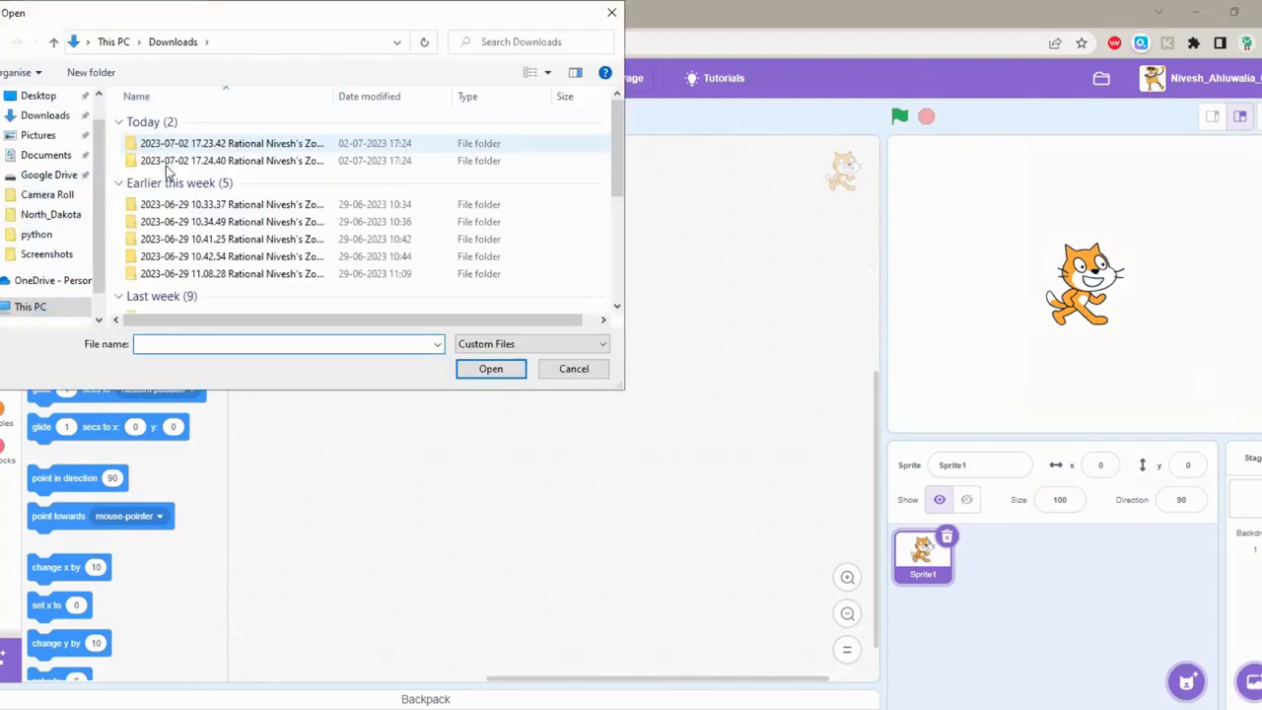
{"action": "left_click", "coordinate": [174, 256]}
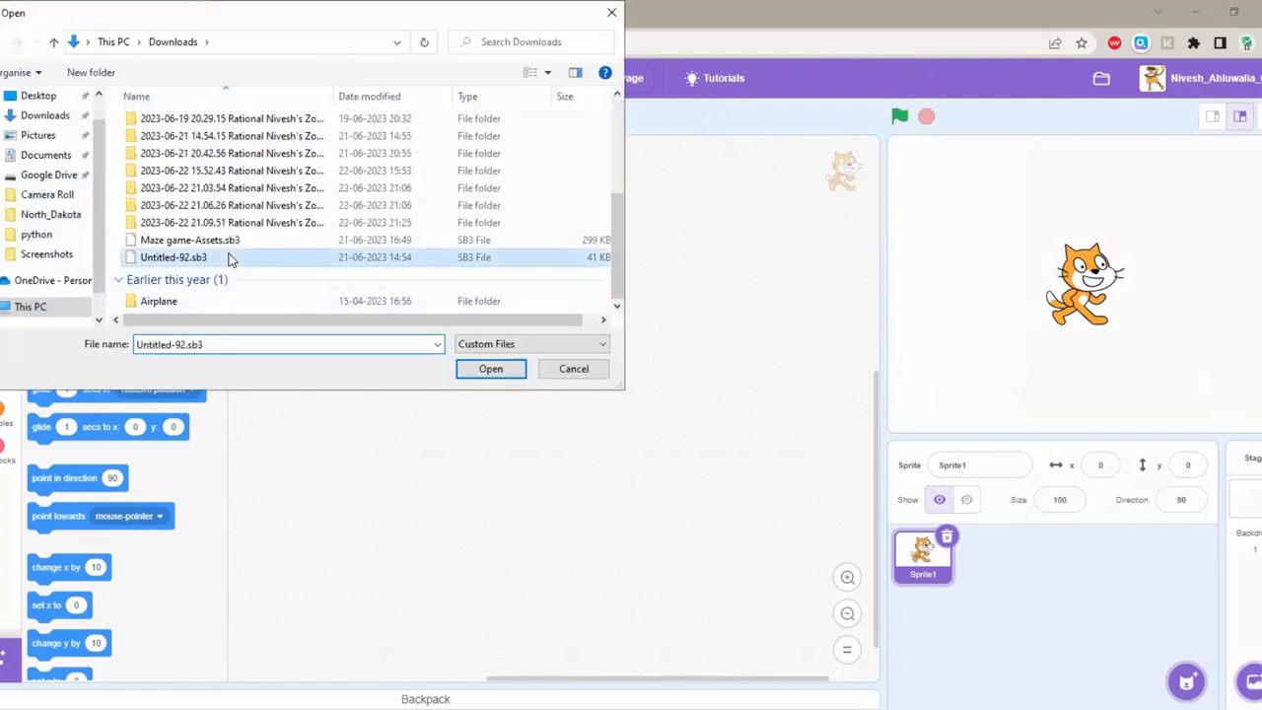
{"action": "left_click", "coordinate": [489, 369]}
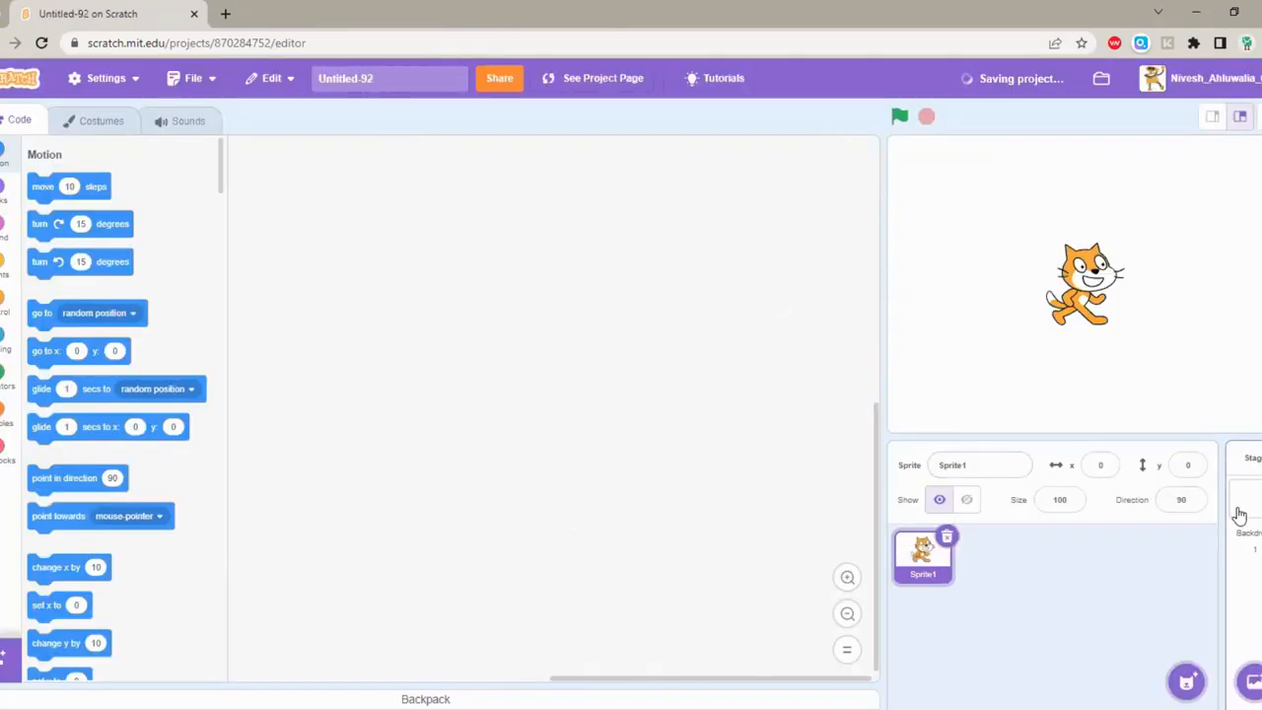
{"action": "mouse_move", "coordinate": [597, 176]}
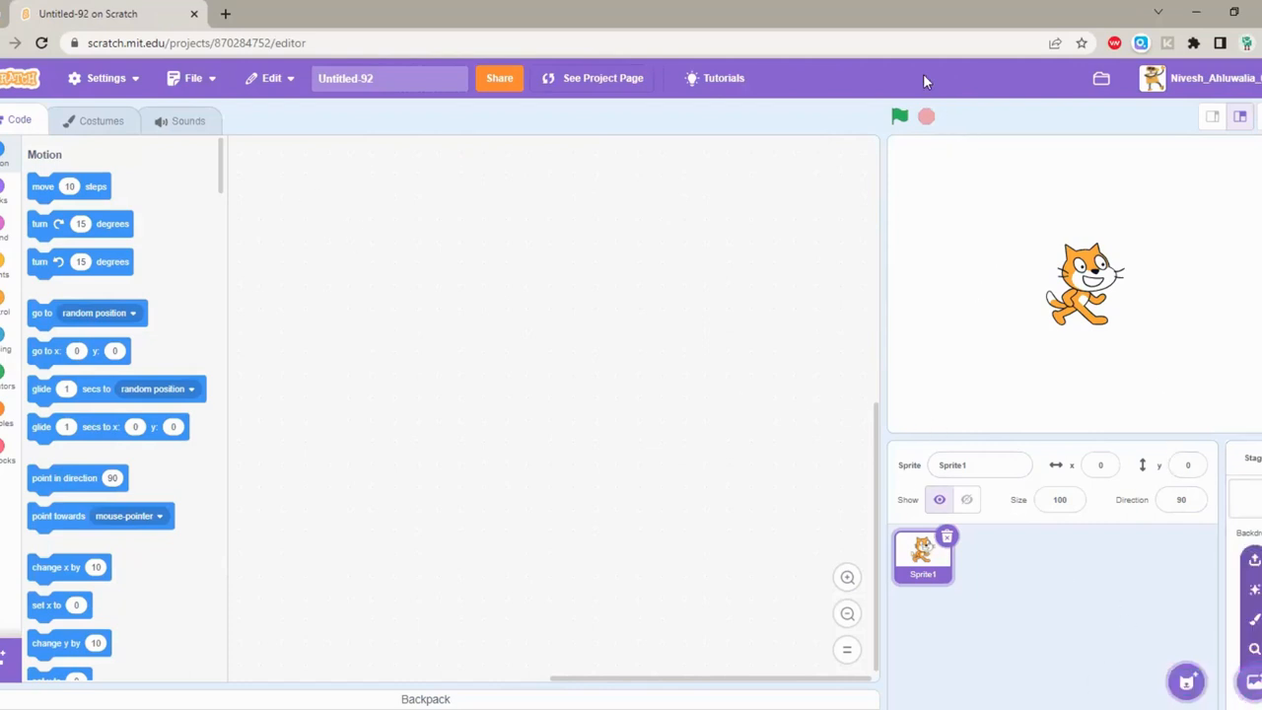
Step: Load the Maze game-Assets.sb3 project so the maze and cat appear on stage
{"action": "left_click", "coordinate": [193, 79]}
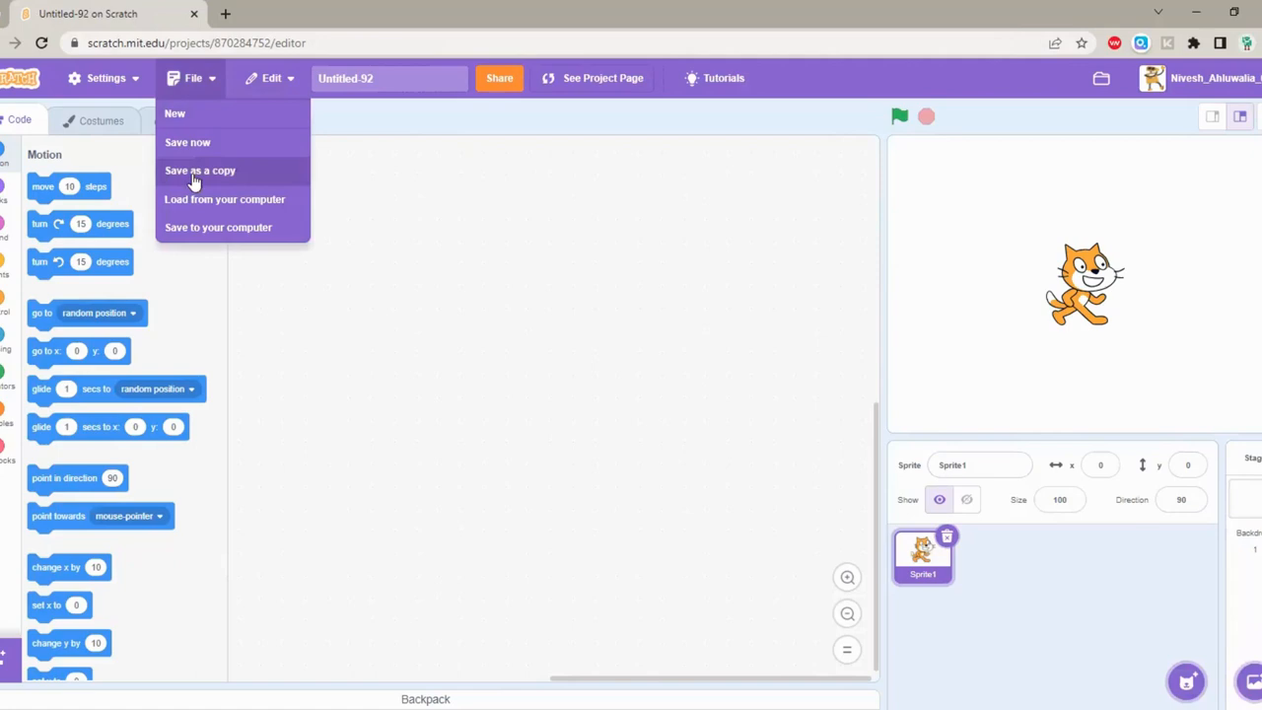
{"action": "left_click", "coordinate": [225, 200]}
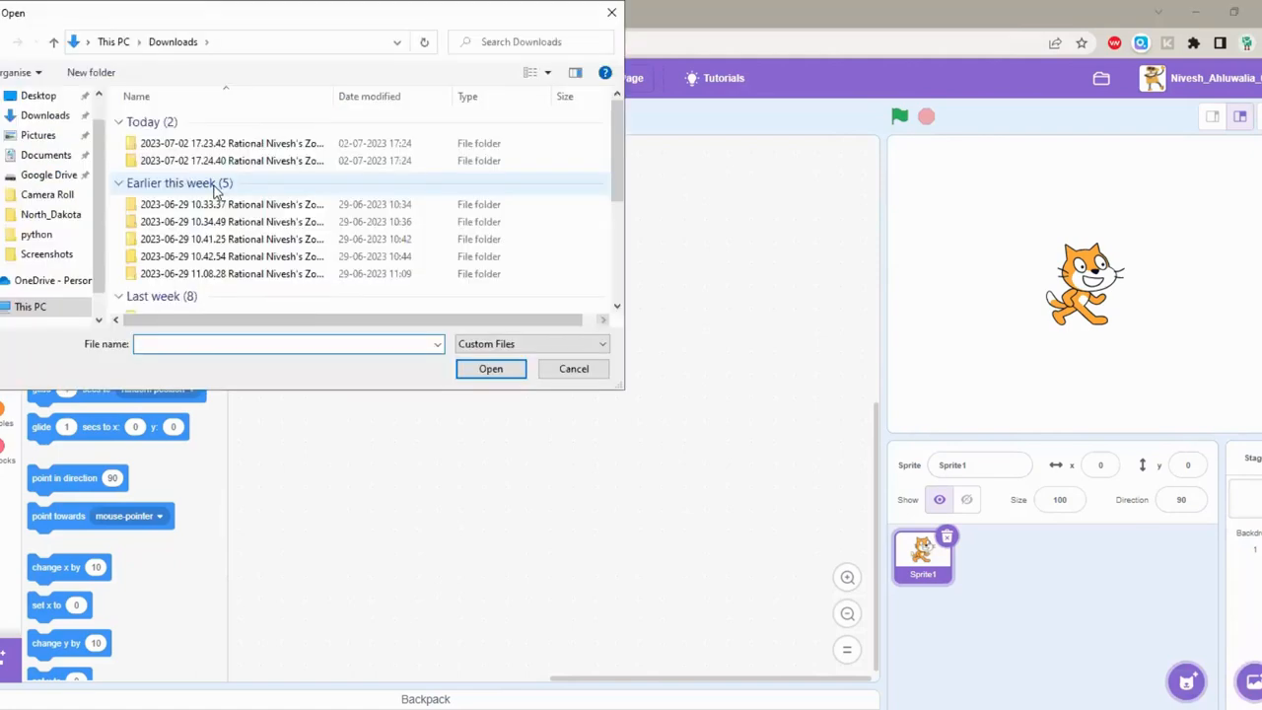
{"action": "left_click", "coordinate": [189, 240]}
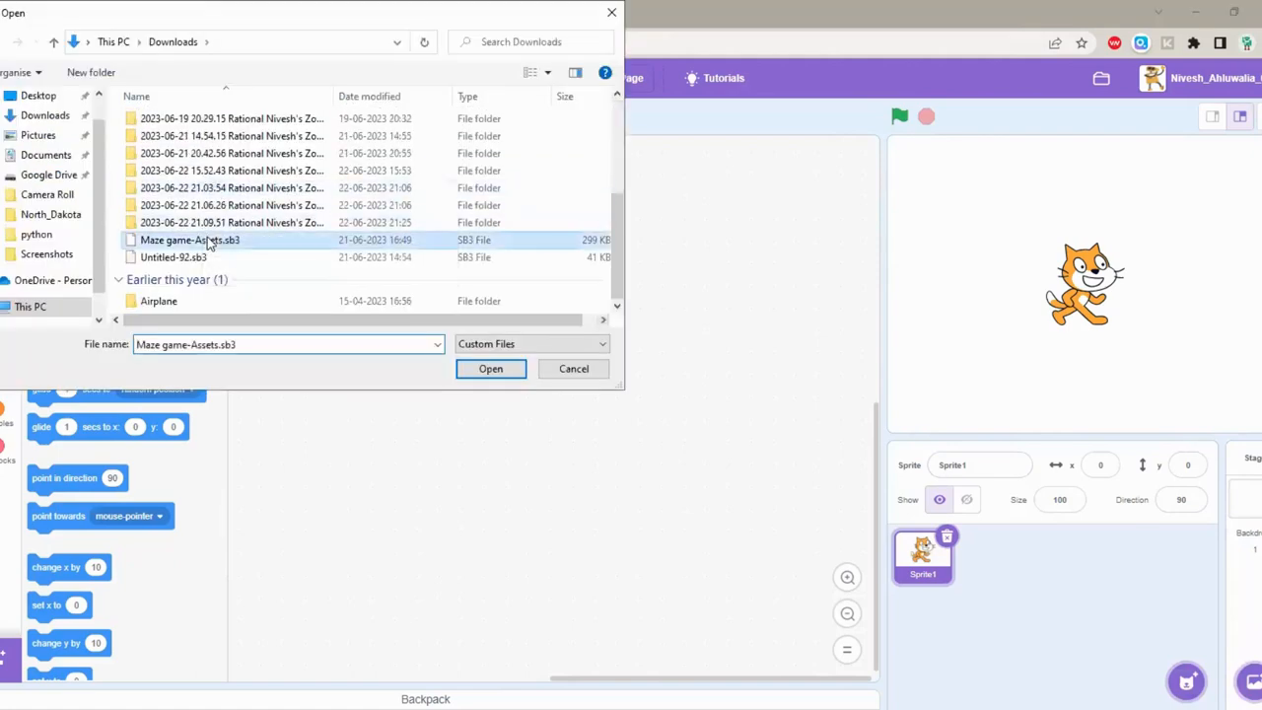
{"action": "left_click", "coordinate": [489, 369]}
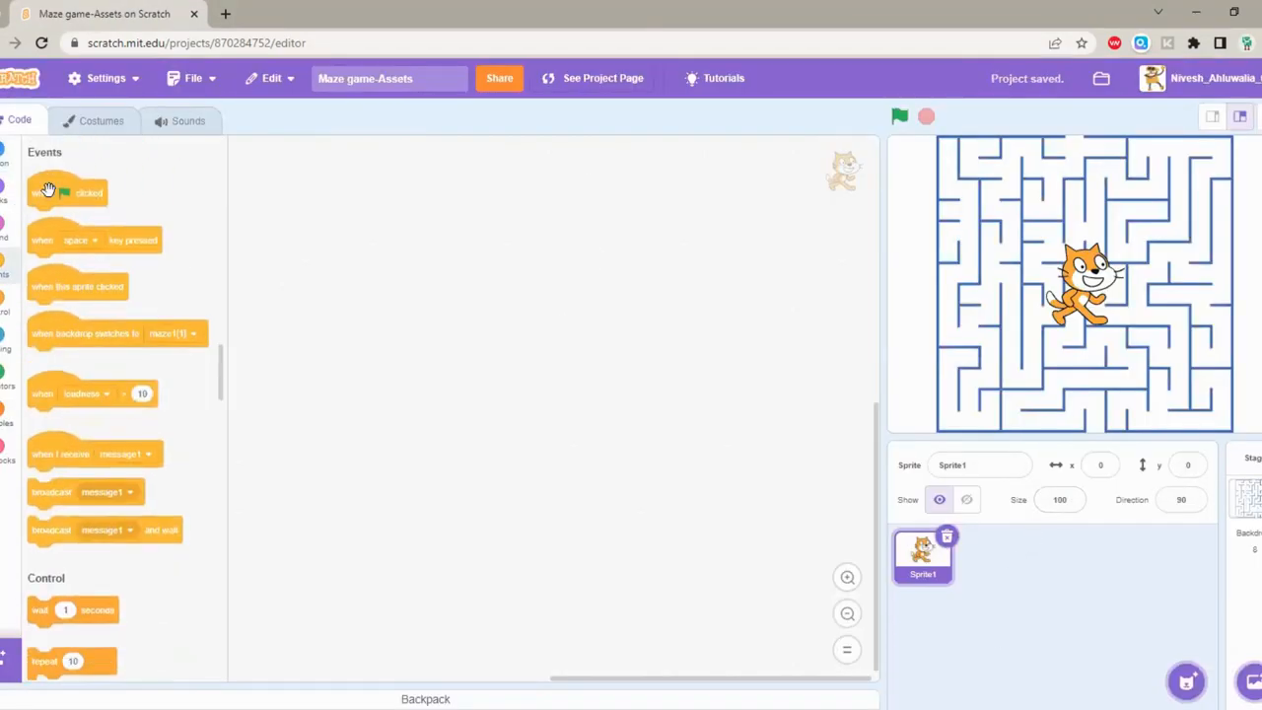
Step: Give the cat a green-flag script setting its size to 30% and run the game
{"action": "left_click_drag", "start_coordinate": [68, 193], "coordinate": [319, 154]}
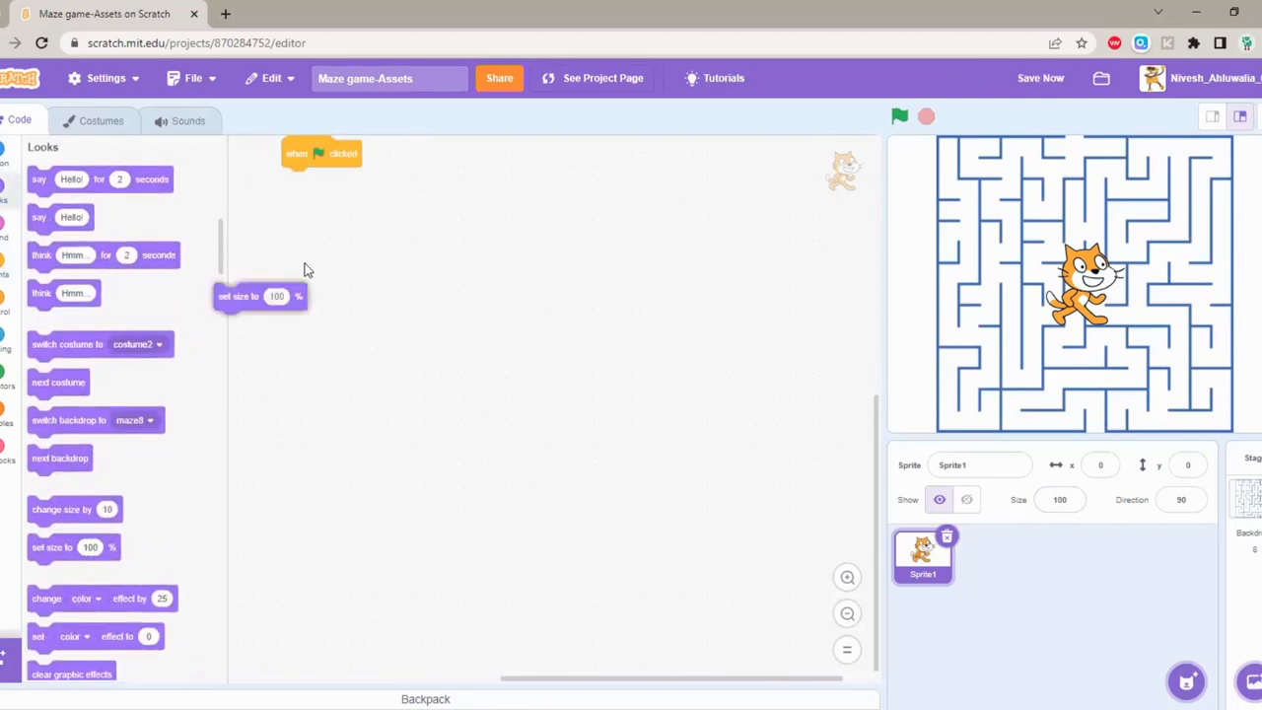
{"action": "left_click_drag", "start_coordinate": [261, 295], "coordinate": [327, 179]}
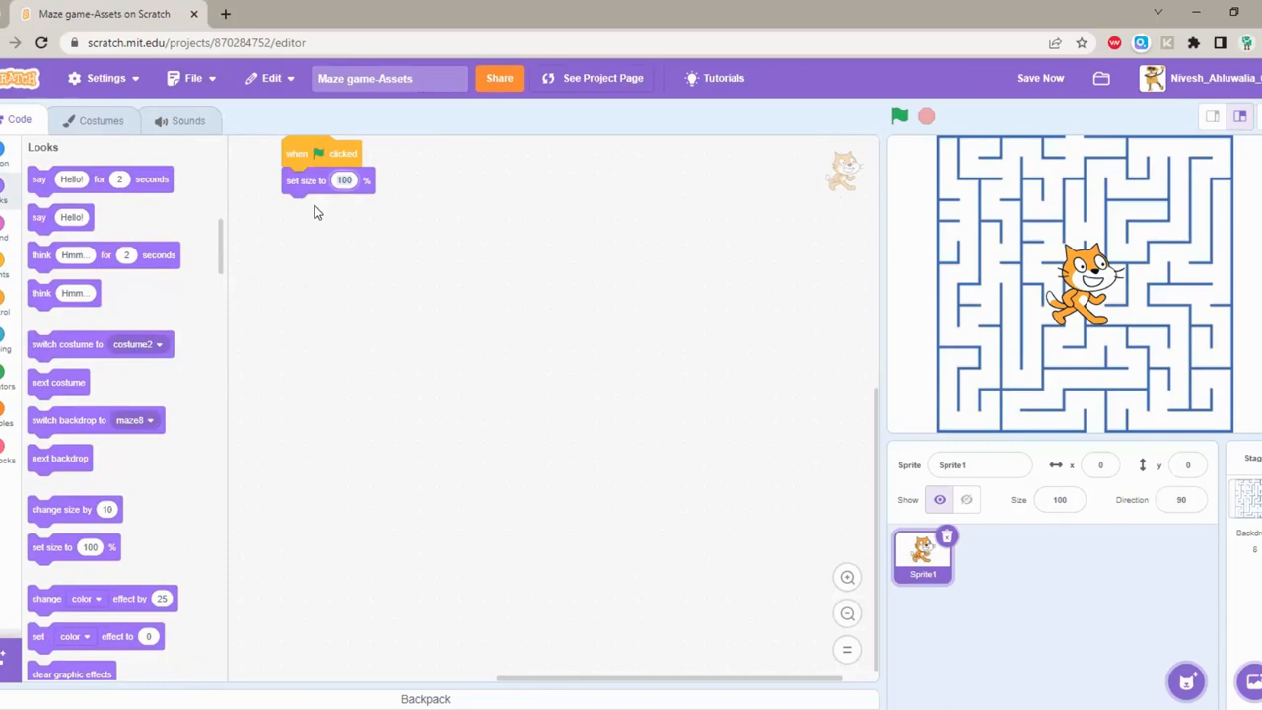
{"action": "type", "text": "30"}
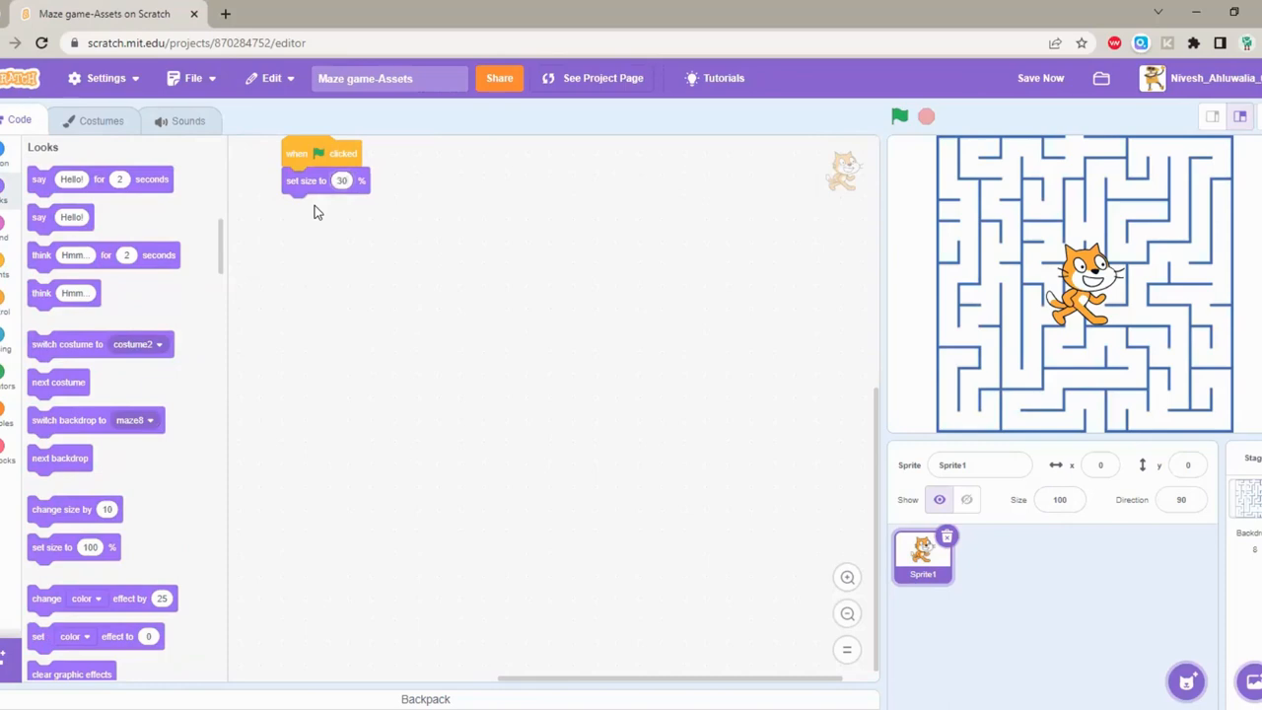
{"action": "left_click", "coordinate": [899, 117]}
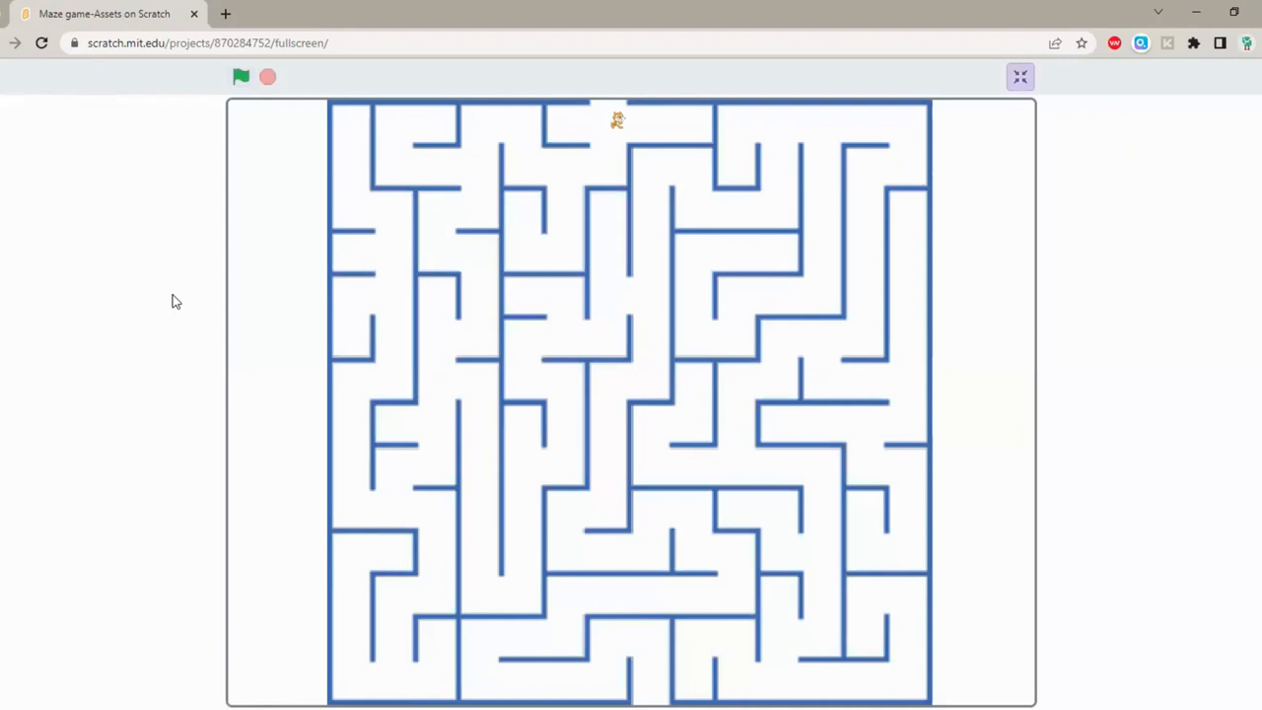
Step: Back in the editor, set the first key check in the forever loop to the w key
{"action": "left_click", "coordinate": [1022, 77]}
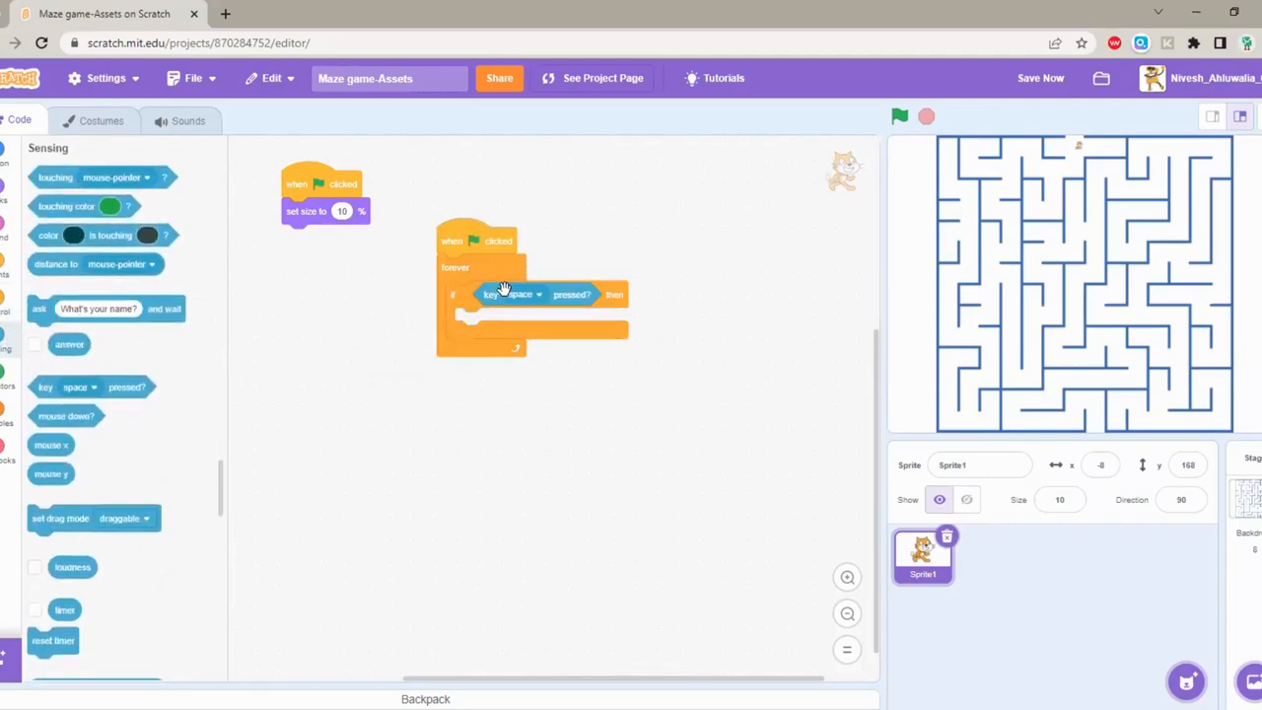
{"action": "left_click", "coordinate": [523, 294]}
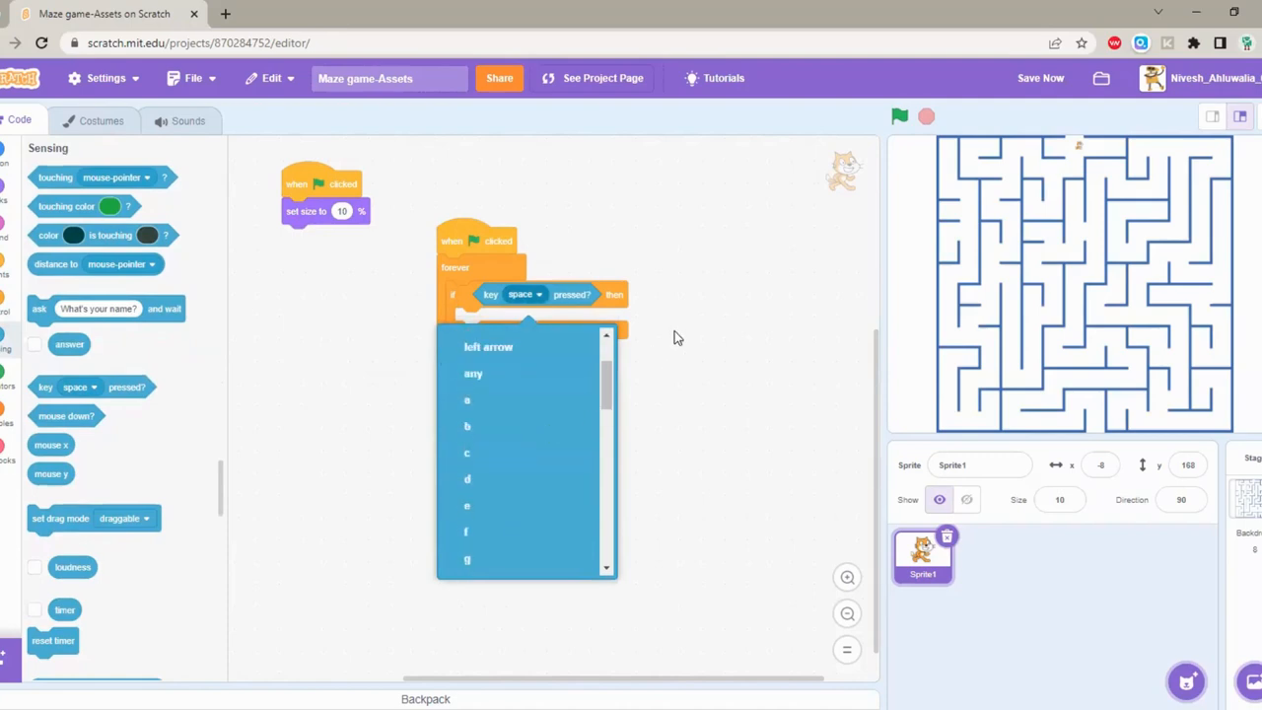
{"action": "left_click", "coordinate": [520, 294]}
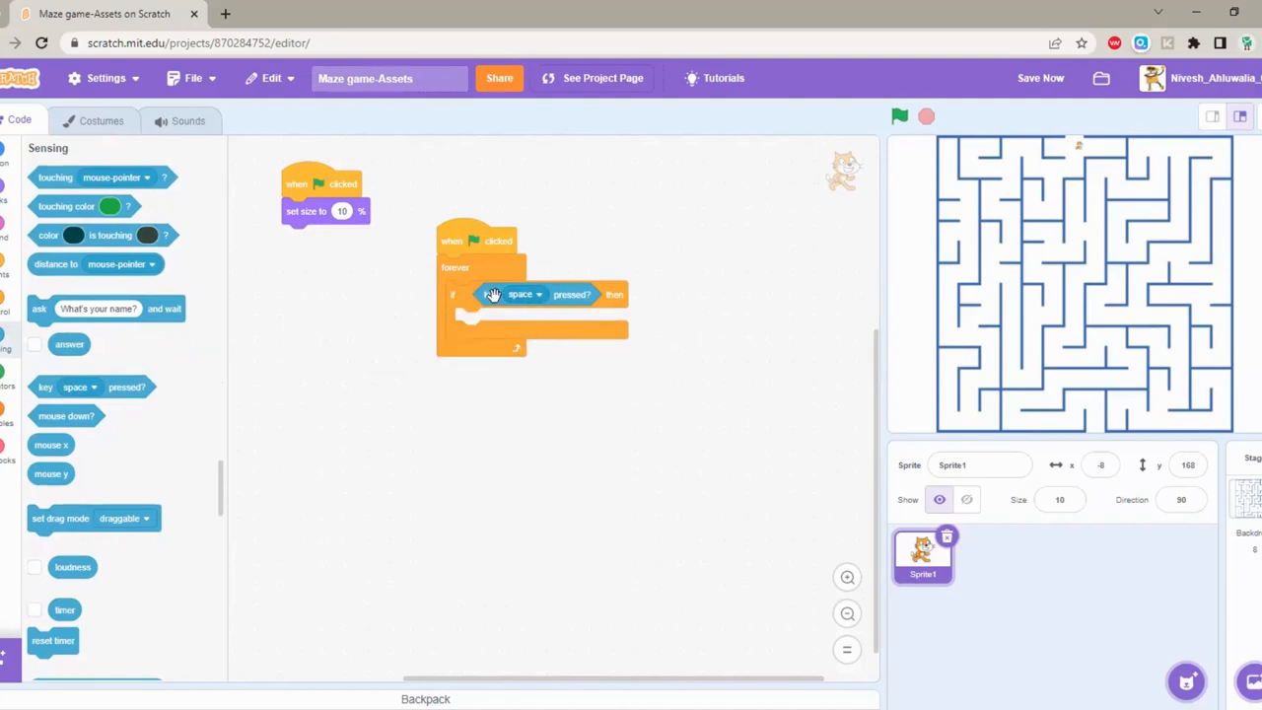
{"action": "mouse_move", "coordinate": [515, 306]}
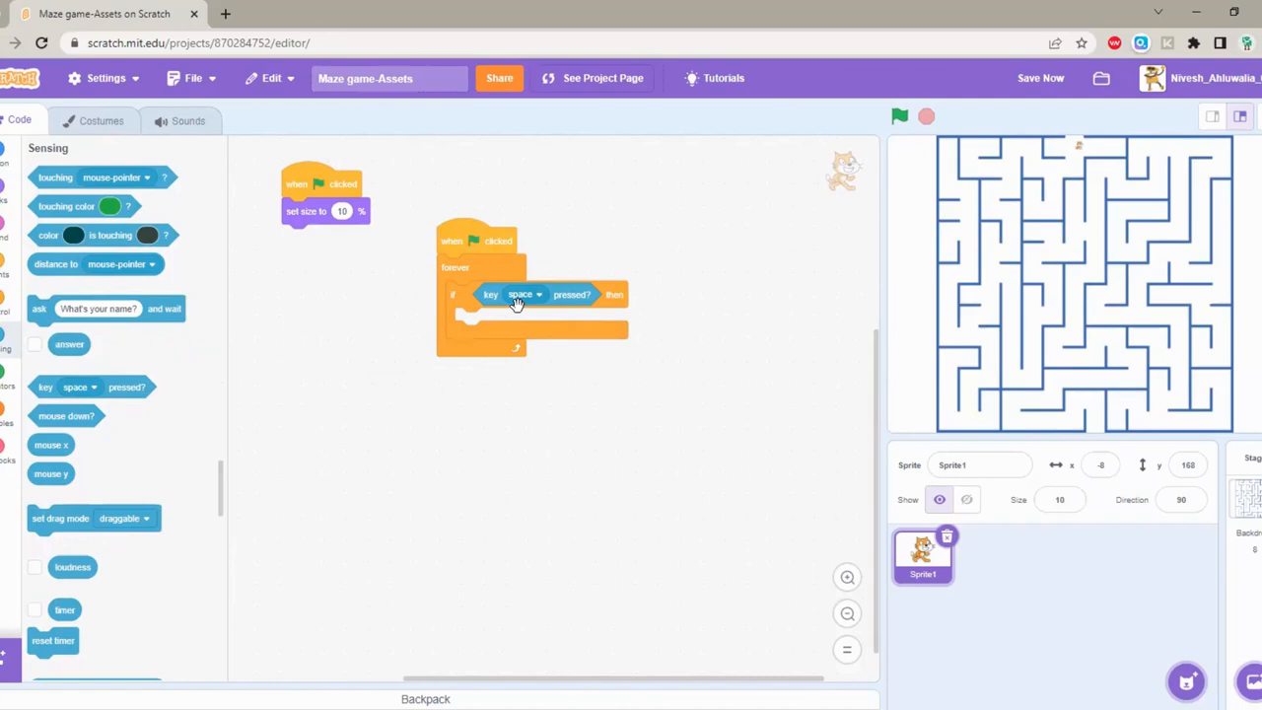
{"action": "left_click", "coordinate": [525, 294]}
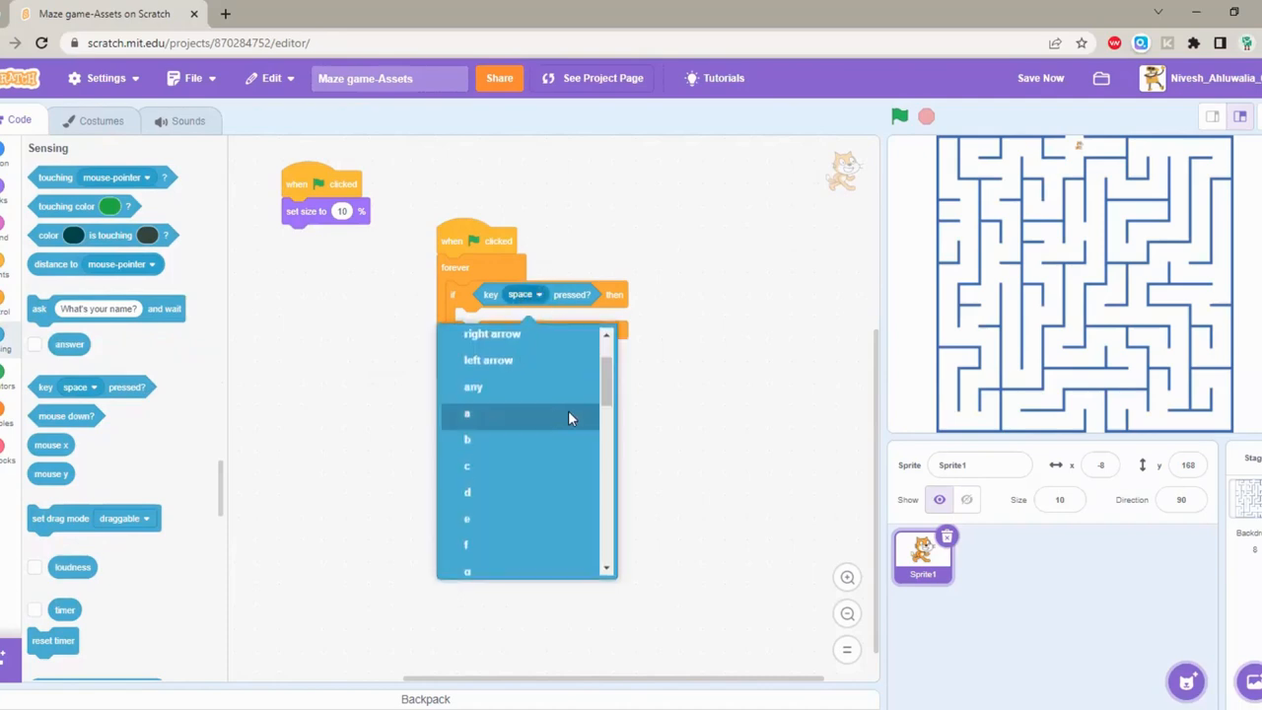
{"action": "scroll", "scroll_direction": "down", "scroll_amount": 3}
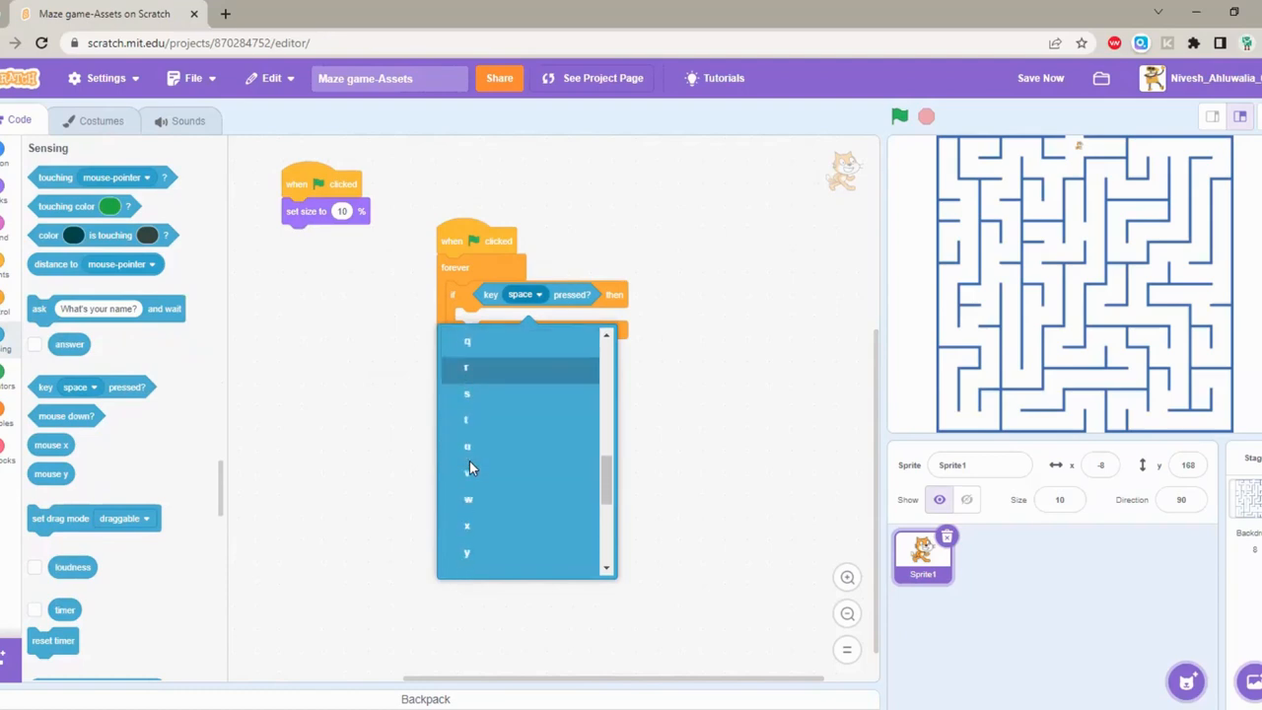
{"action": "left_click", "coordinate": [469, 497]}
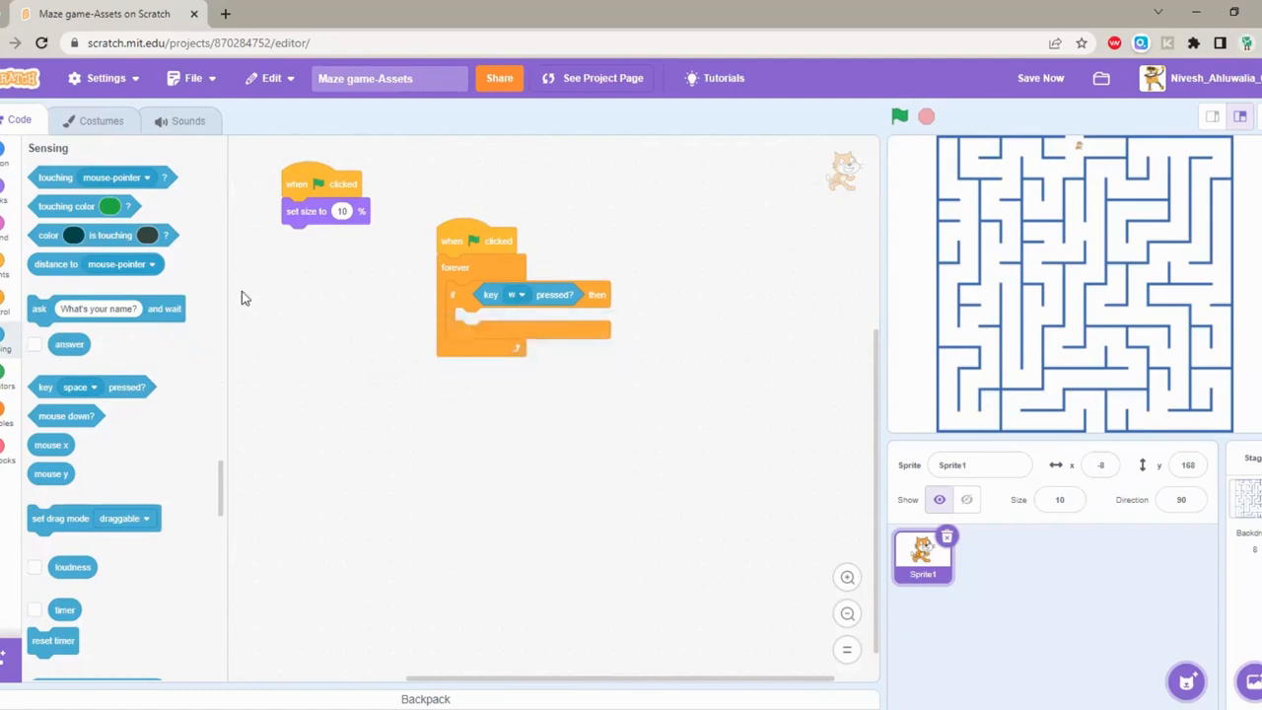
{"action": "left_click", "coordinate": [8, 173]}
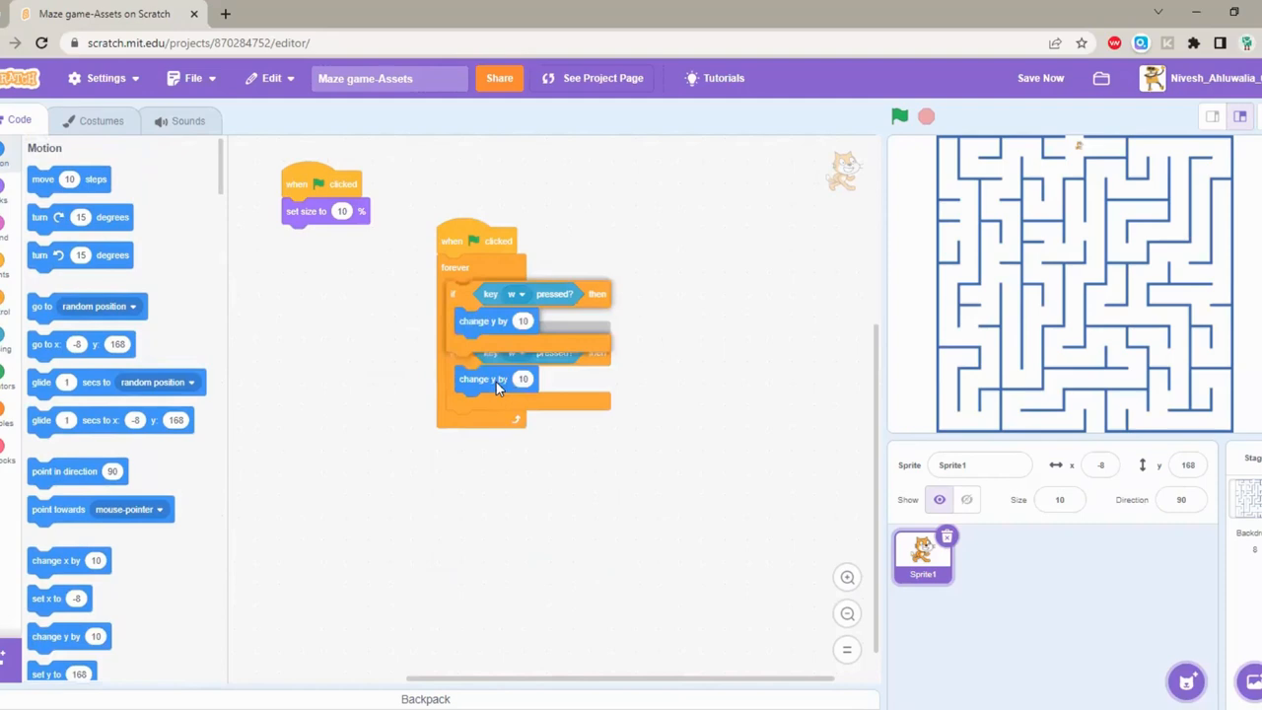
Step: Set the s check to change y by -10 and duplicate checks for a and d with -10 and 10
{"action": "left_click", "coordinate": [505, 364]}
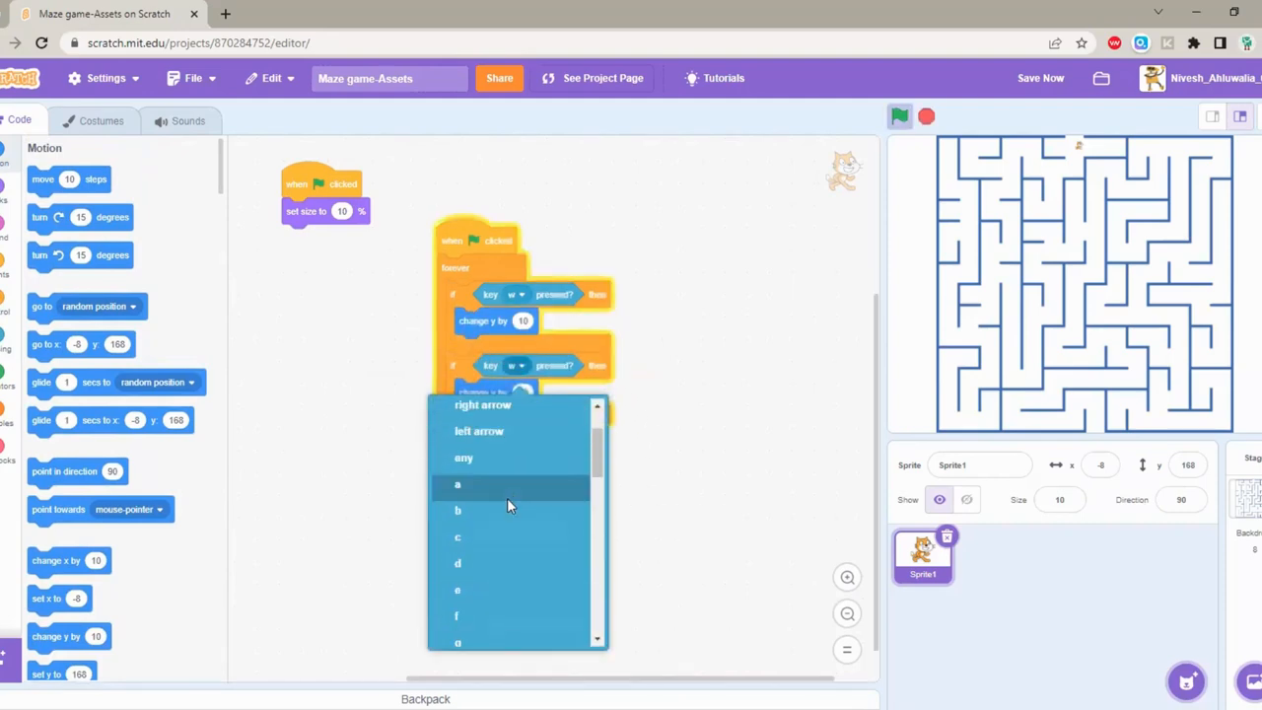
{"action": "left_click", "coordinate": [458, 485]}
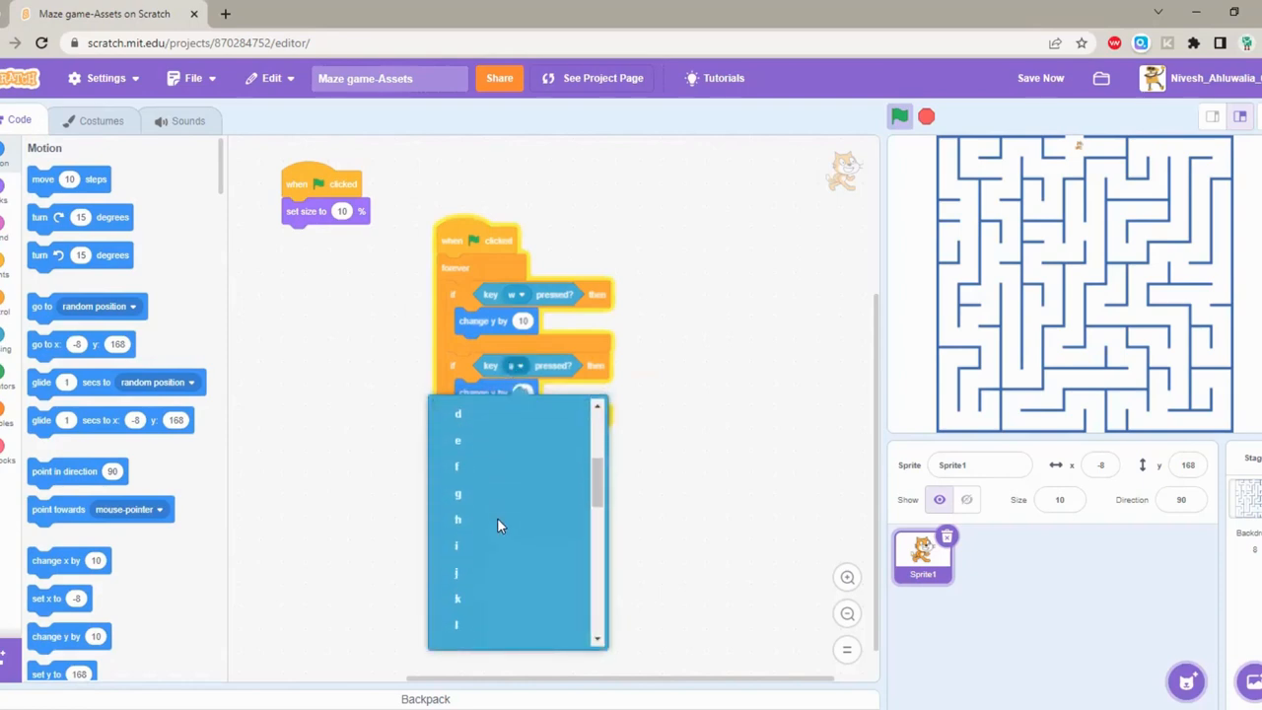
{"action": "scroll", "scroll_direction": "down", "scroll_amount": 3}
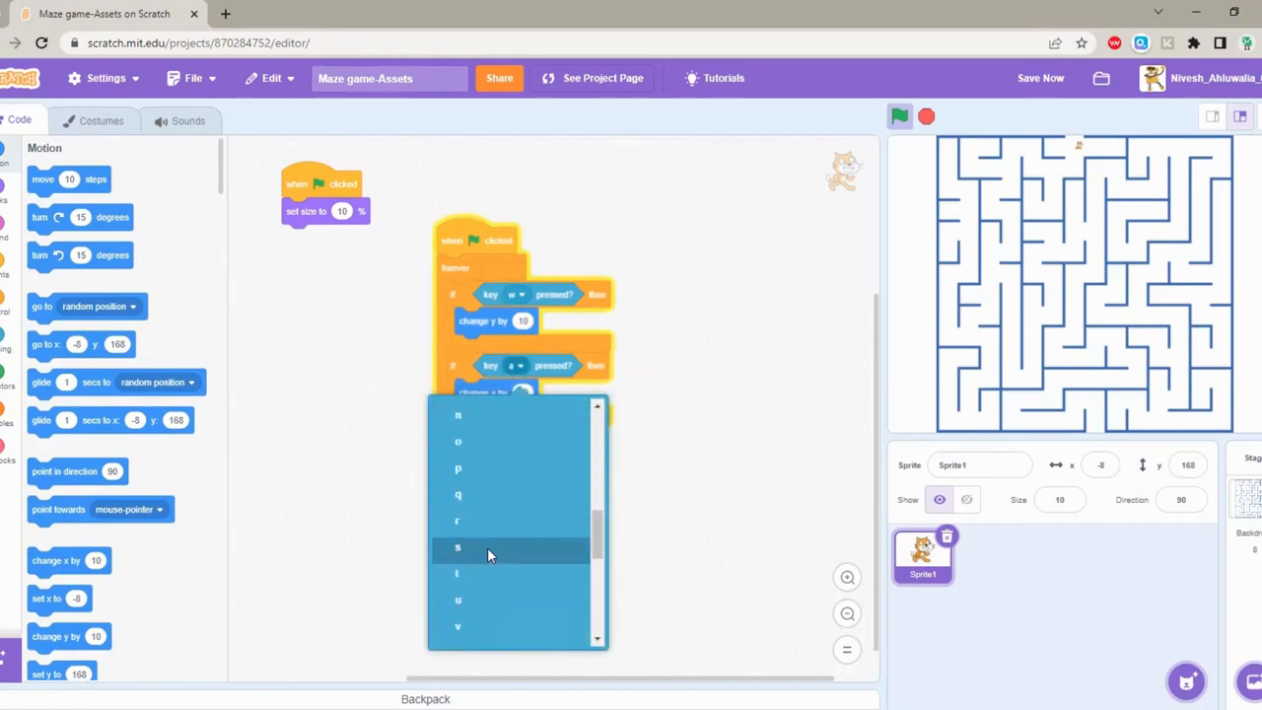
{"action": "left_click", "coordinate": [458, 546]}
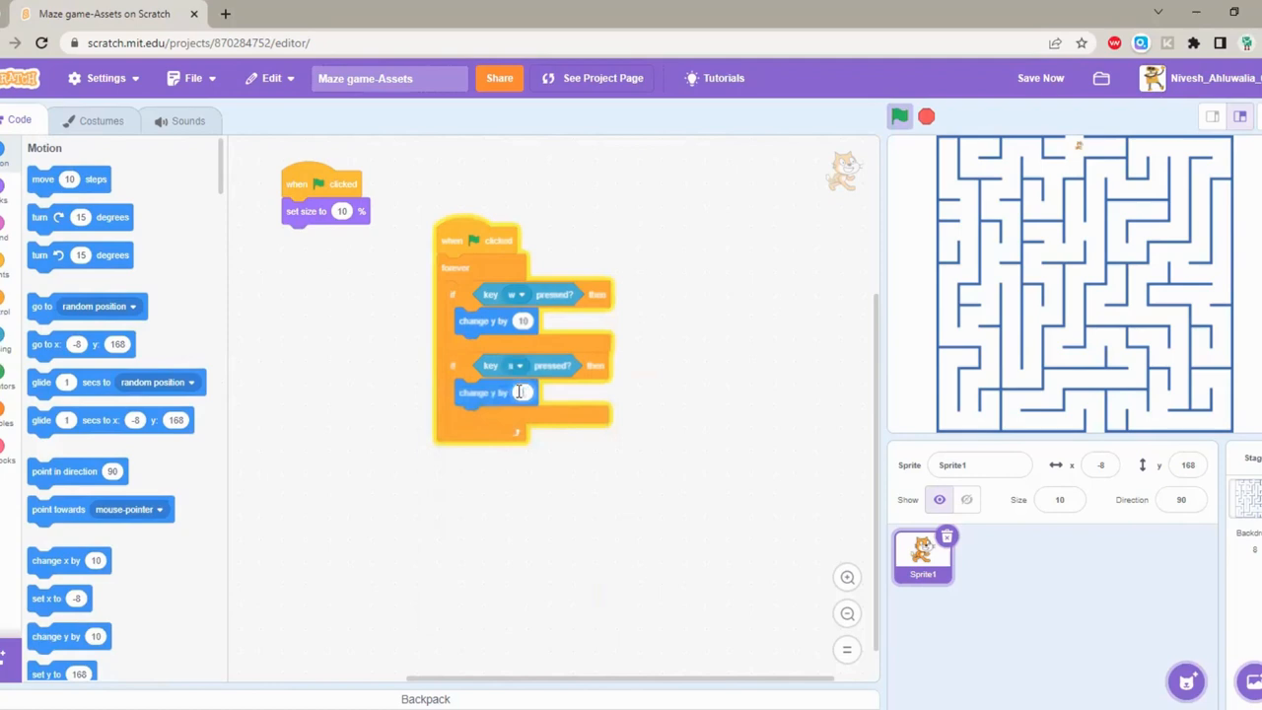
{"action": "type", "text": "-10"}
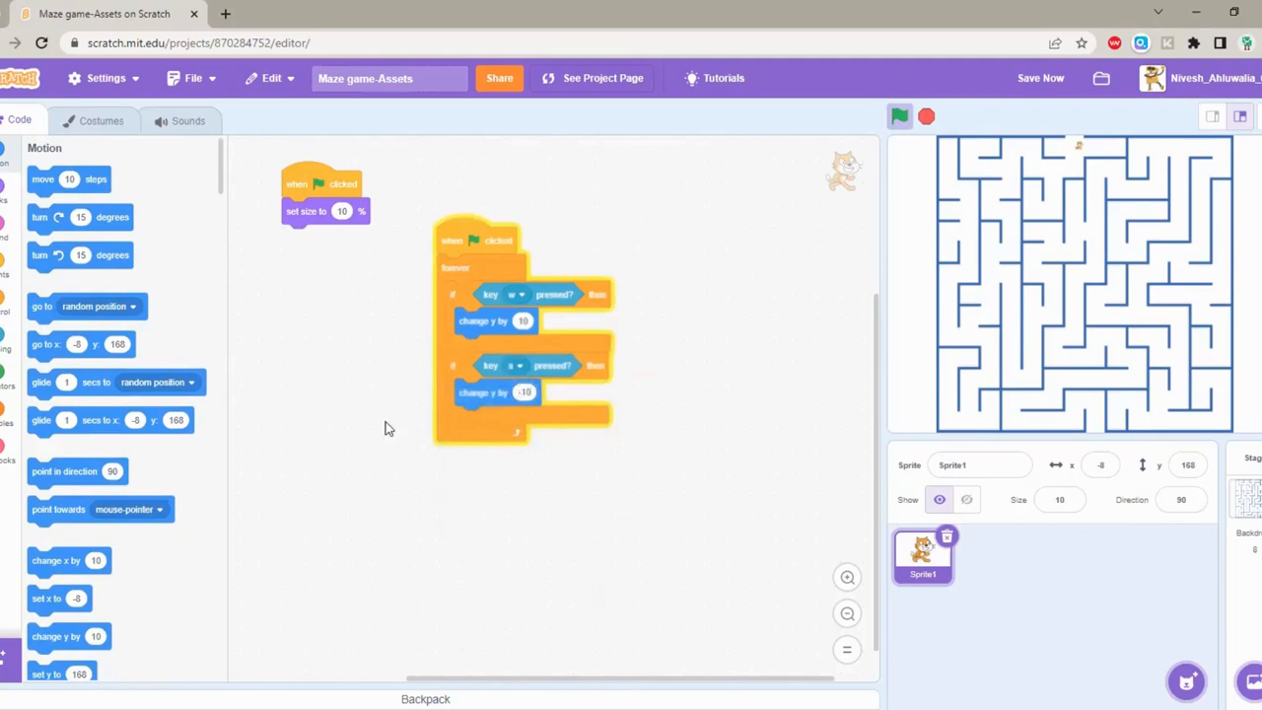
{"action": "right_click", "coordinate": [489, 363]}
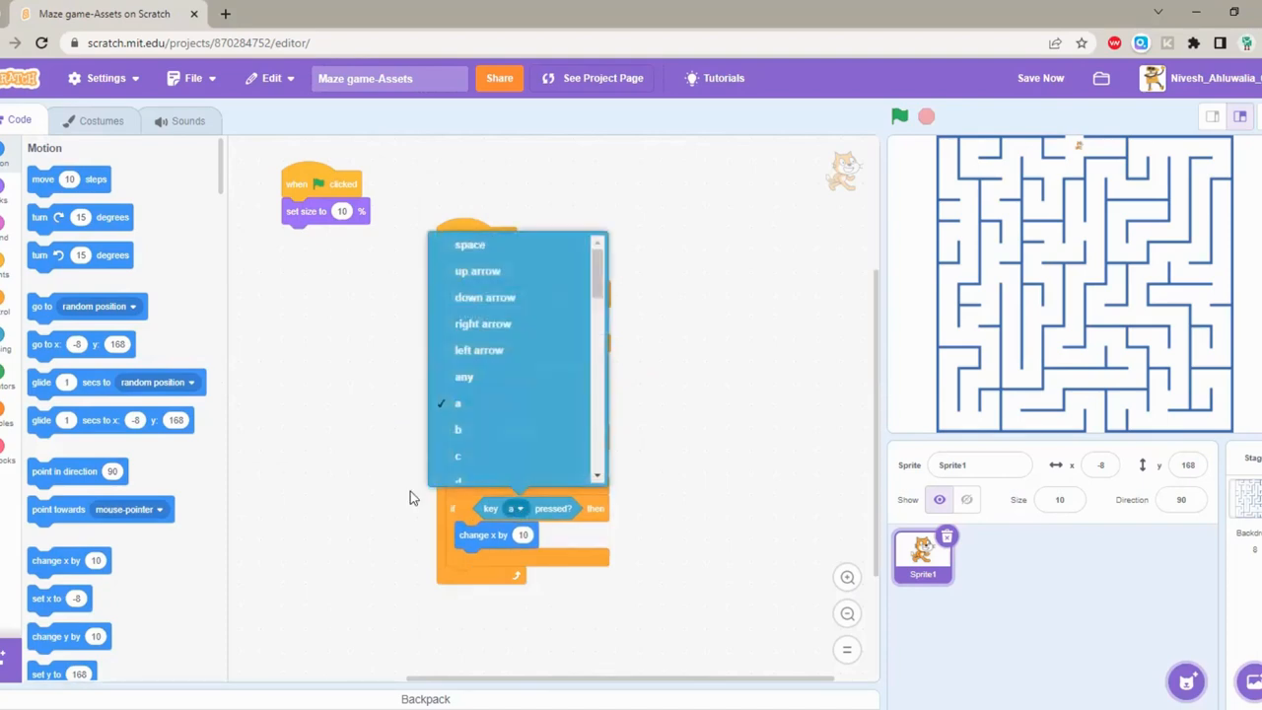
{"action": "mouse_move", "coordinate": [444, 307]}
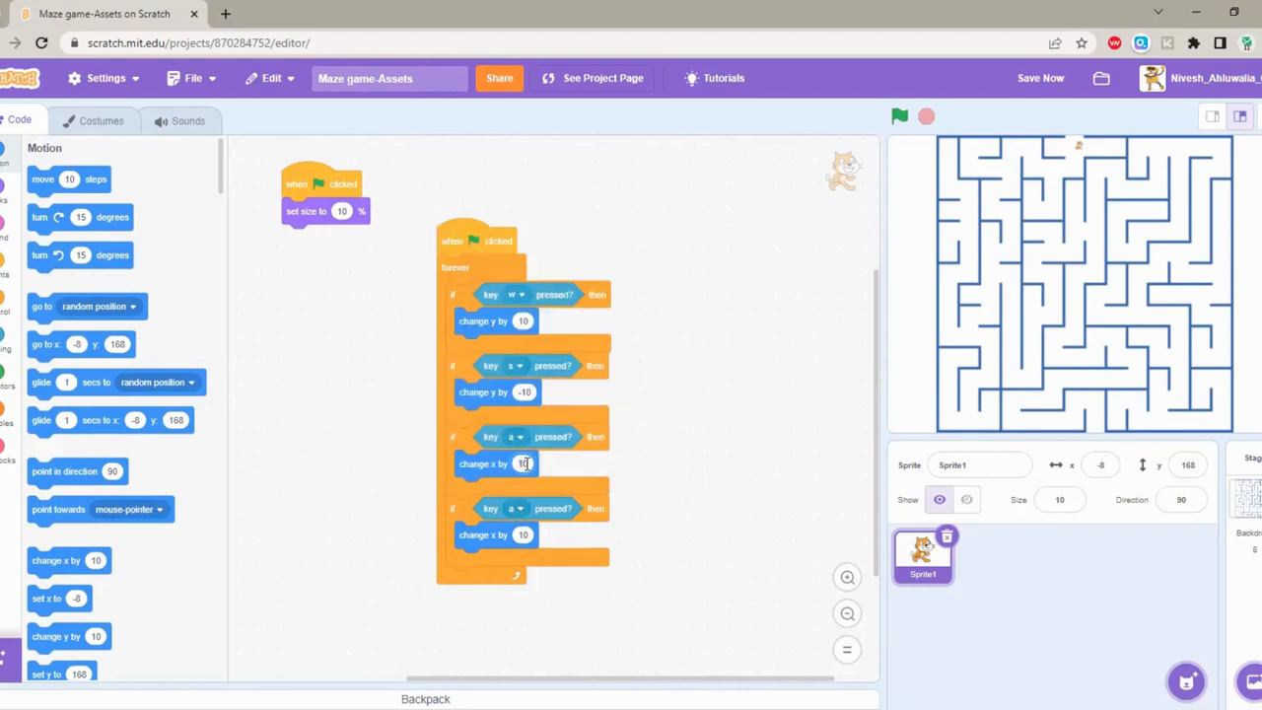
{"action": "type", "text": "-10"}
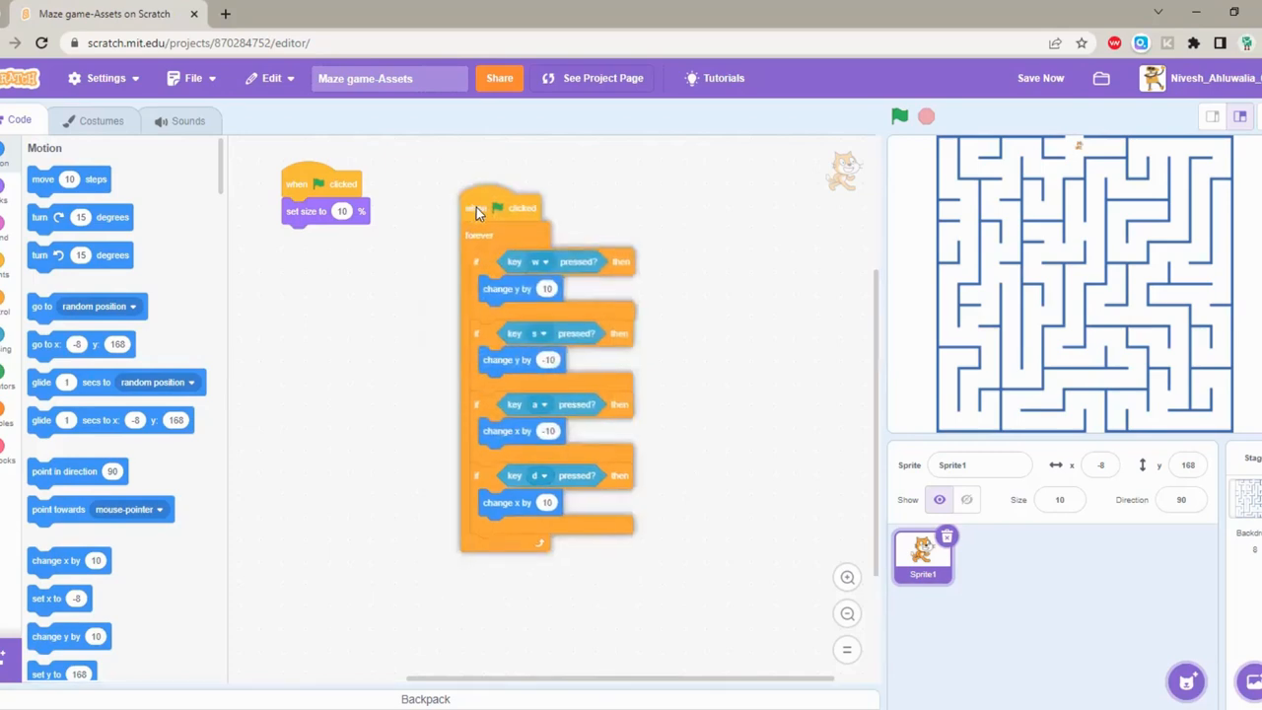
Step: Run the maze full screen, move the cat with the keys, then return to the editor
{"action": "left_click", "coordinate": [1240, 116]}
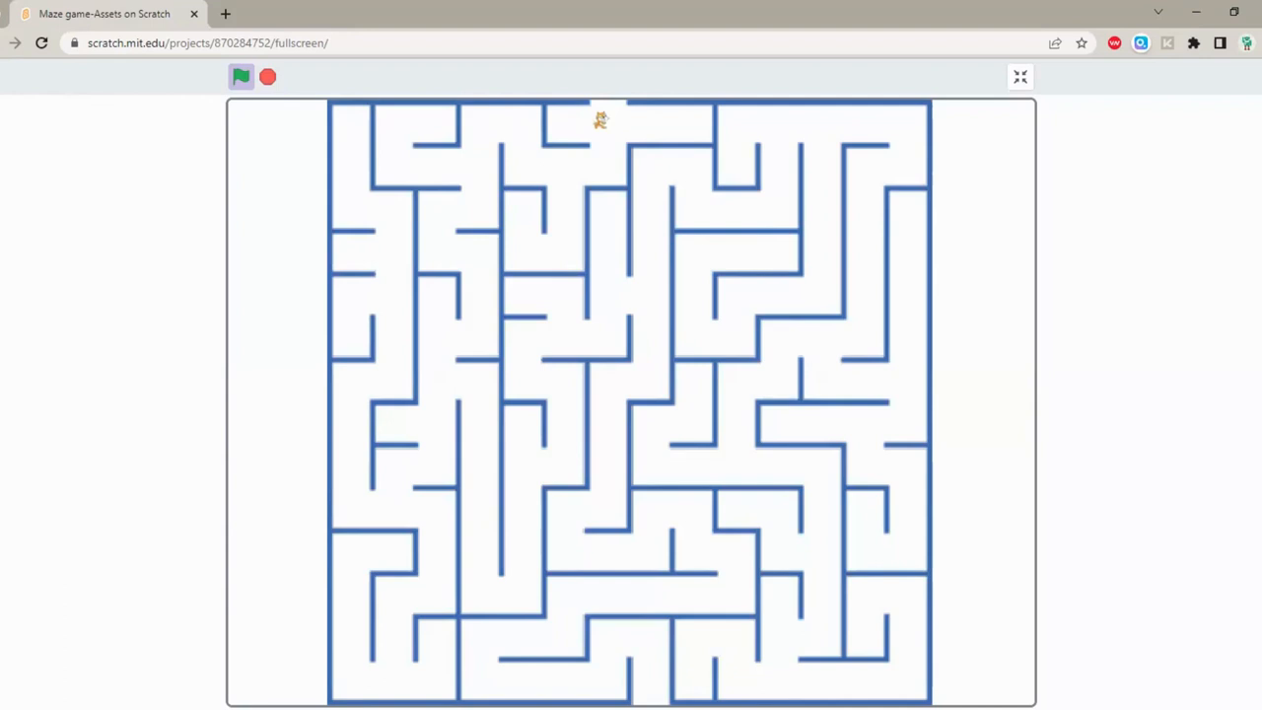
{"action": "left_click", "coordinate": [1019, 73]}
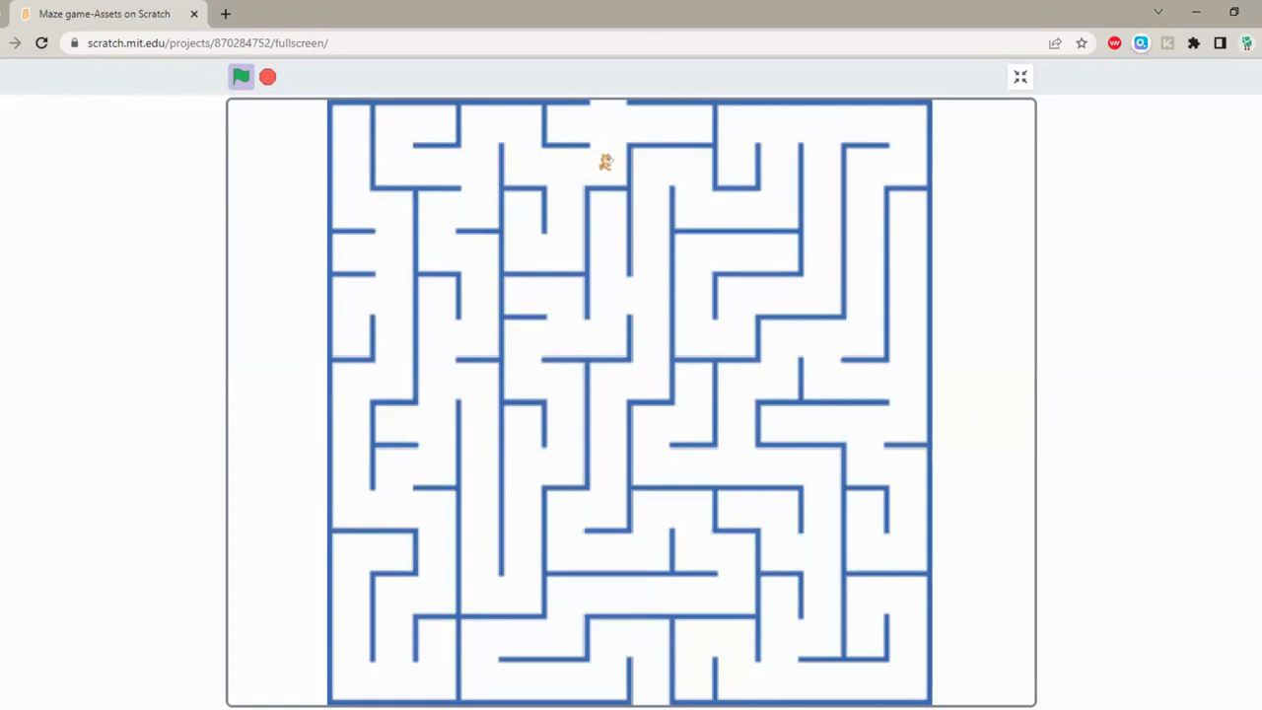
{"action": "left_click", "coordinate": [1020, 75]}
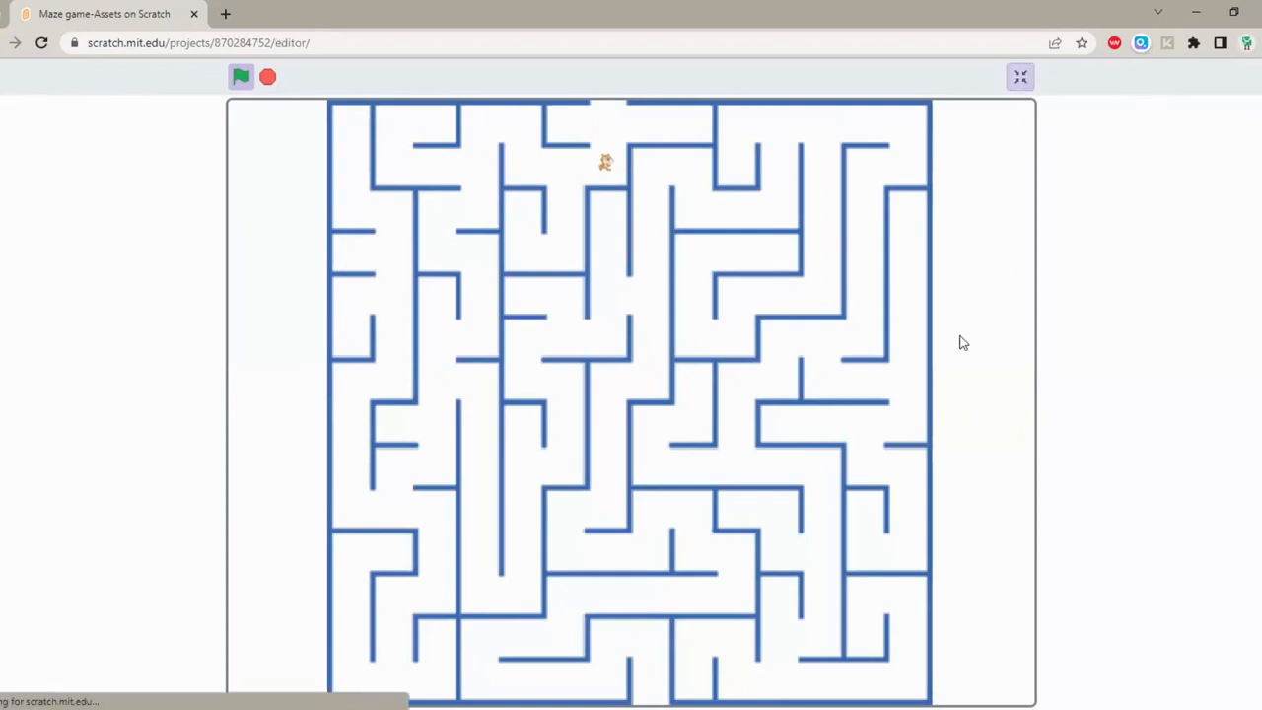
Step: Add a new backdrop with the text GAME OVER filled in red
{"action": "left_click", "coordinate": [1017, 75]}
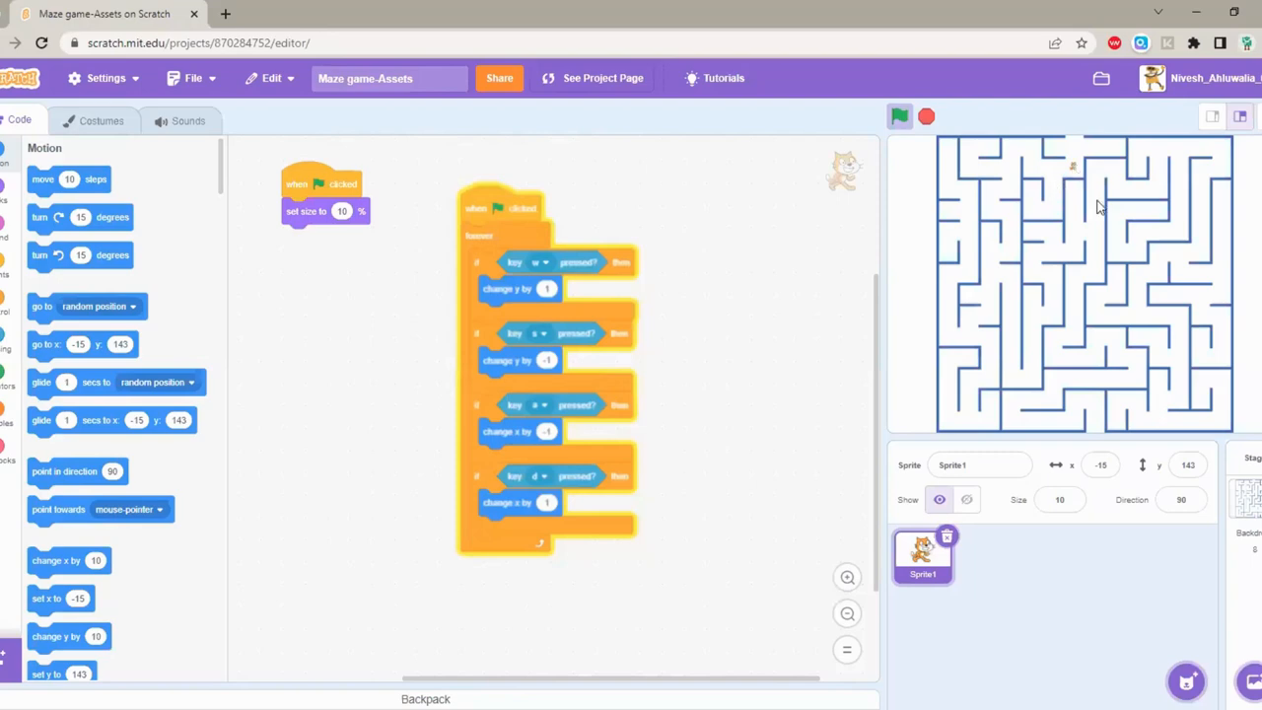
{"action": "mouse_move", "coordinate": [923, 96]}
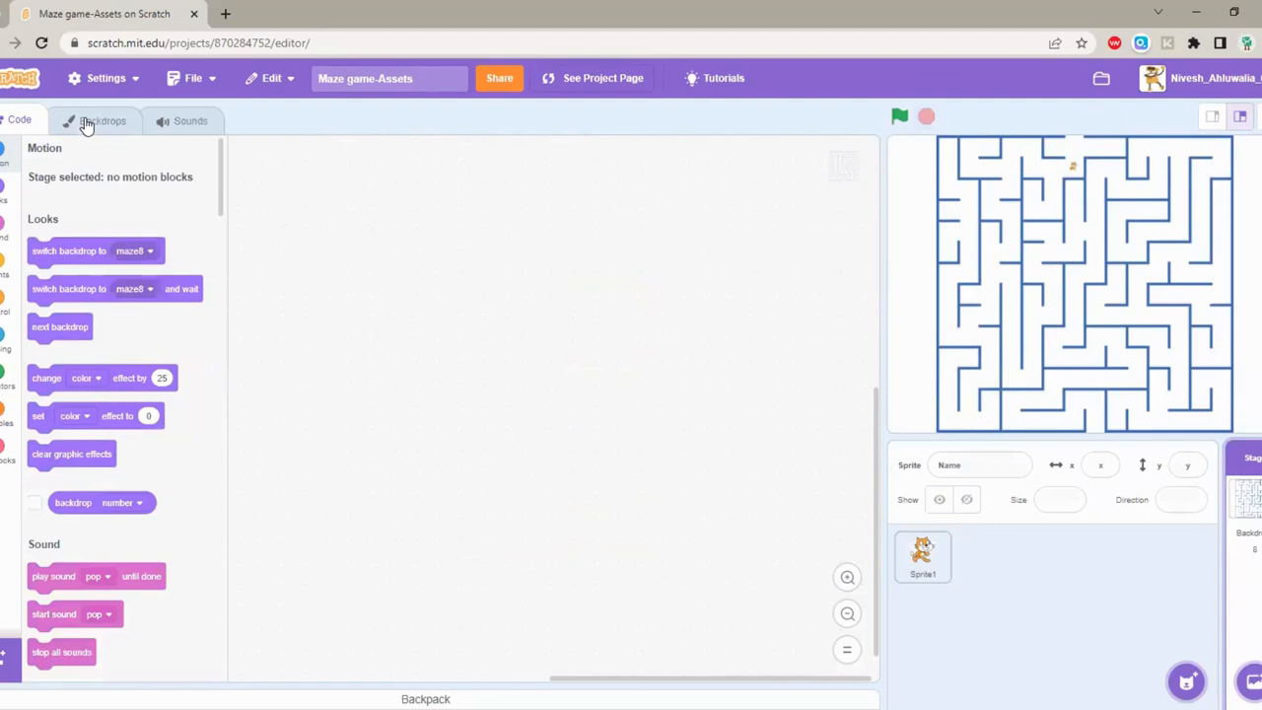
{"action": "left_click", "coordinate": [103, 120]}
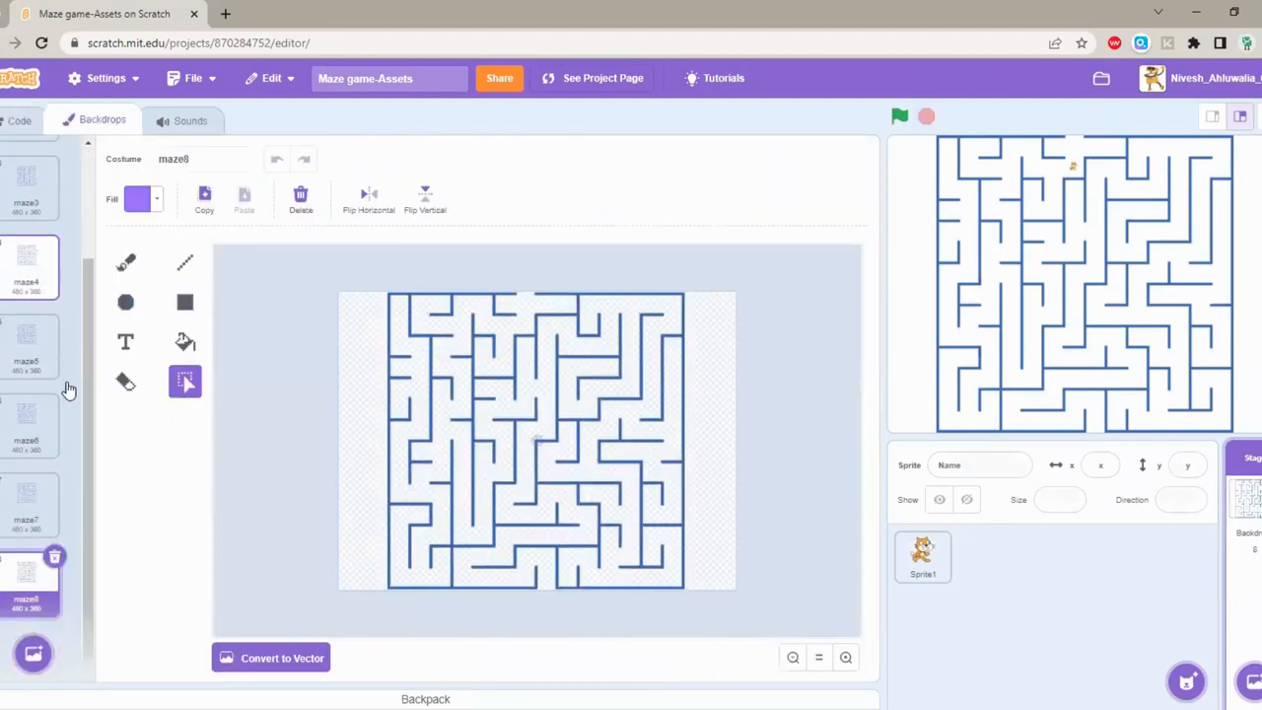
{"action": "mouse_move", "coordinate": [37, 592]}
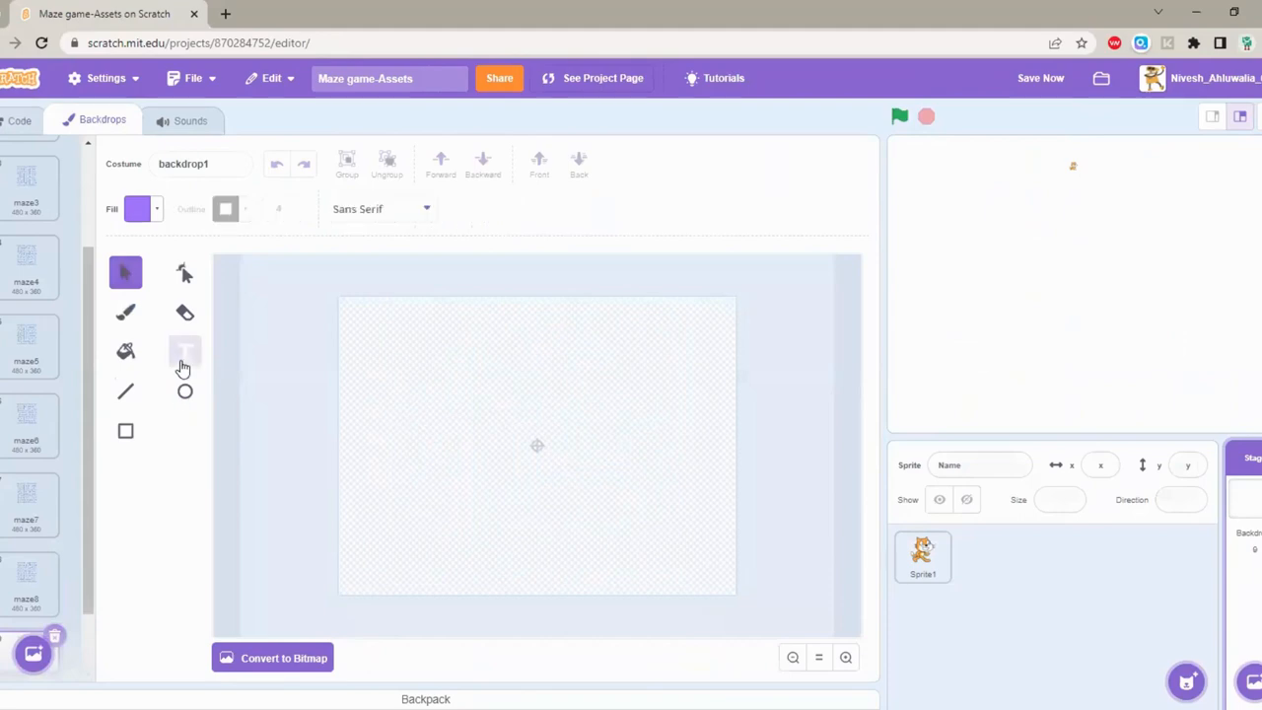
{"action": "left_click", "coordinate": [186, 351]}
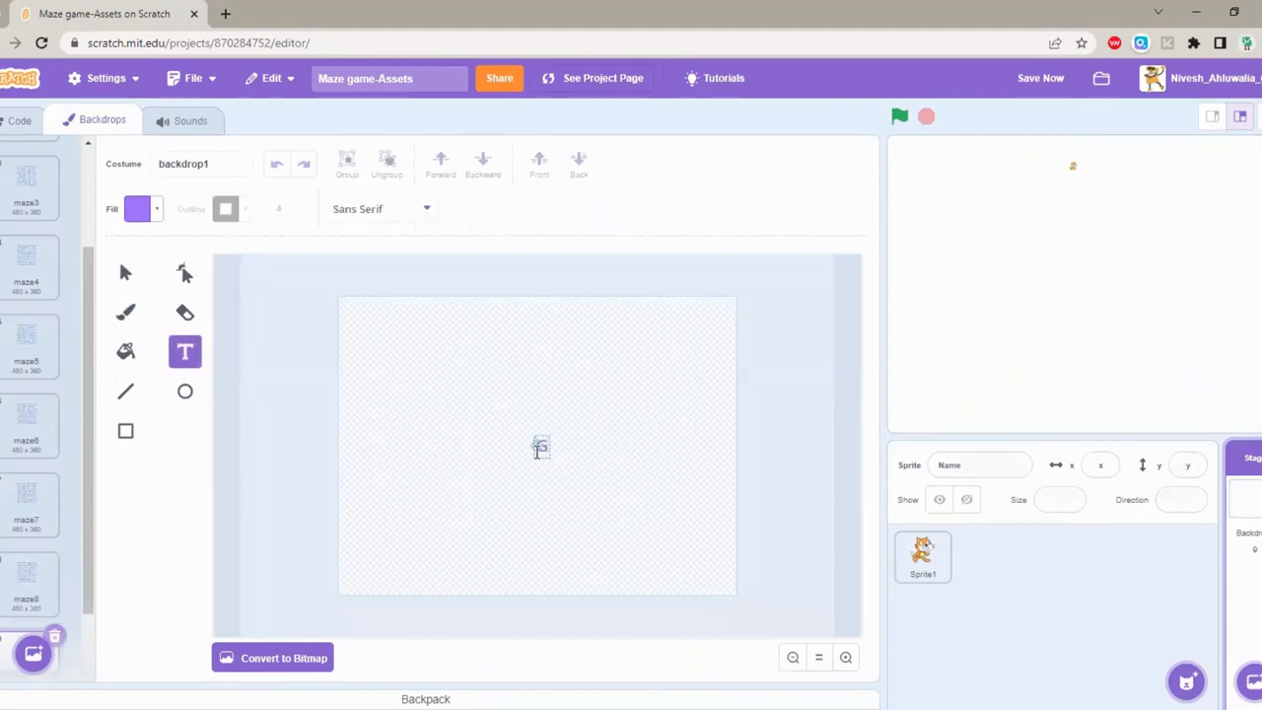
{"action": "type", "text": "GAME OVER"}
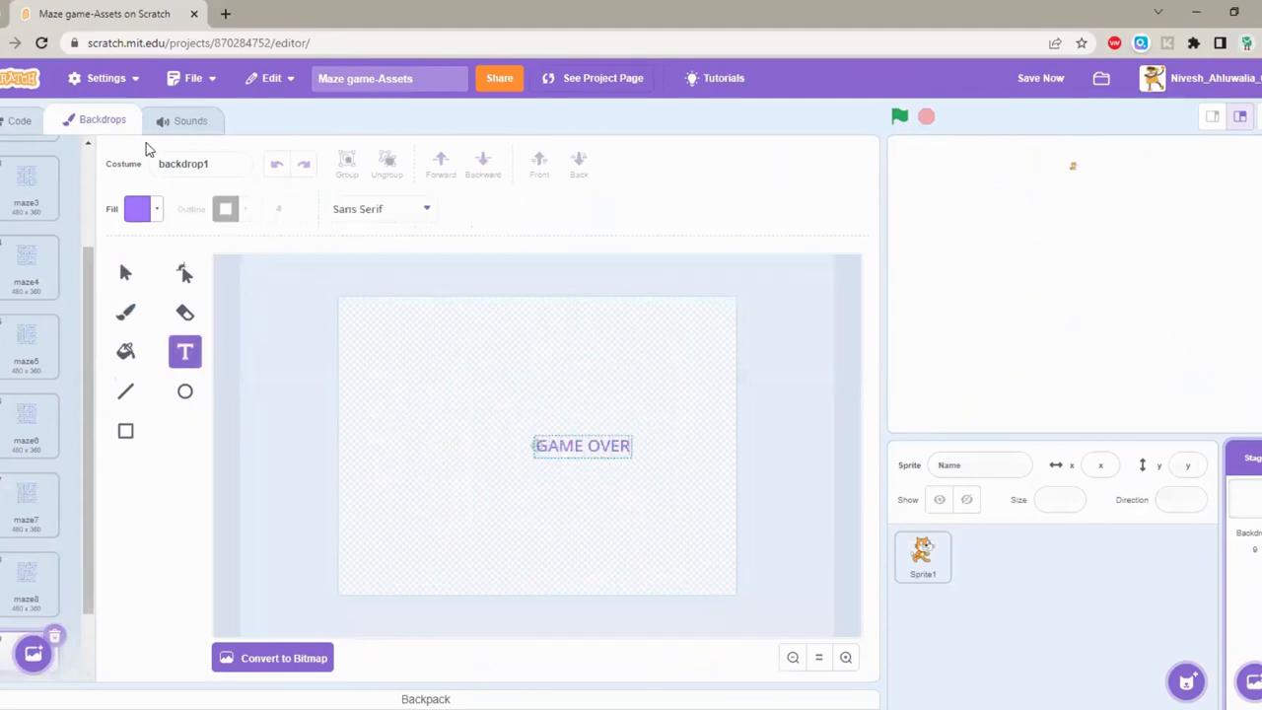
{"action": "left_click", "coordinate": [136, 209]}
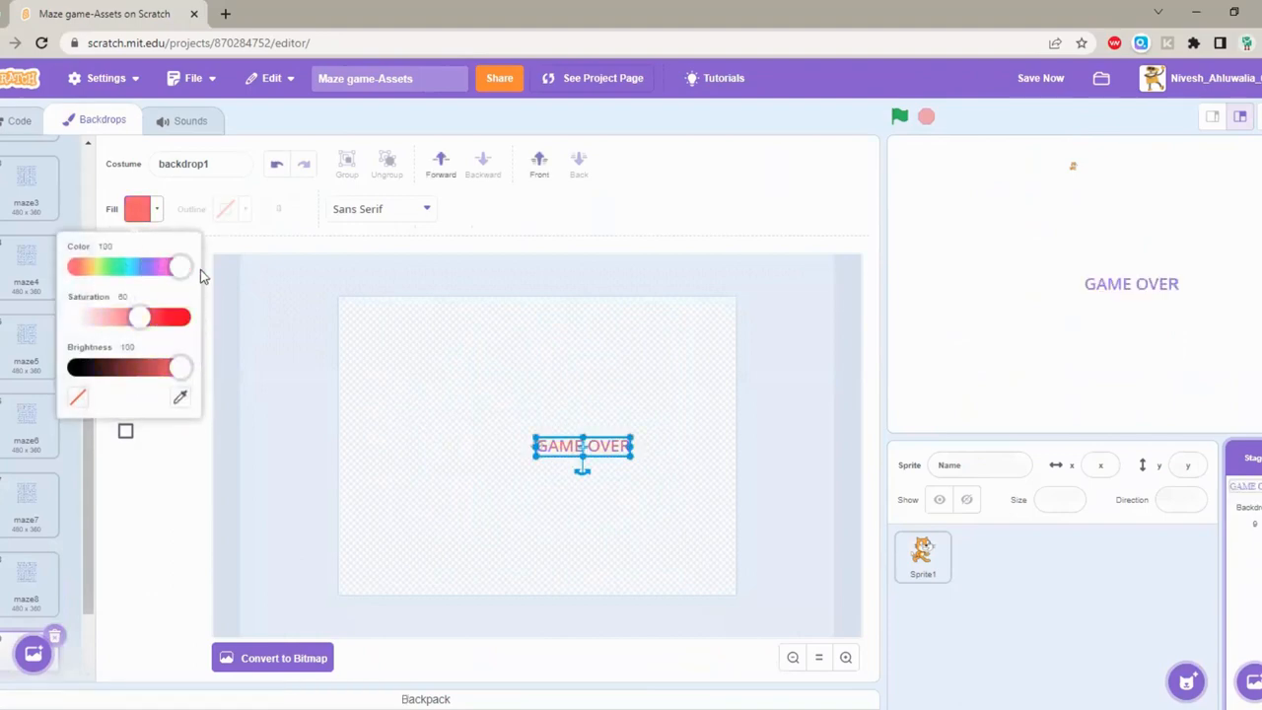
{"action": "left_click_drag", "start_coordinate": [138, 315], "coordinate": [181, 315]}
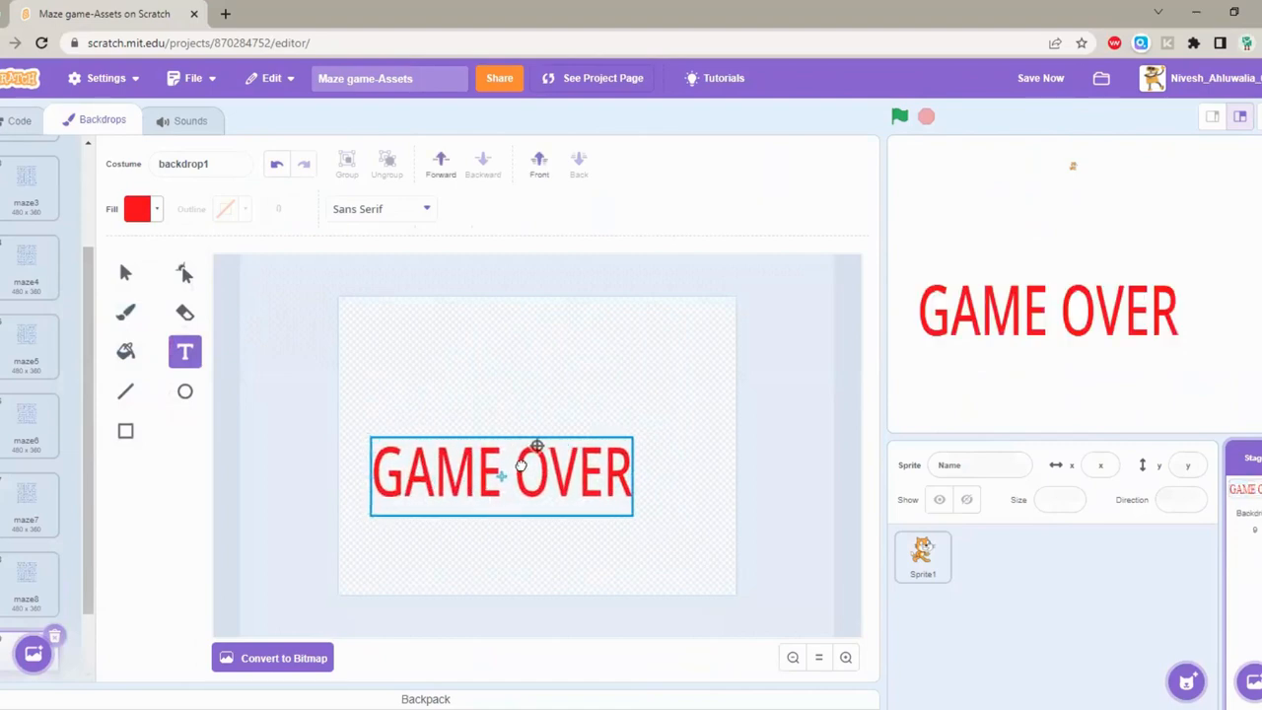
Step: Enlarge and widen the GAME OVER text and set it in the Curly font
{"action": "left_click_drag", "start_coordinate": [501, 473], "coordinate": [536, 444]}
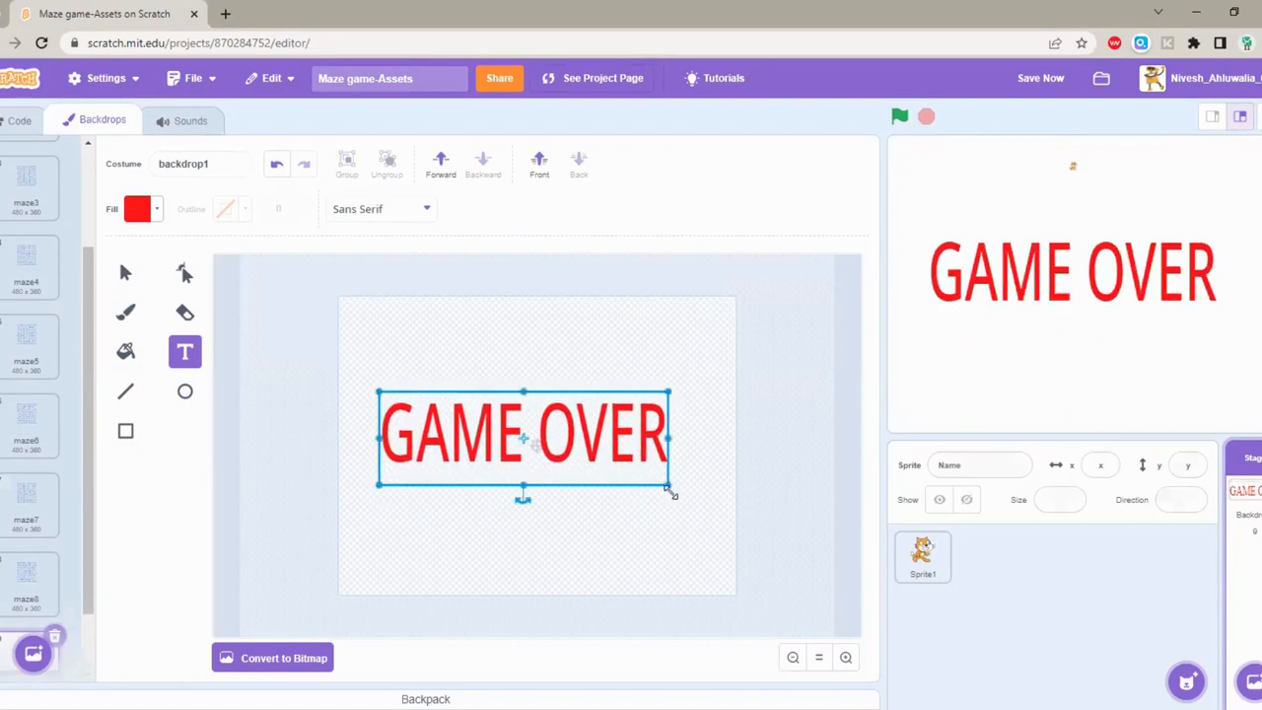
{"action": "left_click_drag", "start_coordinate": [670, 493], "coordinate": [717, 513]}
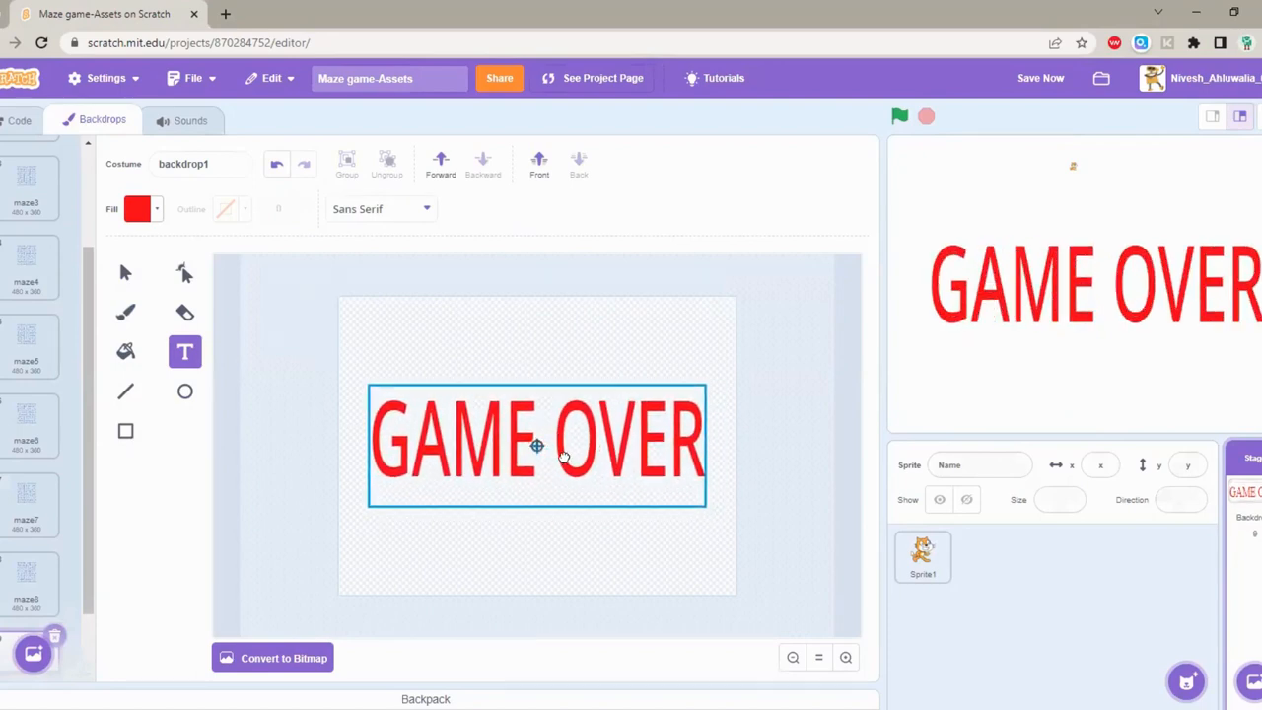
{"action": "left_click", "coordinate": [379, 209]}
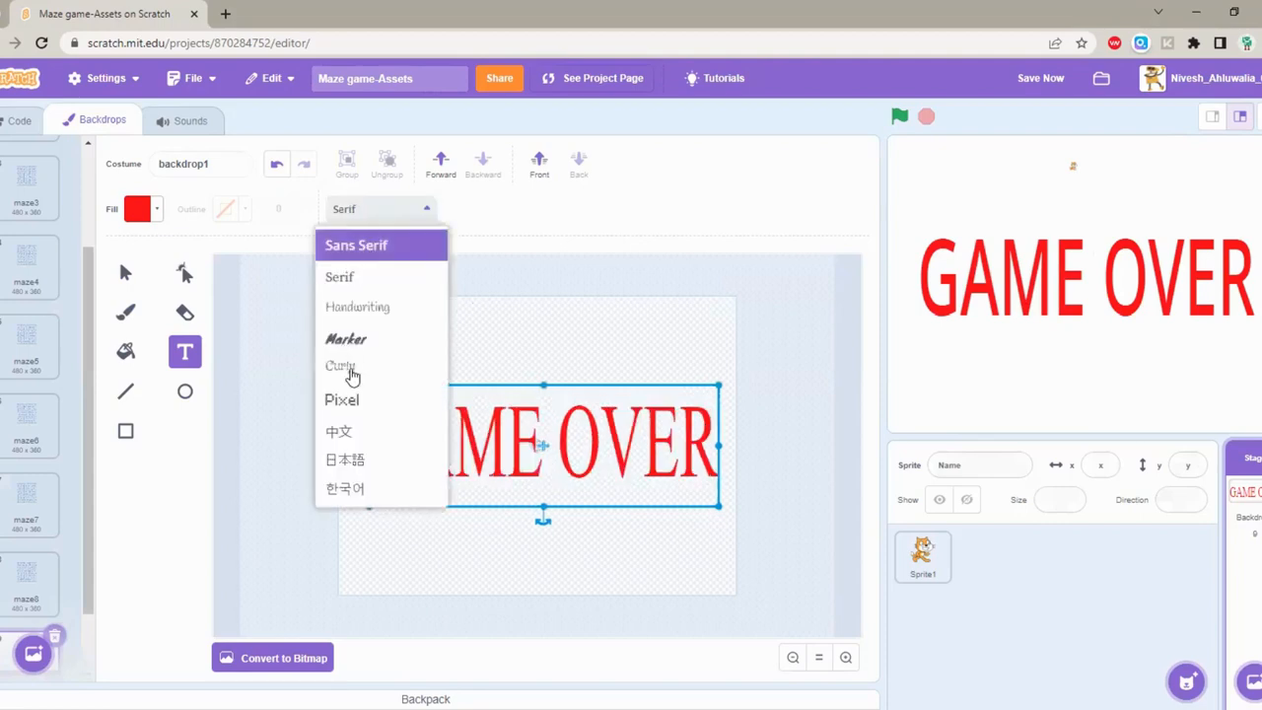
{"action": "left_click", "coordinate": [344, 398]}
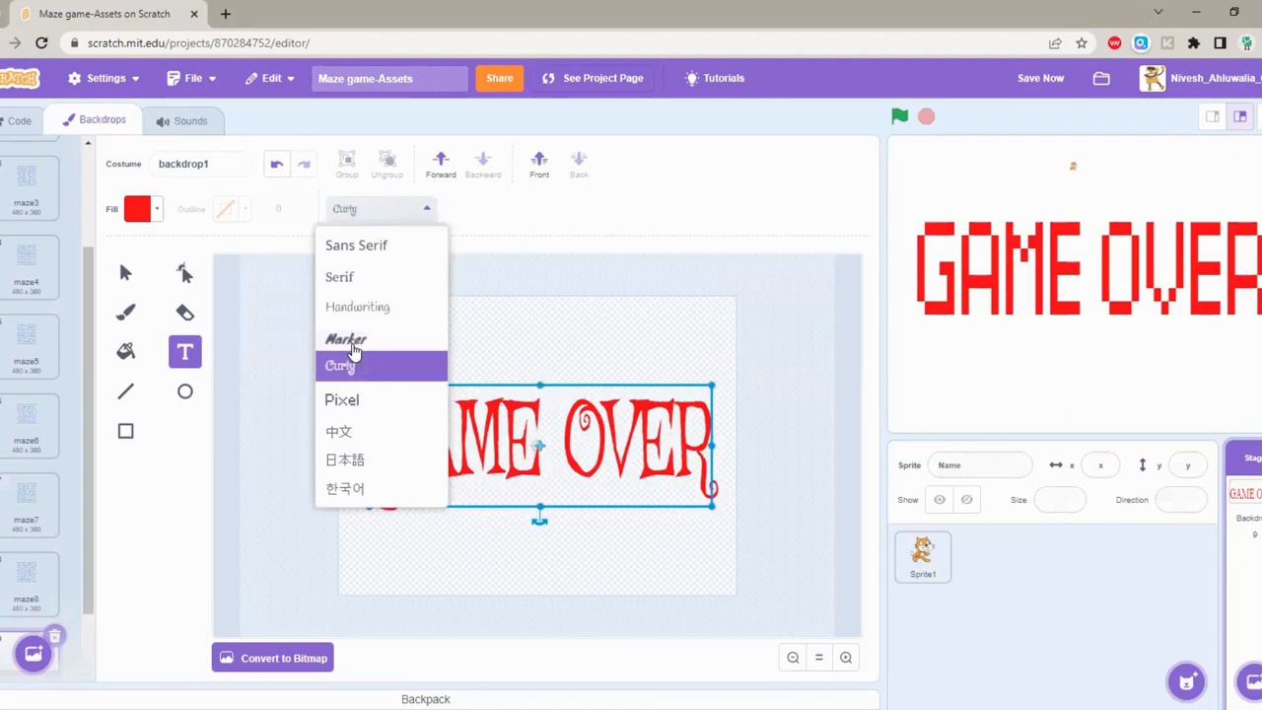
{"action": "left_click", "coordinate": [341, 399]}
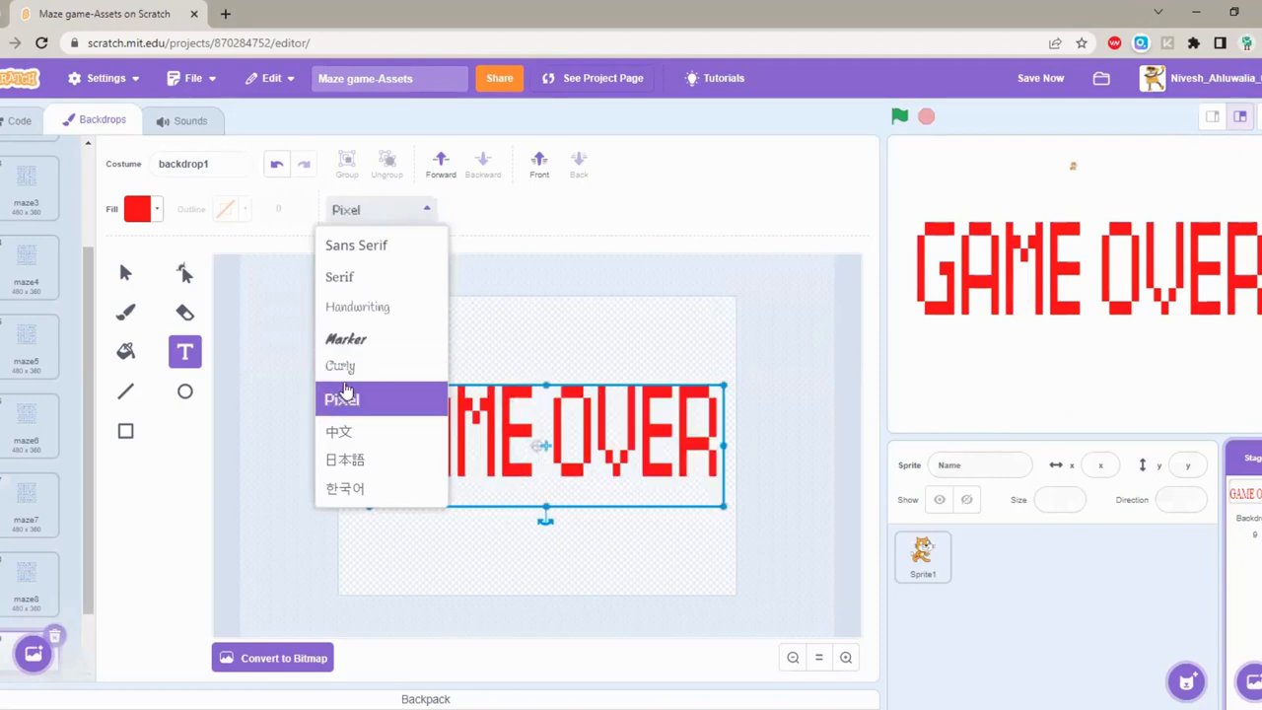
{"action": "left_click", "coordinate": [339, 365]}
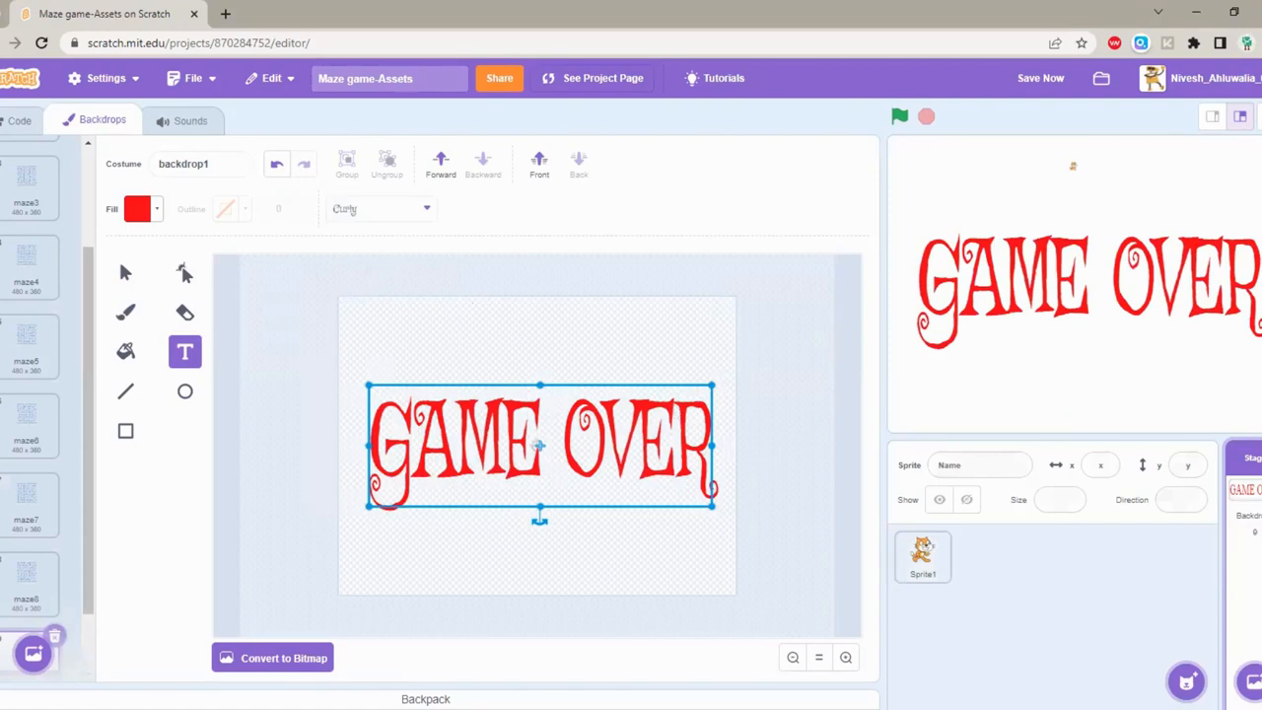
{"action": "left_click", "coordinate": [265, 395]}
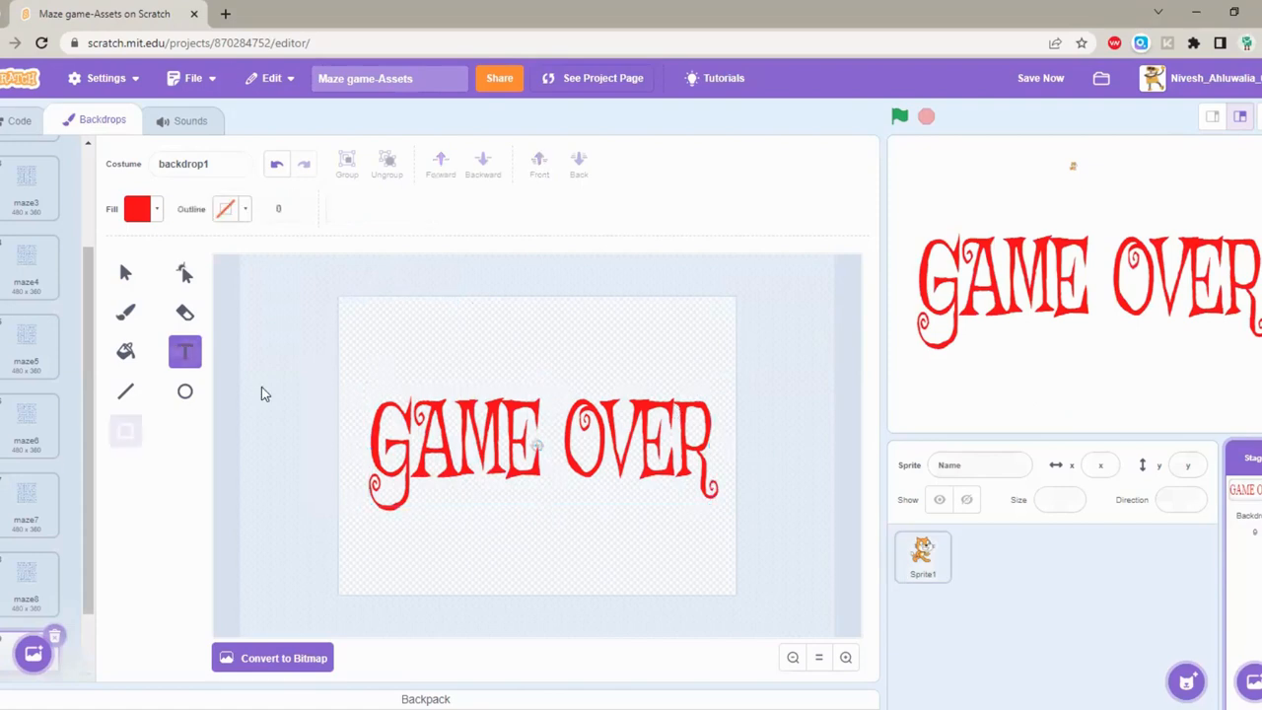
Step: Draw a full-size rectangle, fill it black and bring the GAME OVER text in front
{"action": "left_click", "coordinate": [126, 430]}
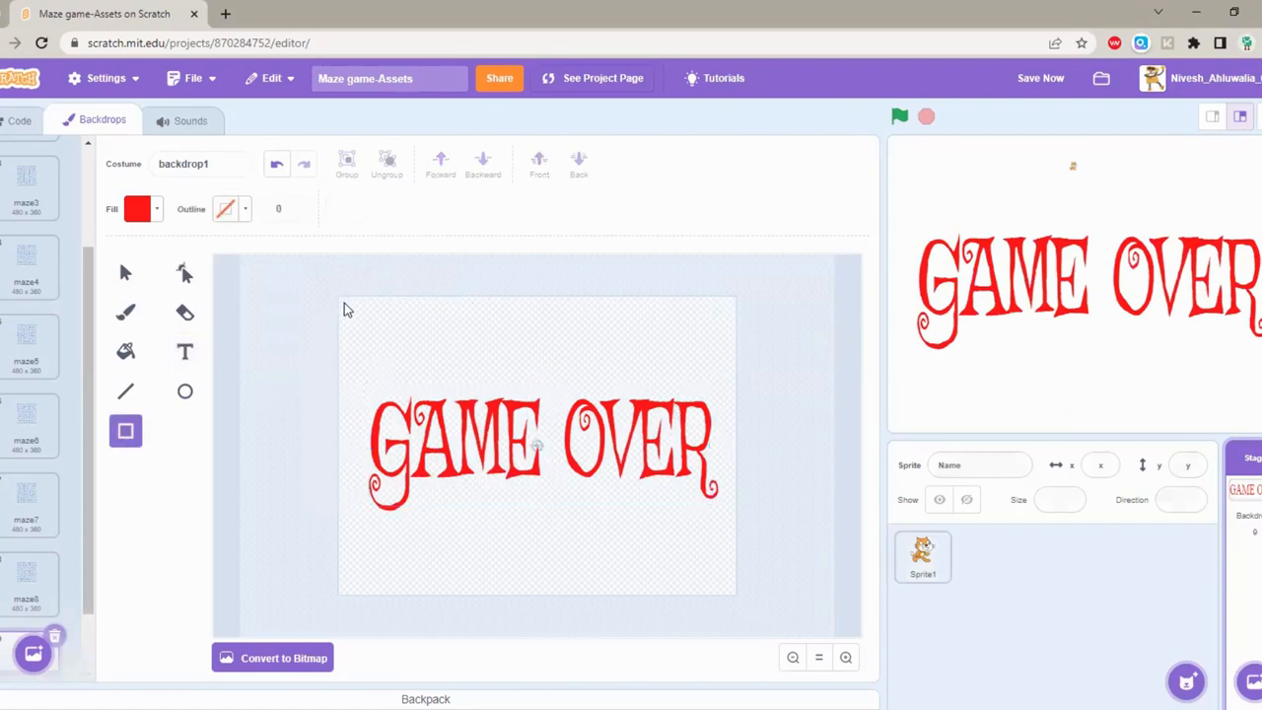
{"action": "left_click_drag", "start_coordinate": [343, 297], "coordinate": [737, 588]}
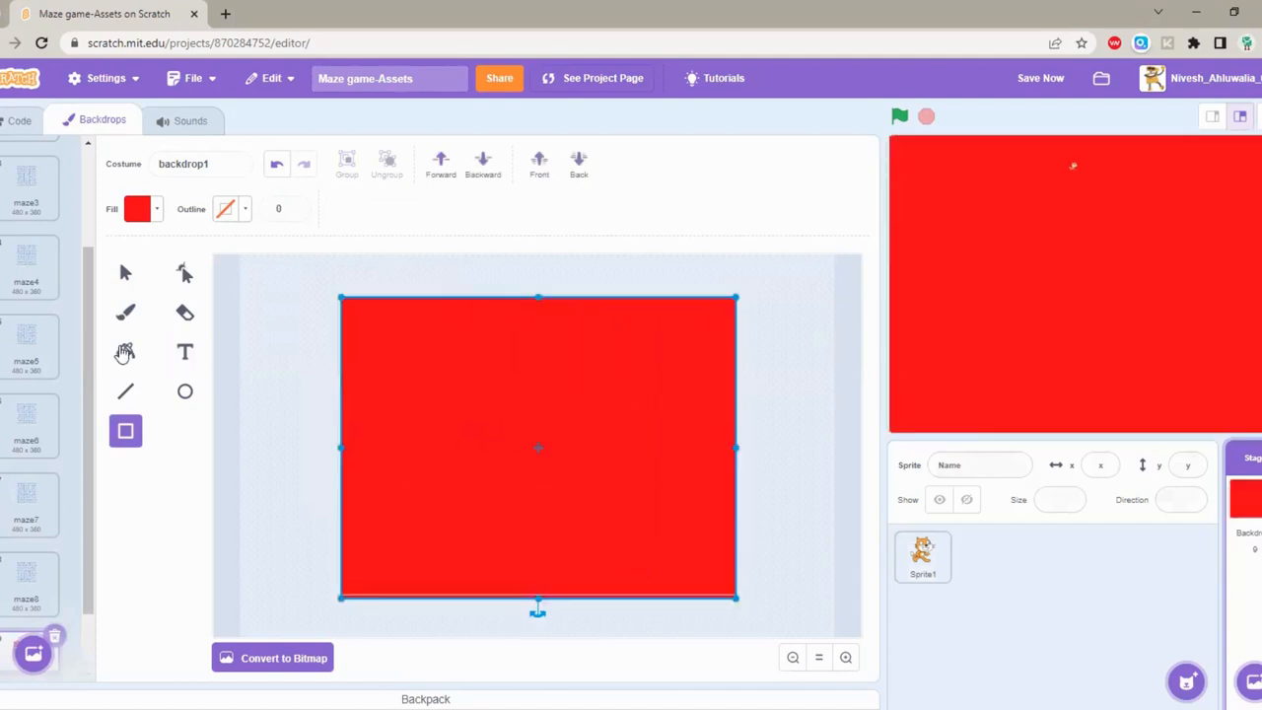
{"action": "left_click", "coordinate": [126, 351]}
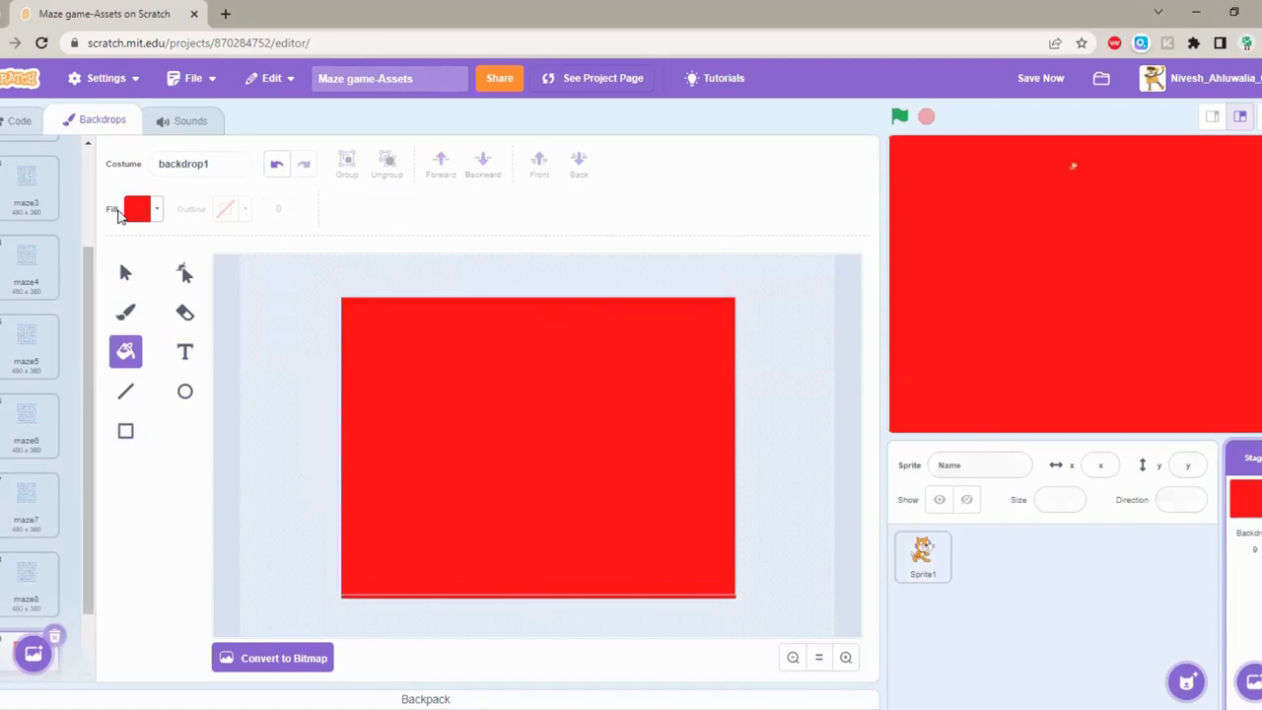
{"action": "left_click", "coordinate": [139, 209]}
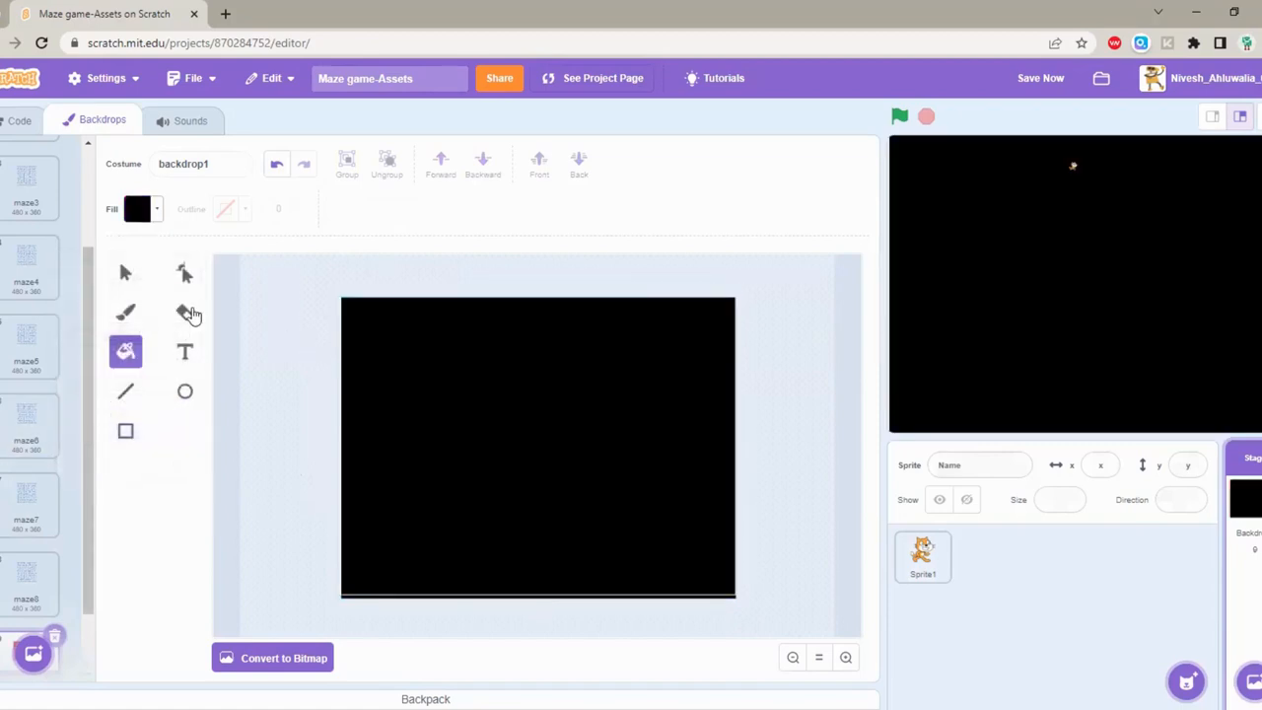
{"action": "left_click", "coordinate": [127, 272]}
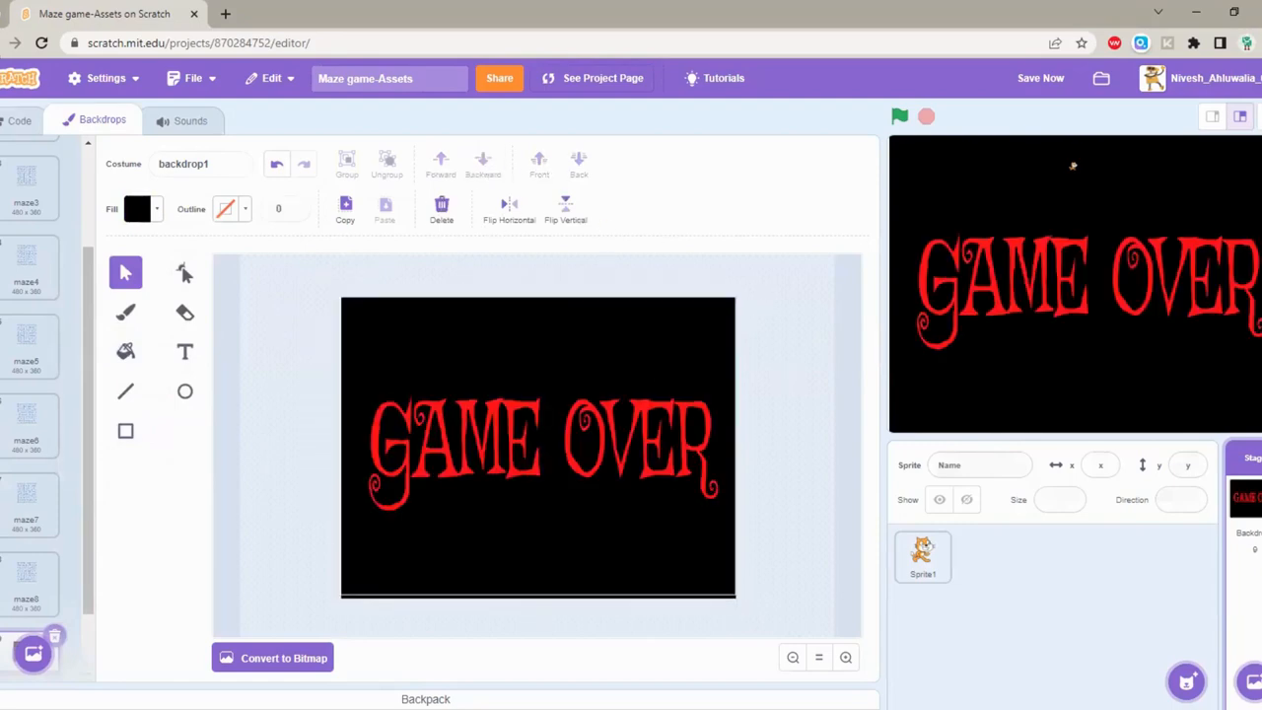
Step: Check the backdrop once more and move to the stage's code area
{"action": "left_click", "coordinate": [20, 120]}
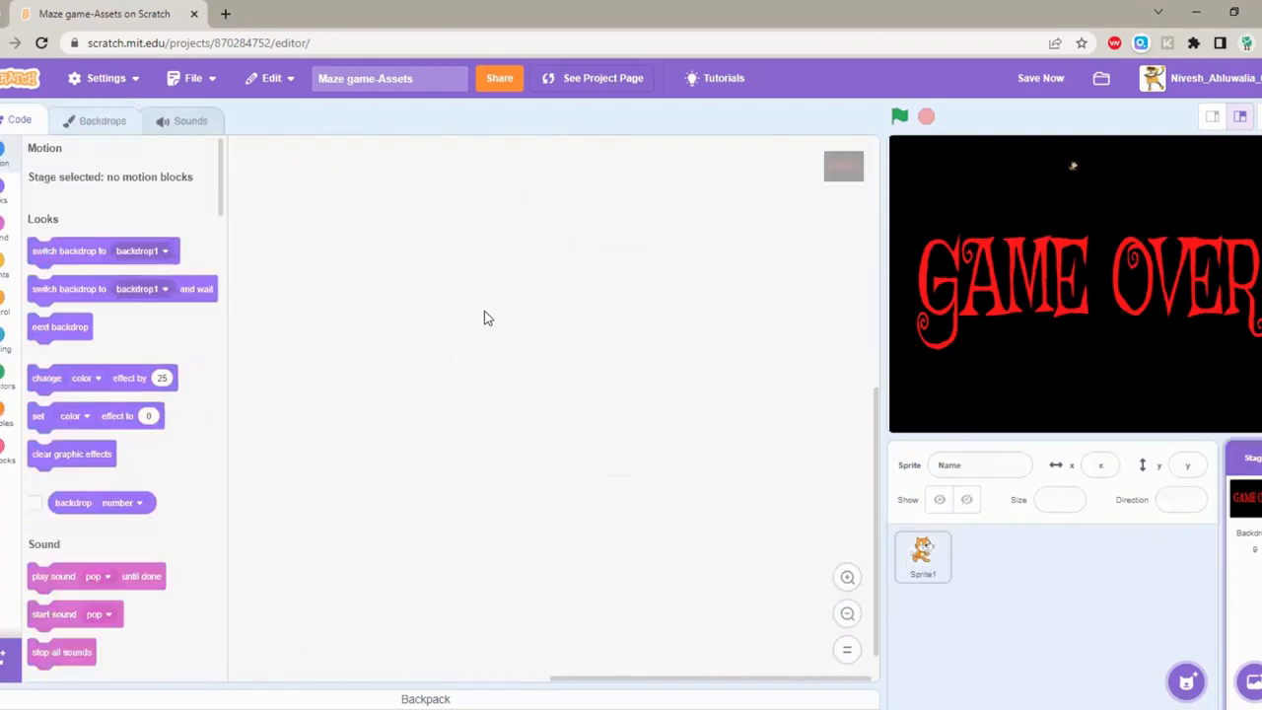
{"action": "left_click", "coordinate": [103, 121]}
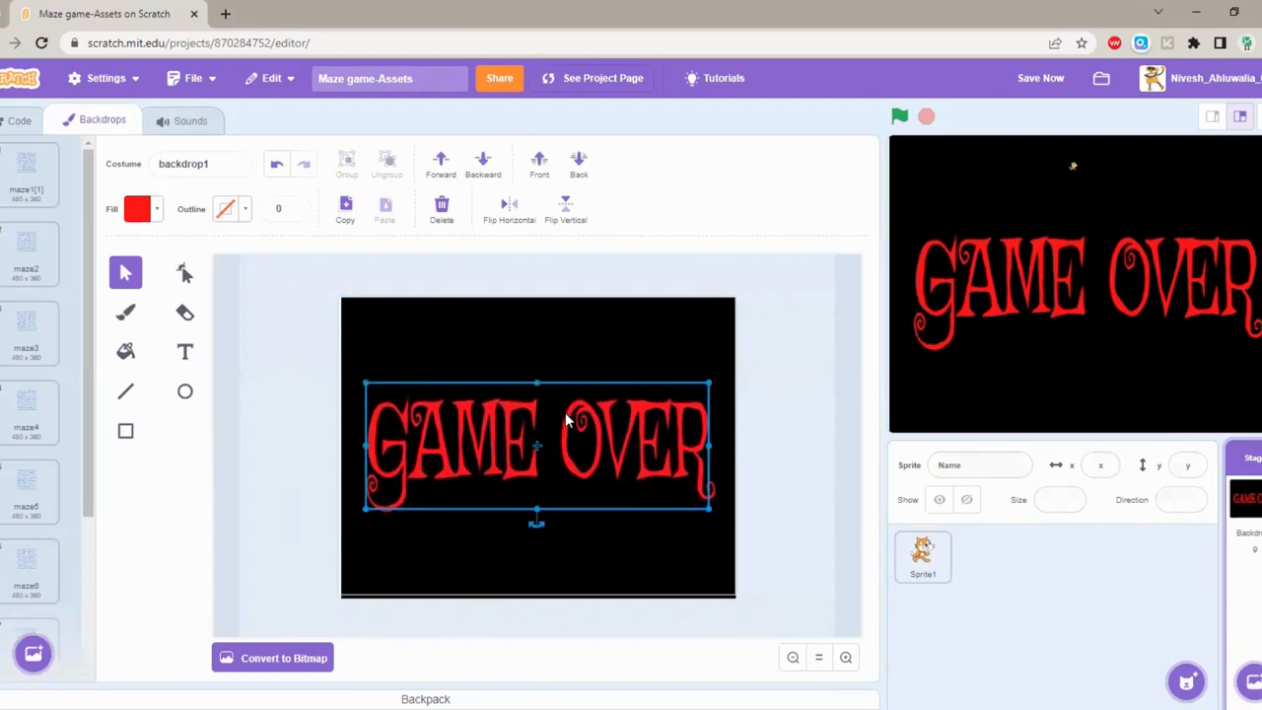
{"action": "left_click", "coordinate": [923, 558]}
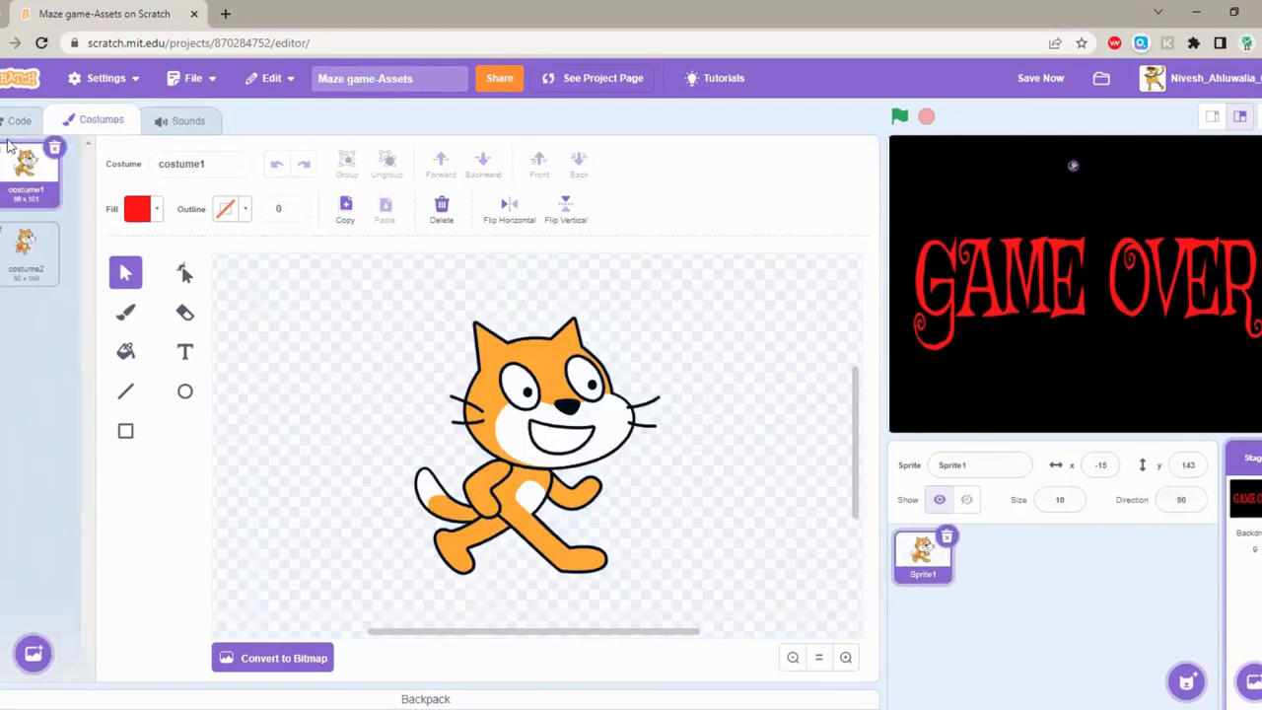
{"action": "left_click", "coordinate": [20, 120]}
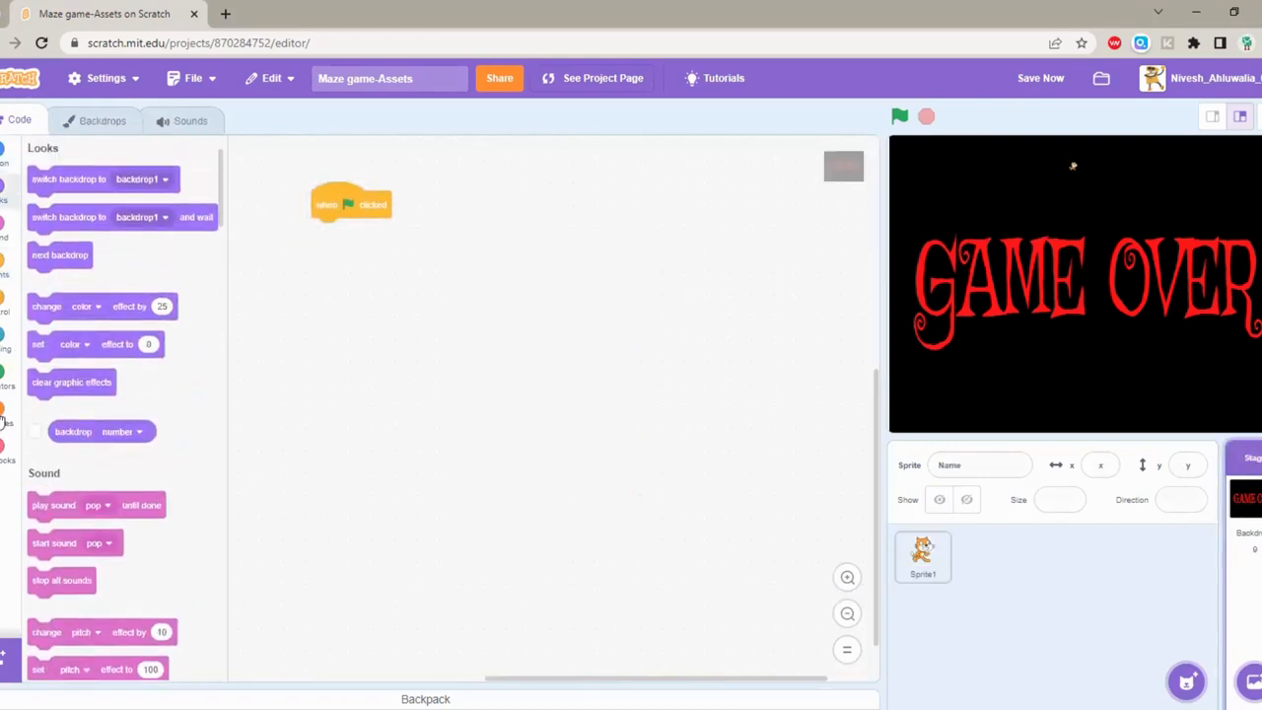
Step: Make the stage switch to the maze1 backdrop on start, run it, and select the cat
{"action": "left_click_drag", "start_coordinate": [69, 177], "coordinate": [351, 231]}
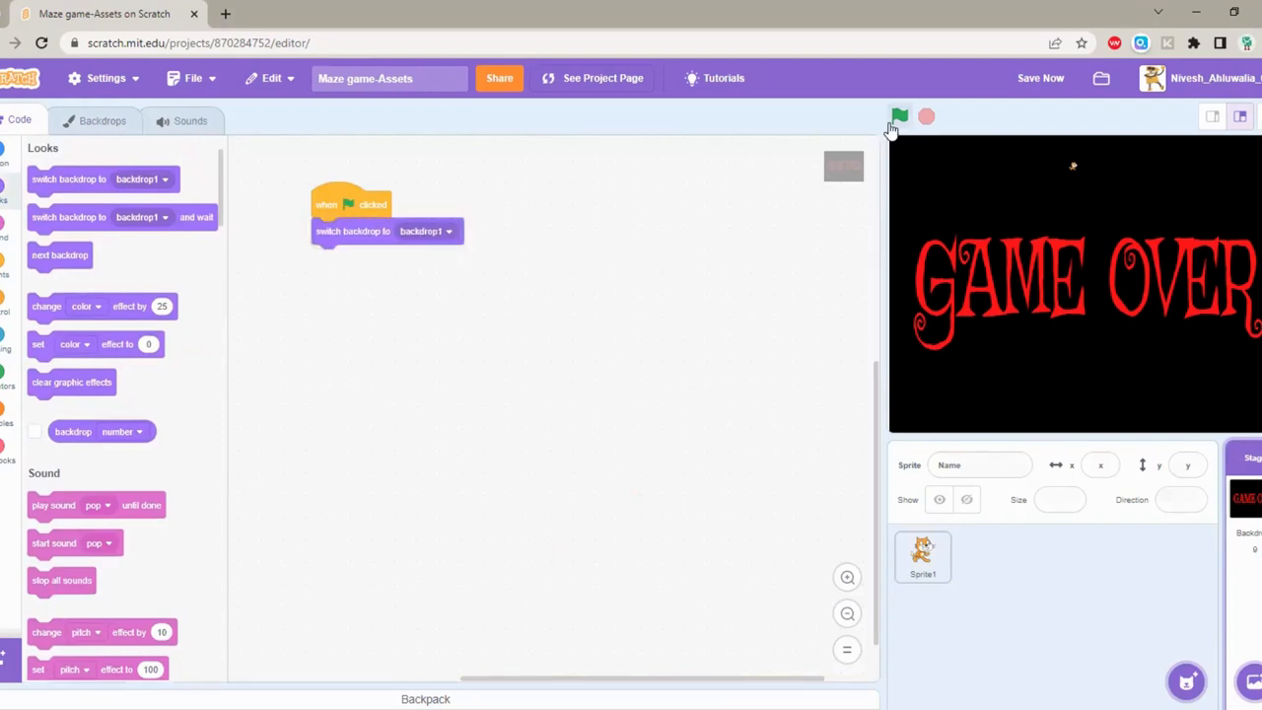
{"action": "mouse_move", "coordinate": [832, 118]}
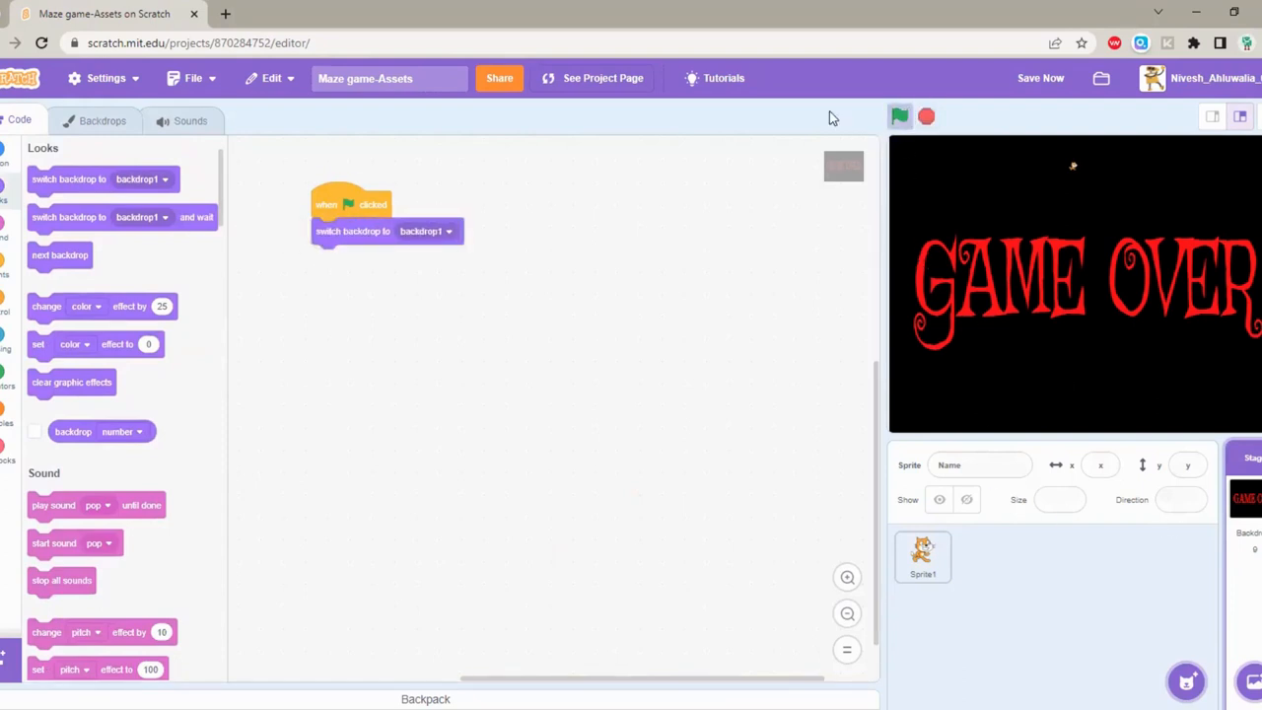
{"action": "left_click", "coordinate": [426, 231]}
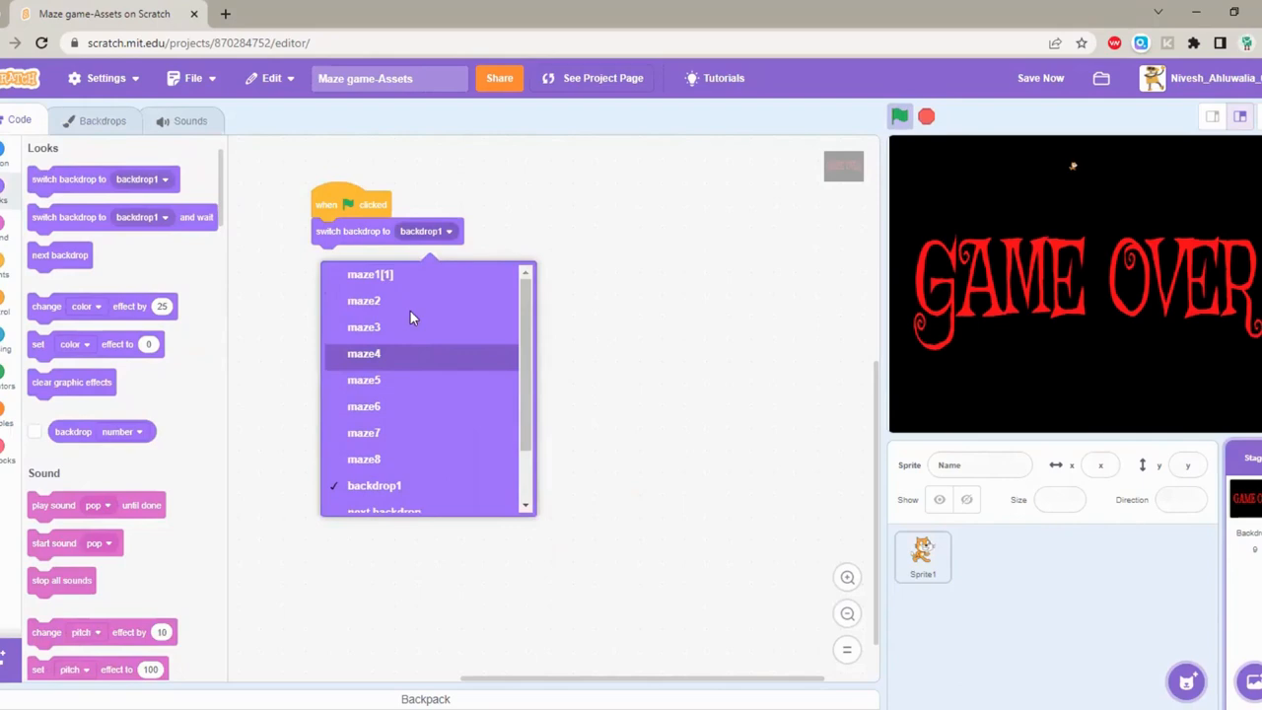
{"action": "left_click", "coordinate": [362, 274]}
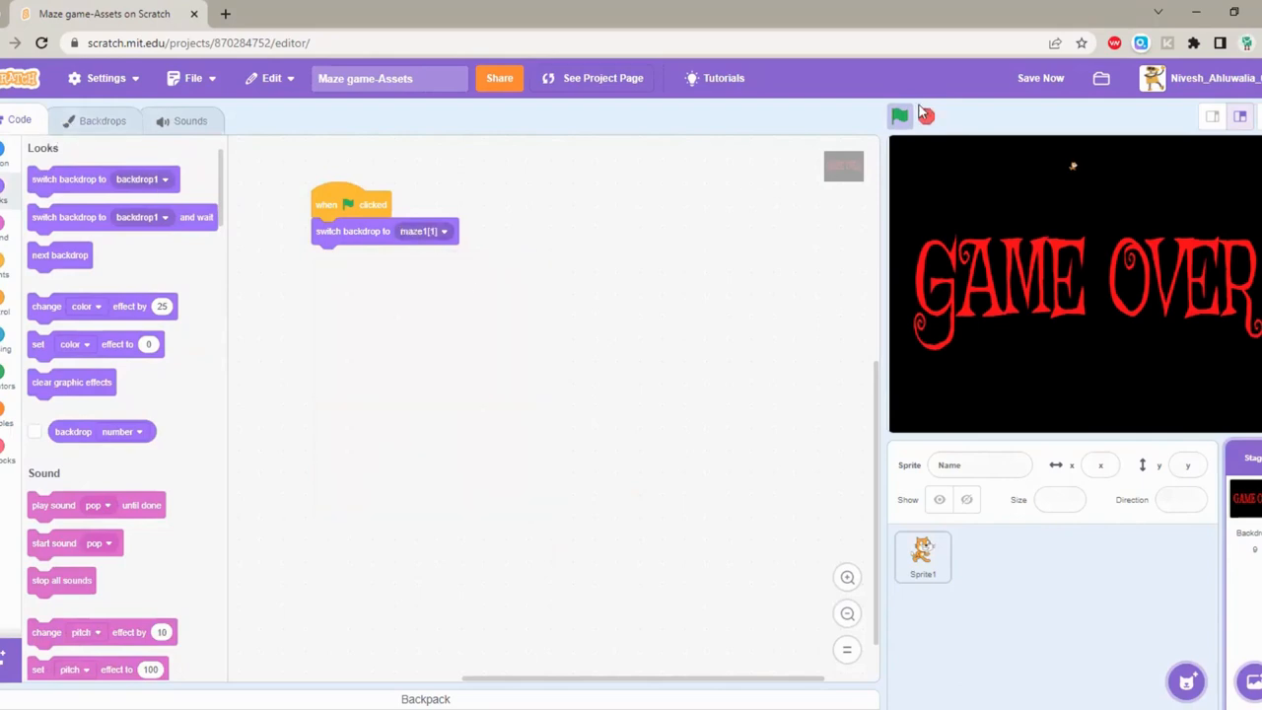
{"action": "left_click", "coordinate": [899, 116]}
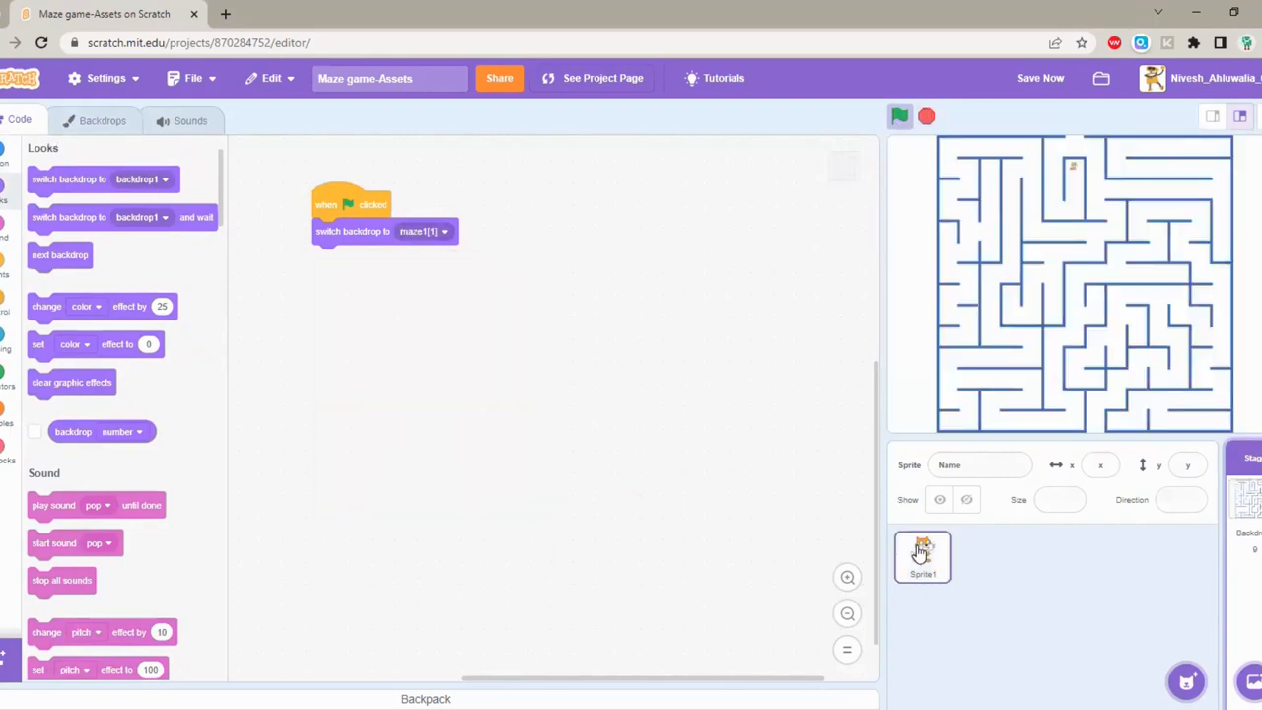
{"action": "left_click", "coordinate": [922, 556]}
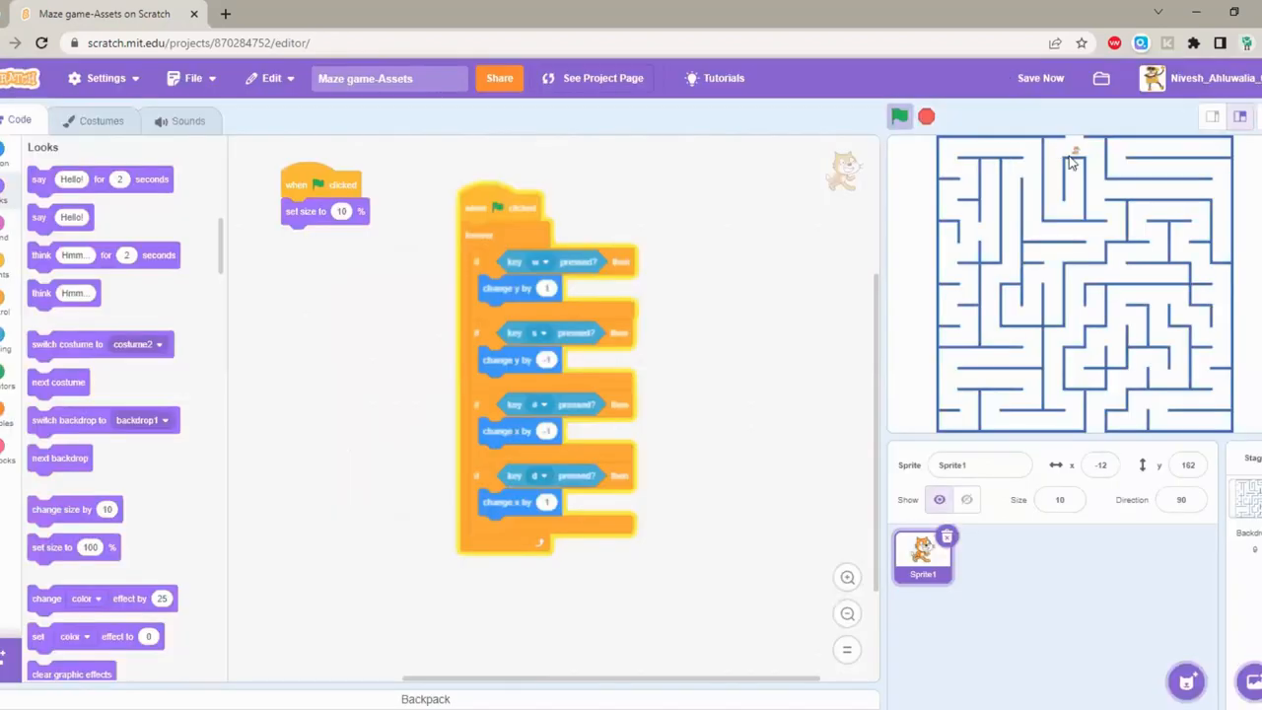
Step: Give the cat a fixed start position and add a note labelled Basics beside its script
{"action": "left_click", "coordinate": [966, 501]}
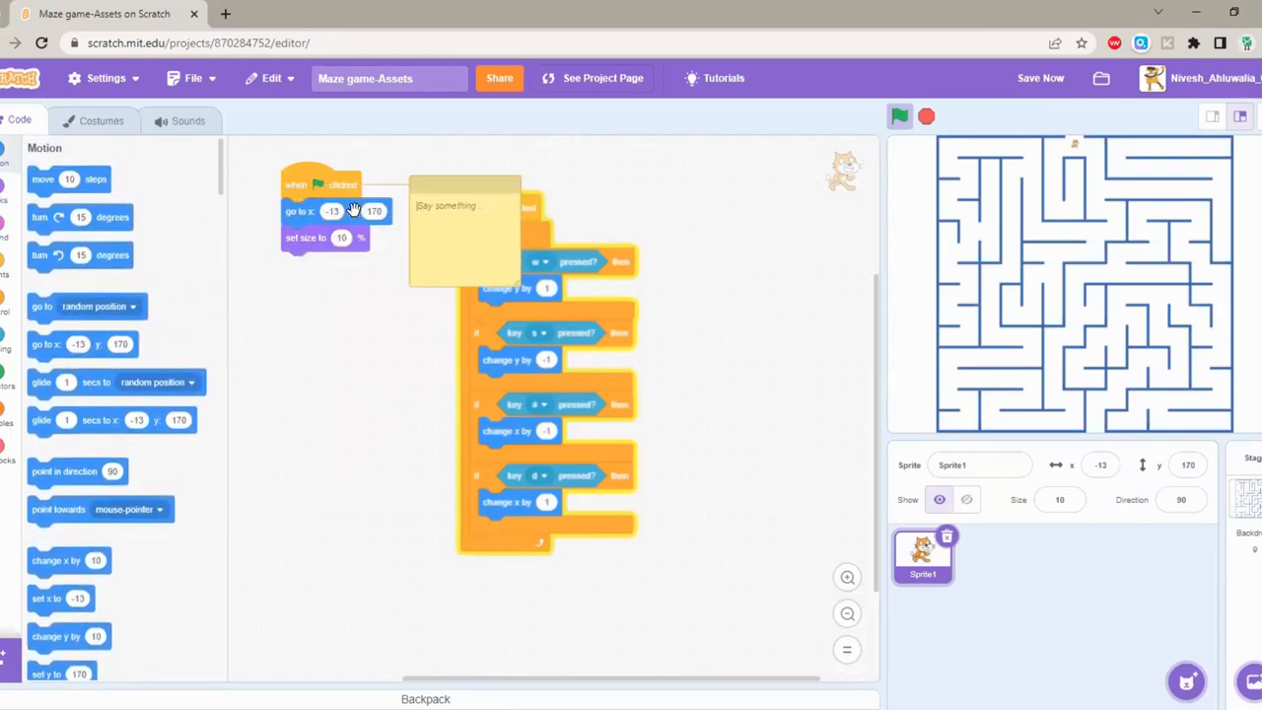
{"action": "type", "text": "Basics"}
{"action": "type", "text": "Controls"}
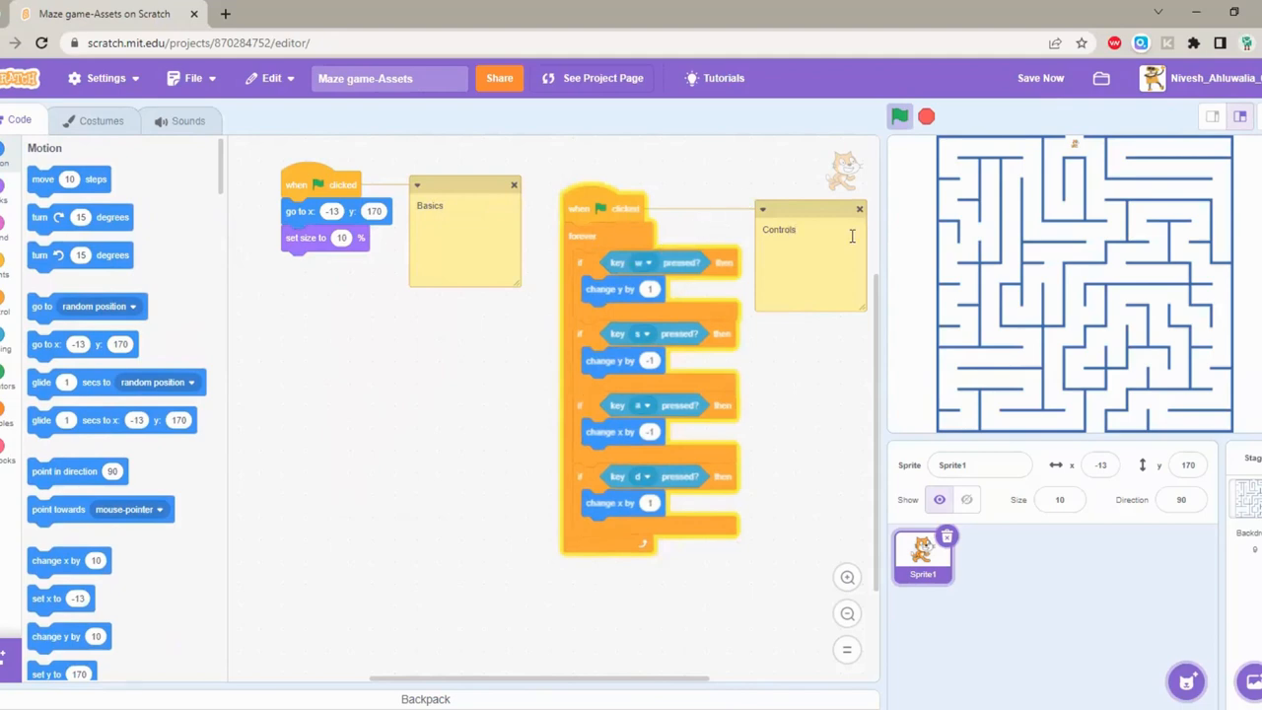
{"action": "mouse_move", "coordinate": [717, 316]}
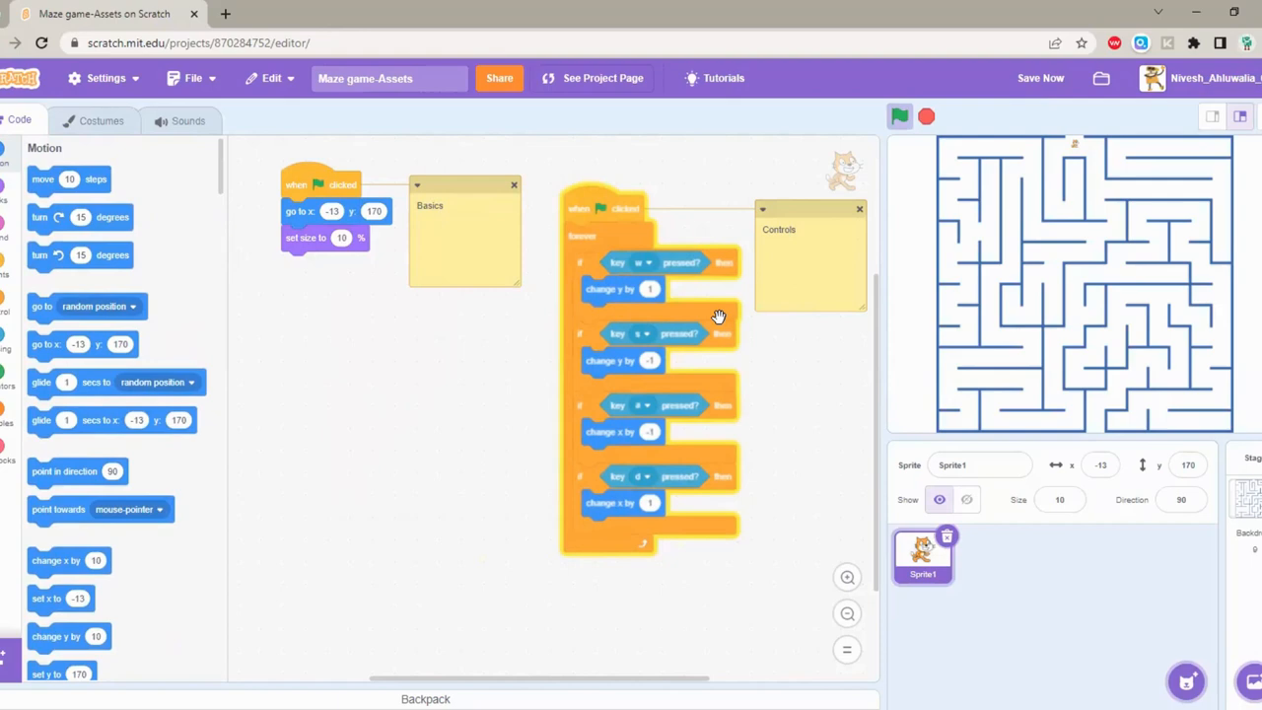
{"action": "mouse_move", "coordinate": [333, 299]}
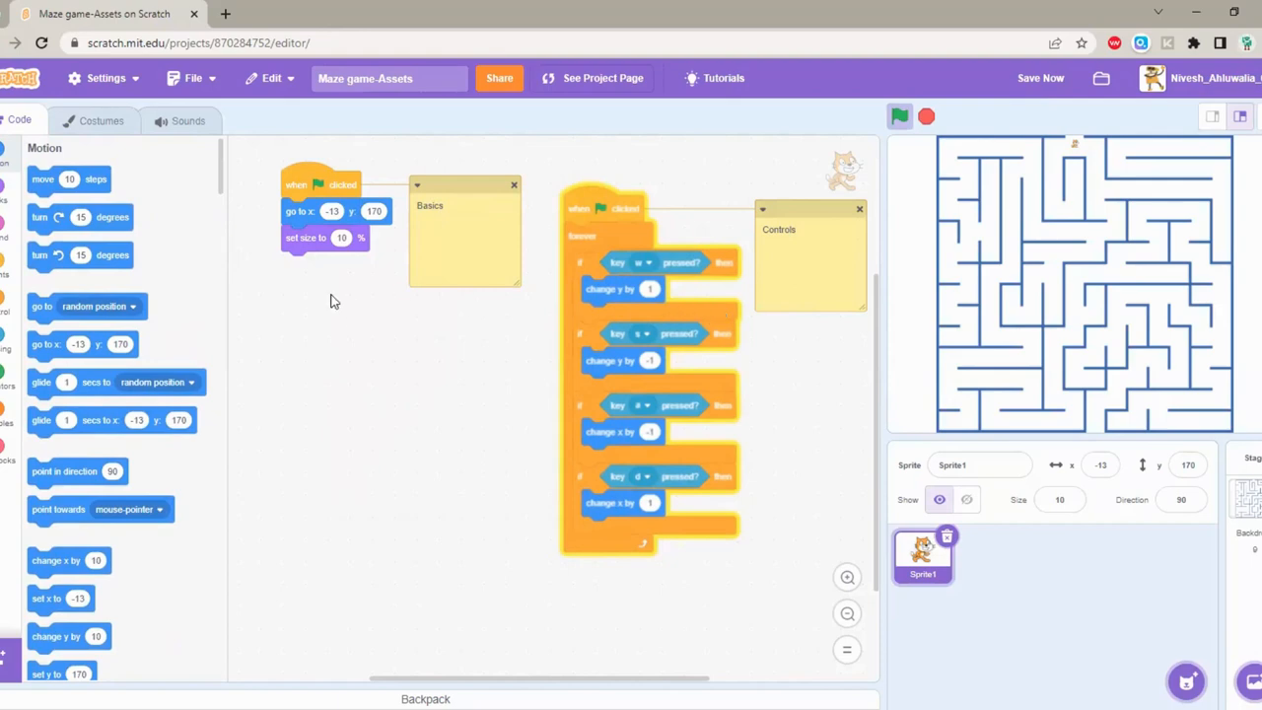
{"action": "mouse_move", "coordinate": [588, 286]}
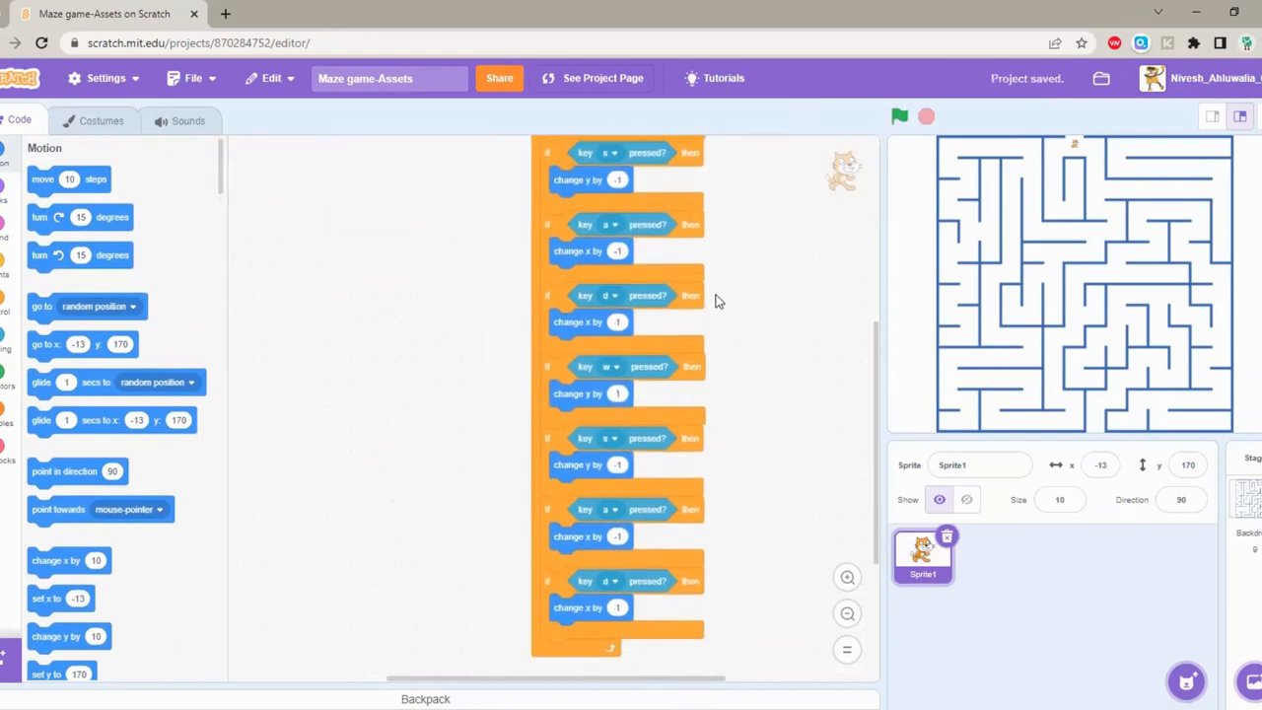
Step: Set the duplicated checks to the four arrow keys and run the game to test them
{"action": "left_click", "coordinate": [616, 349]}
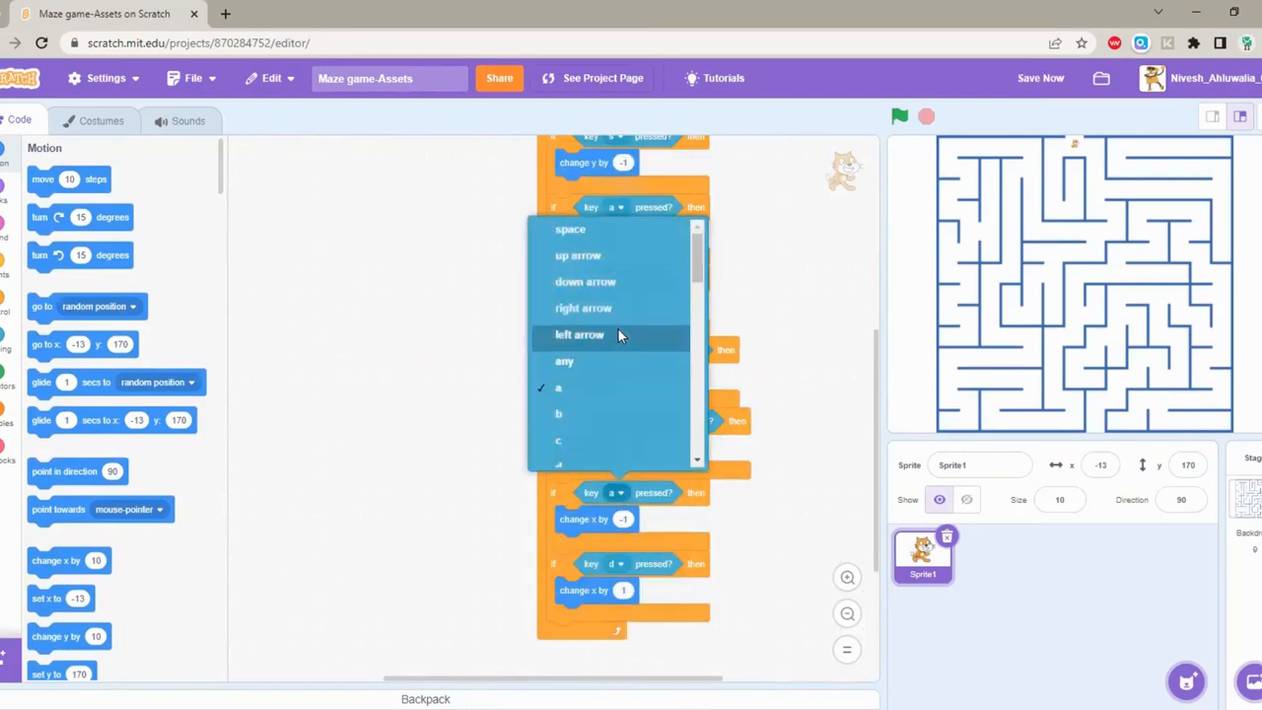
{"action": "mouse_move", "coordinate": [586, 280]}
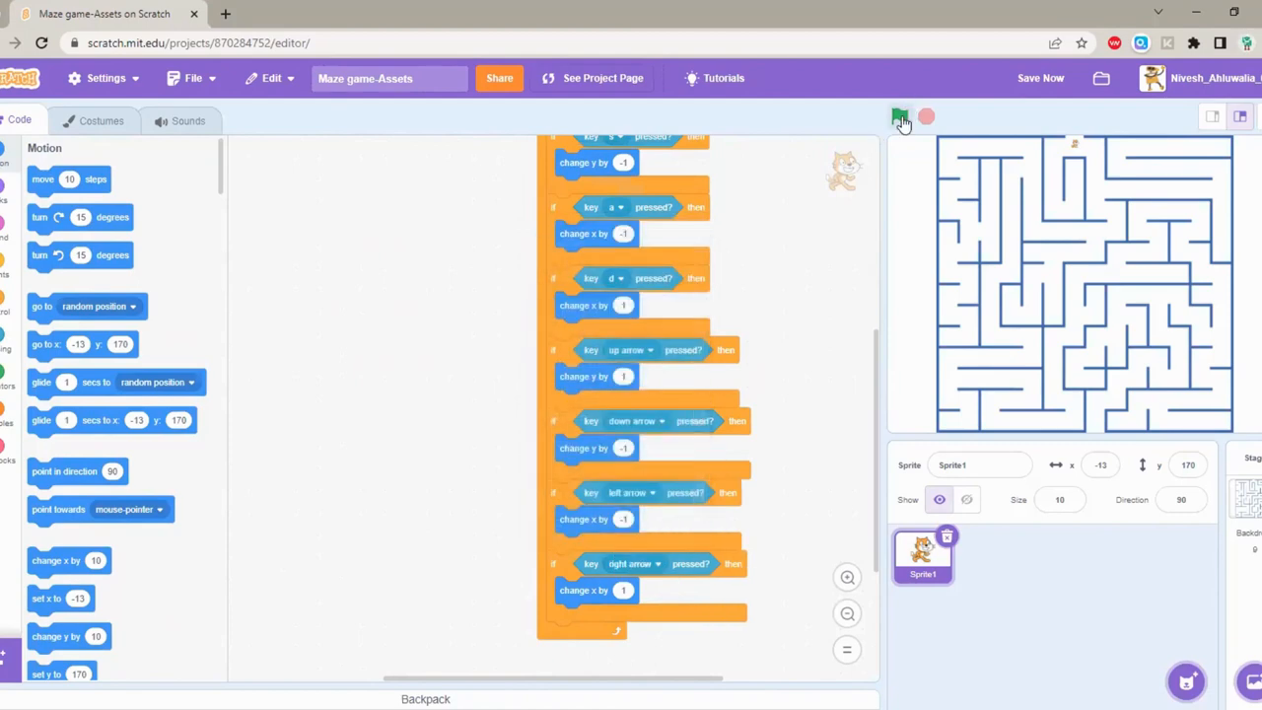
{"action": "left_click", "coordinate": [900, 119]}
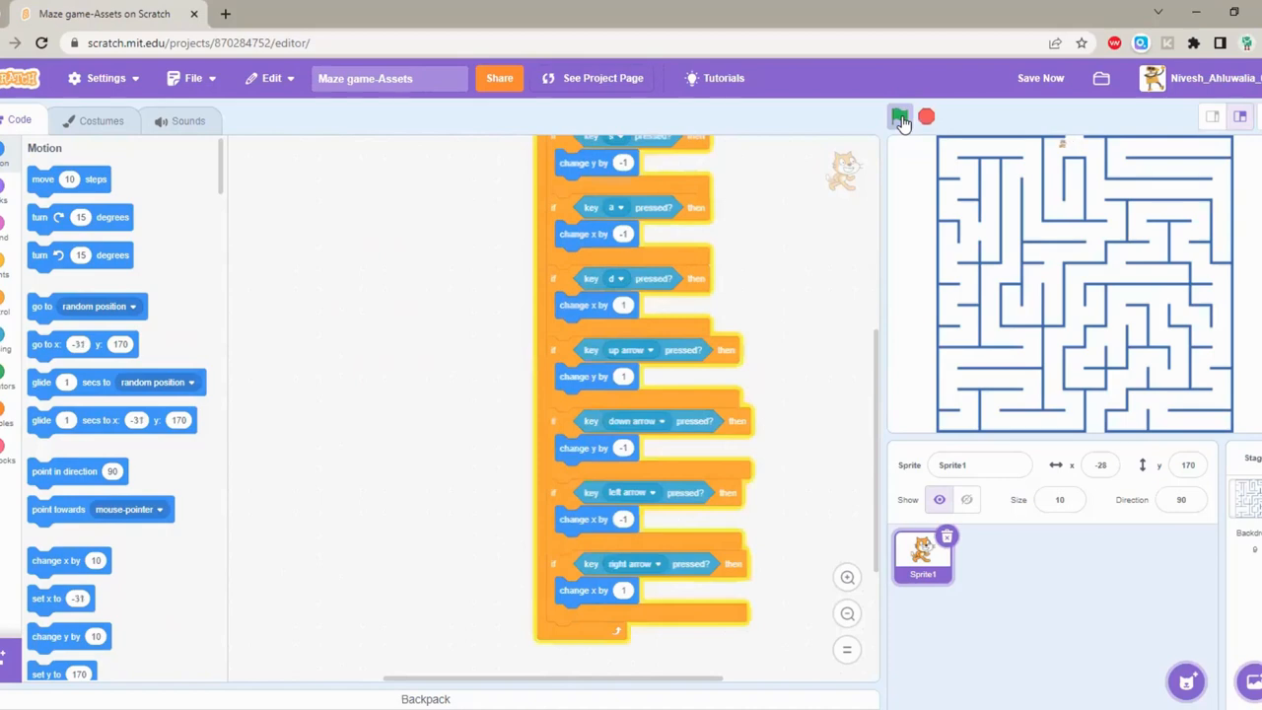
{"action": "left_click", "coordinate": [899, 118]}
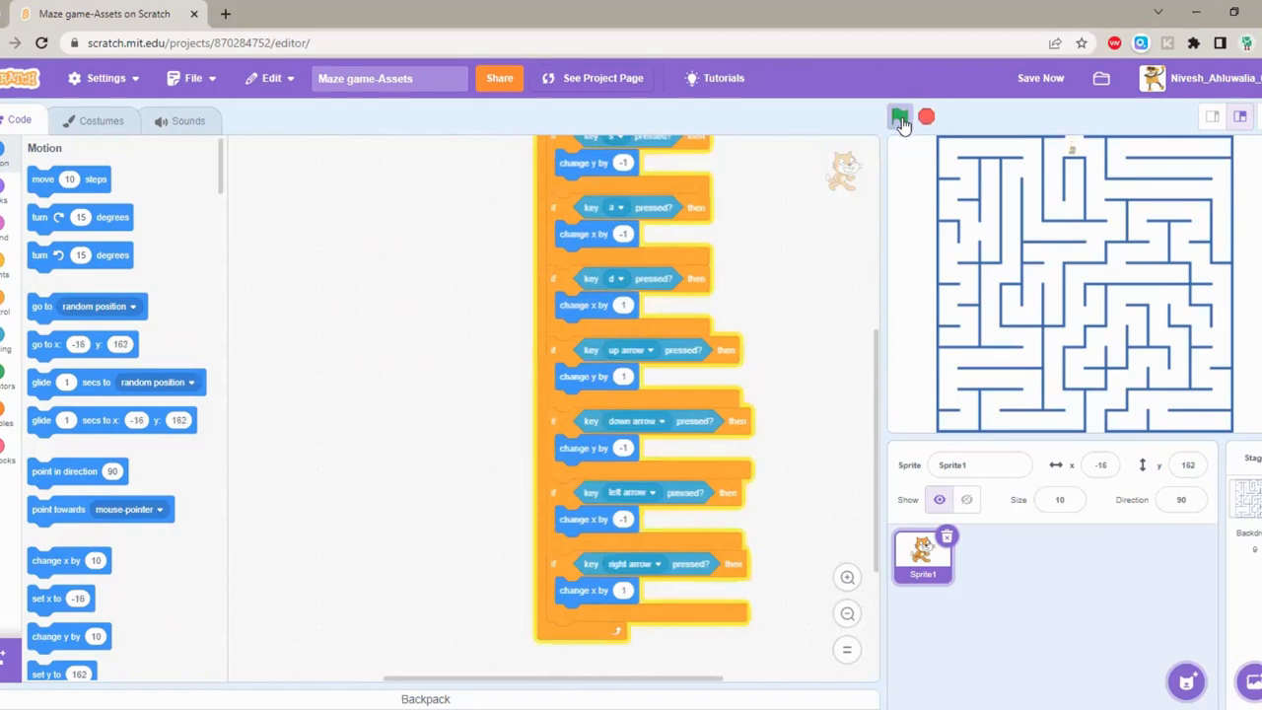
{"action": "left_click", "coordinate": [899, 117]}
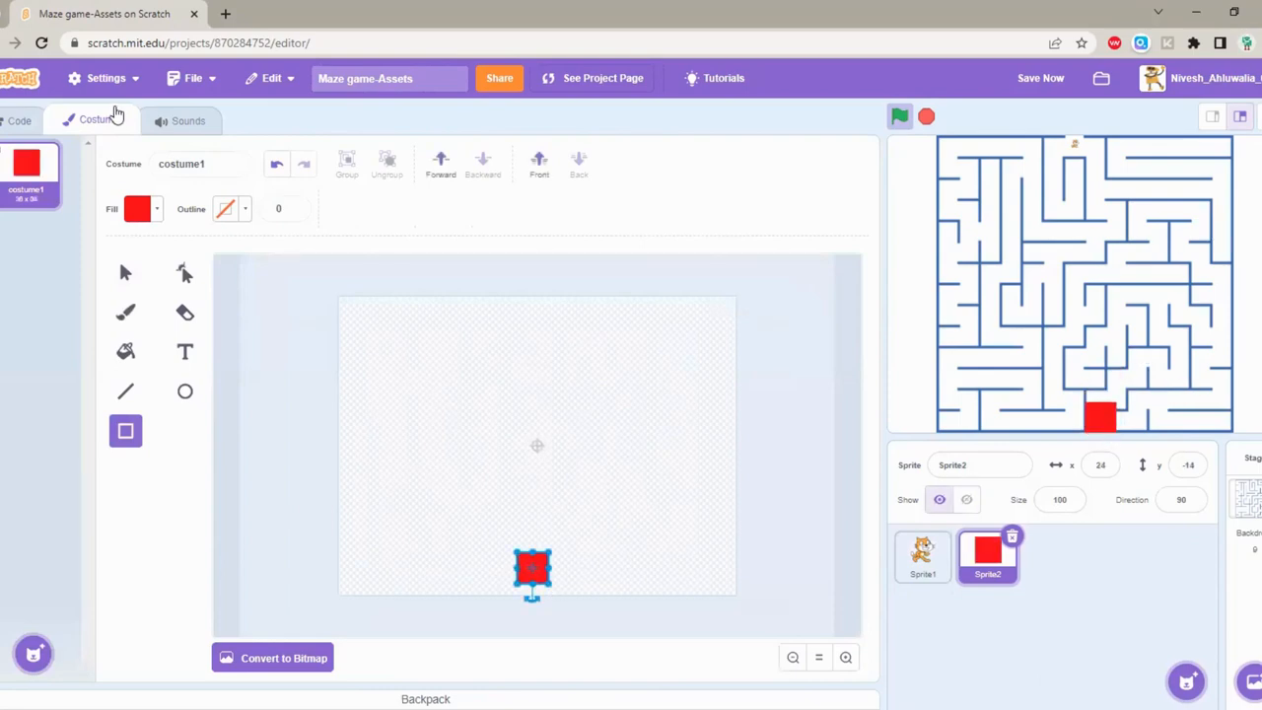
Step: Give the red square sprite a green-flag script that hides it at game start
{"action": "left_click", "coordinate": [17, 120]}
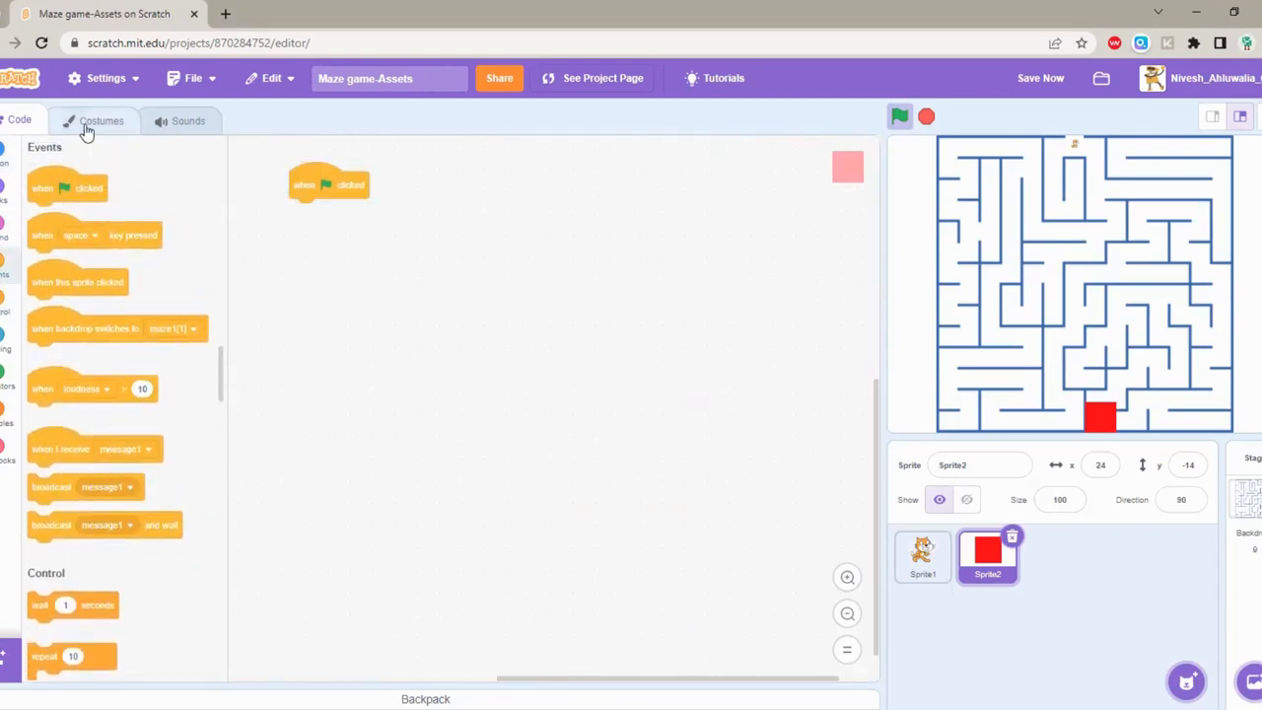
{"action": "left_click", "coordinate": [103, 120]}
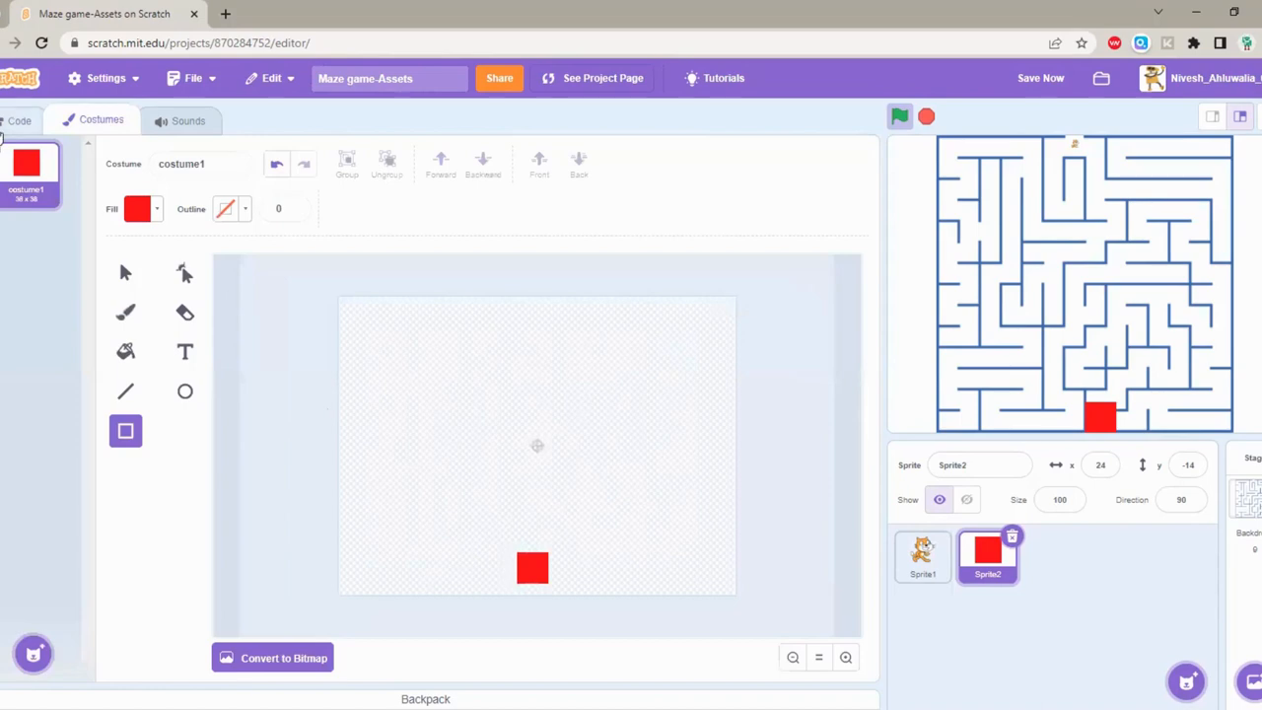
{"action": "left_click", "coordinate": [19, 120]}
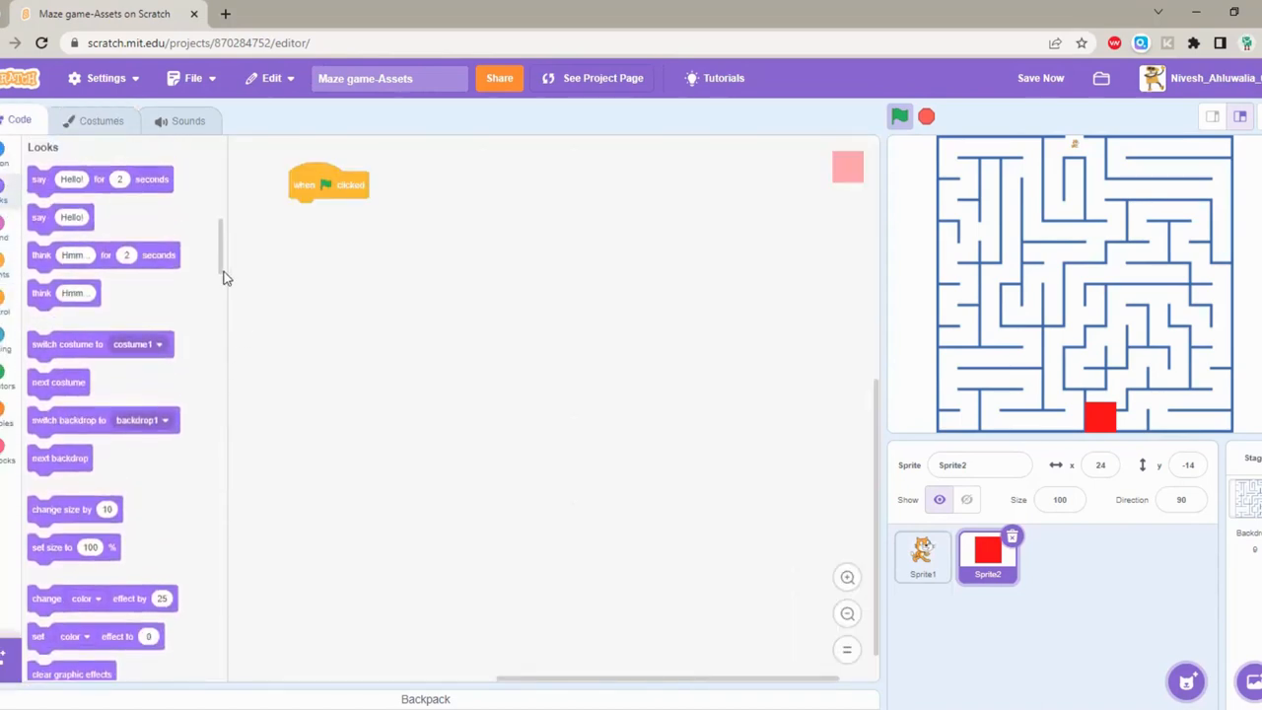
{"action": "scroll", "scroll_direction": "down", "scroll_amount": 3}
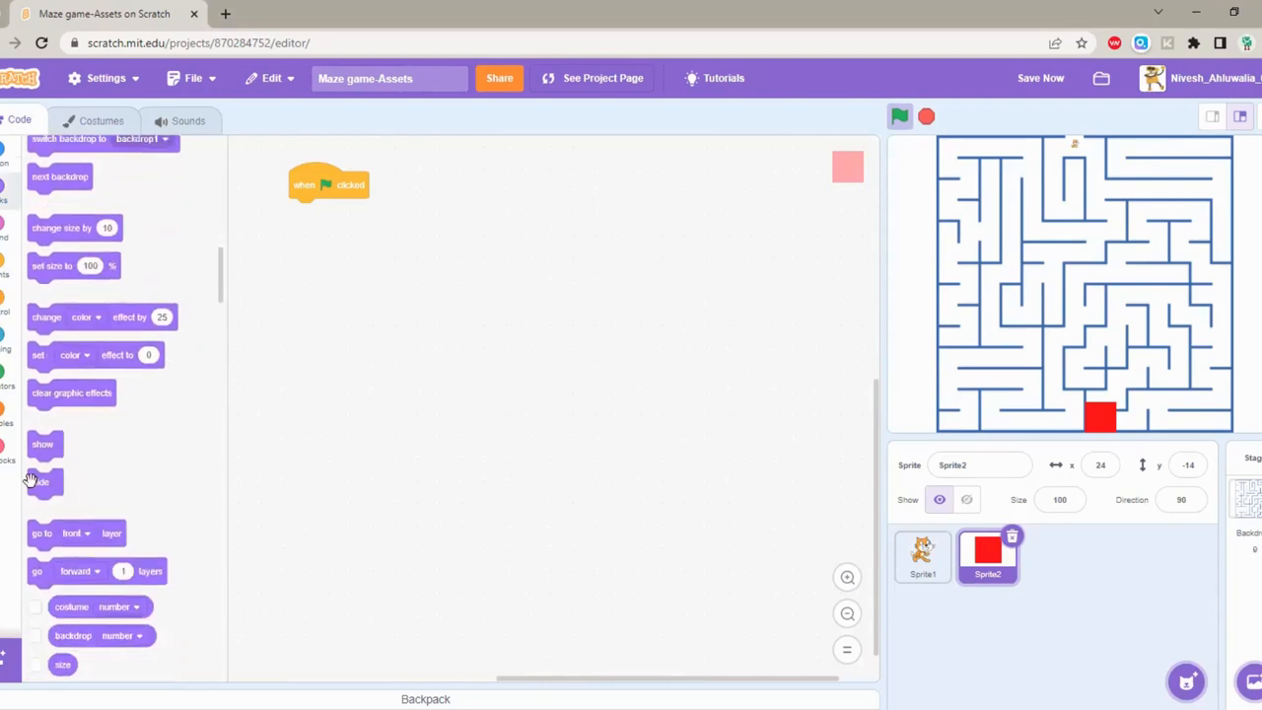
{"action": "left_click_drag", "start_coordinate": [43, 481], "coordinate": [301, 213]}
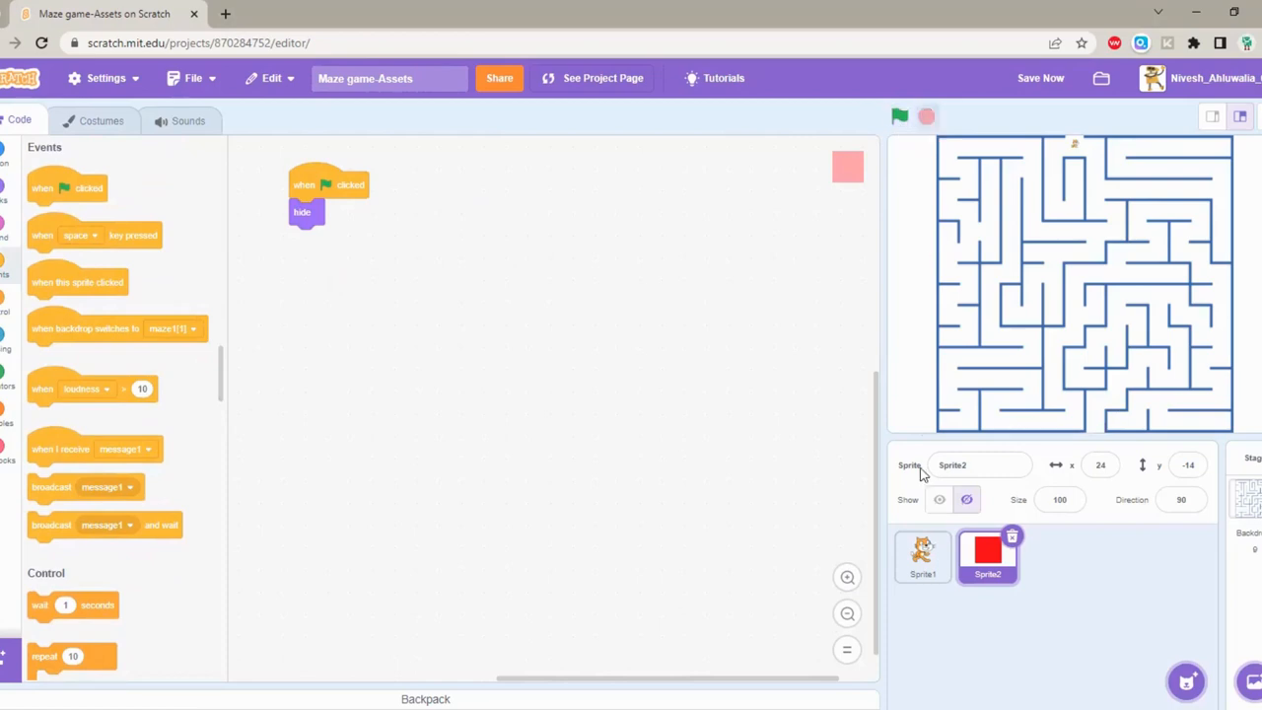
Step: Rename the cat sprite to Player and the red square sprite to Detector
{"action": "left_click", "coordinate": [923, 560]}
{"action": "type", "text": "Player"}
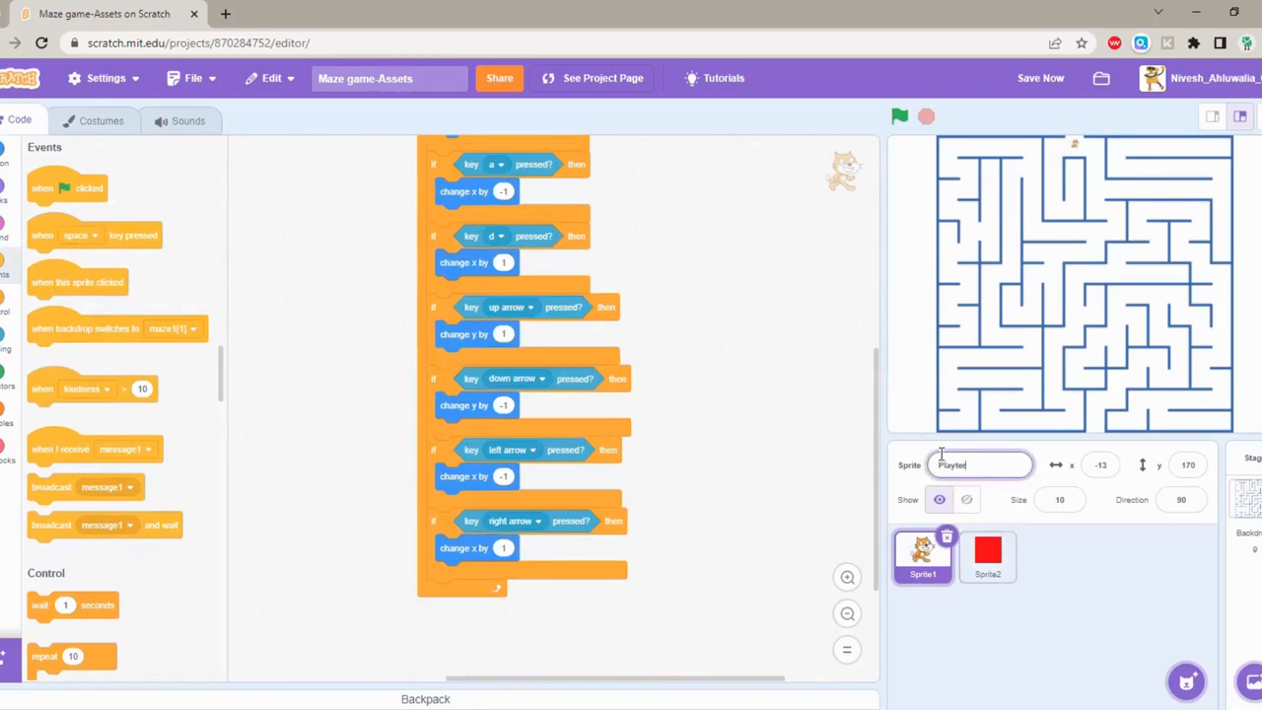
{"action": "left_click", "coordinate": [986, 556]}
{"action": "type", "text": "Detector"}
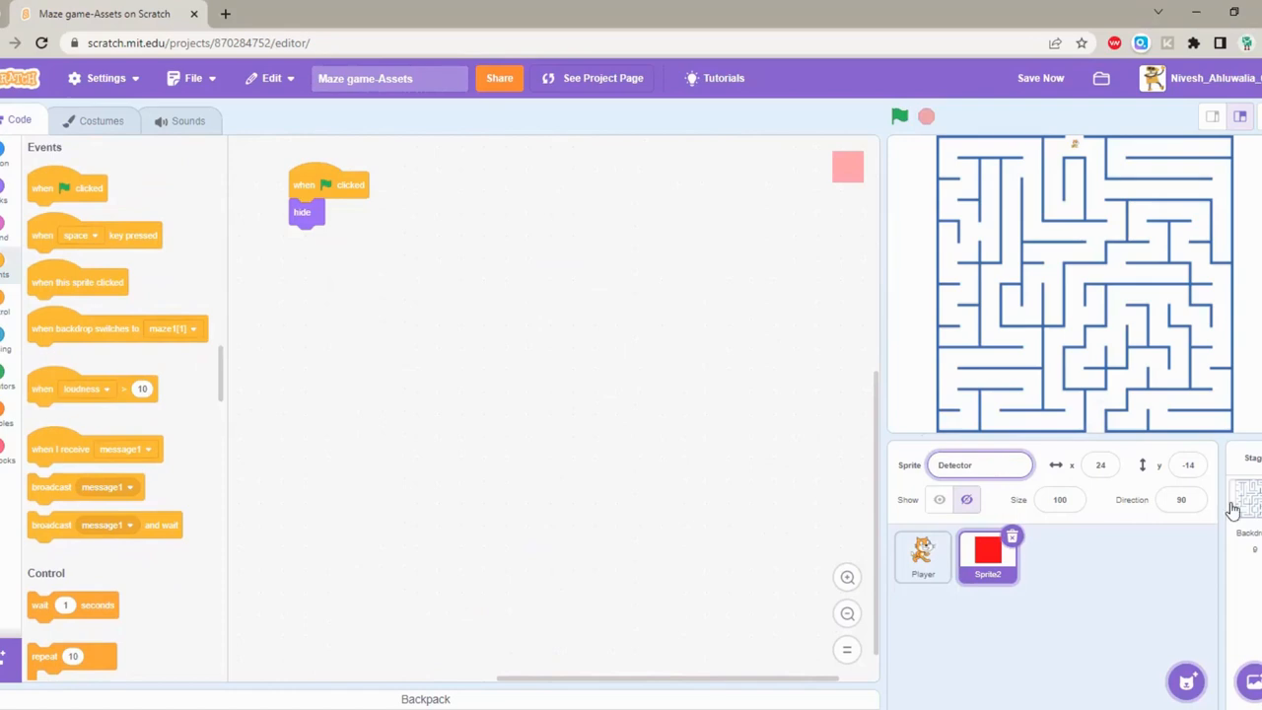
{"action": "left_click", "coordinate": [923, 558]}
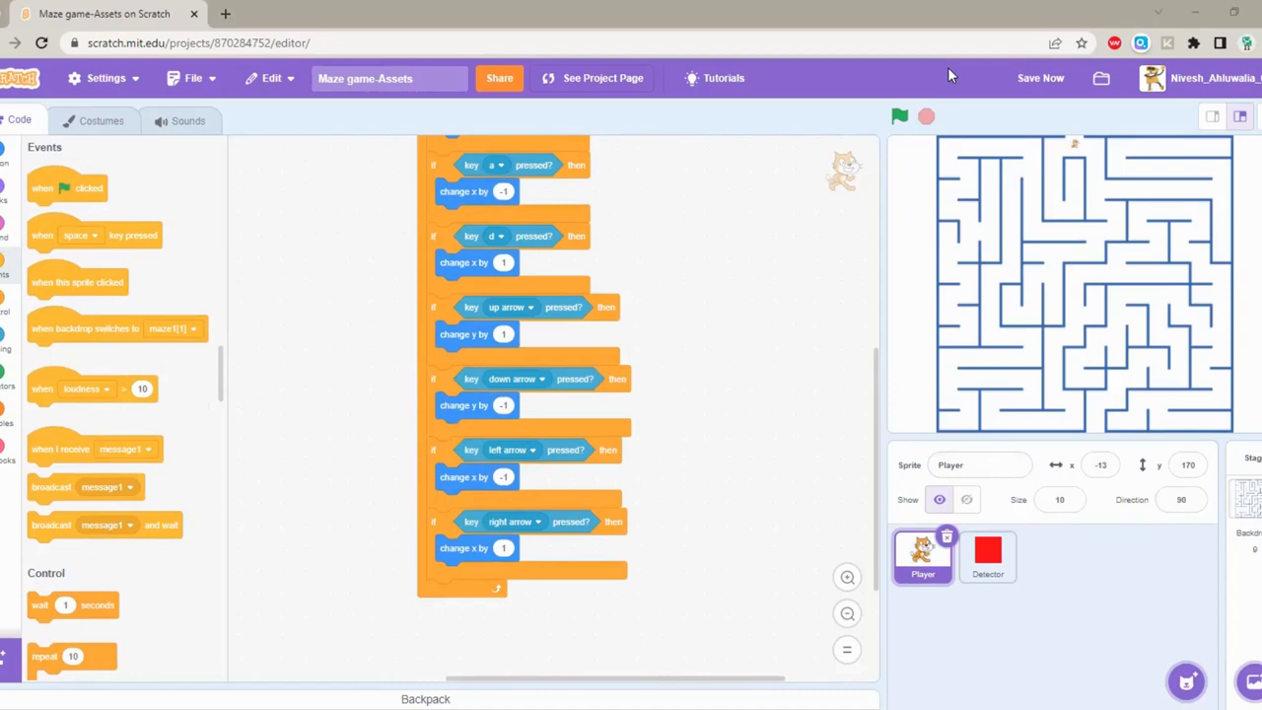
{"action": "mouse_move", "coordinate": [726, 361]}
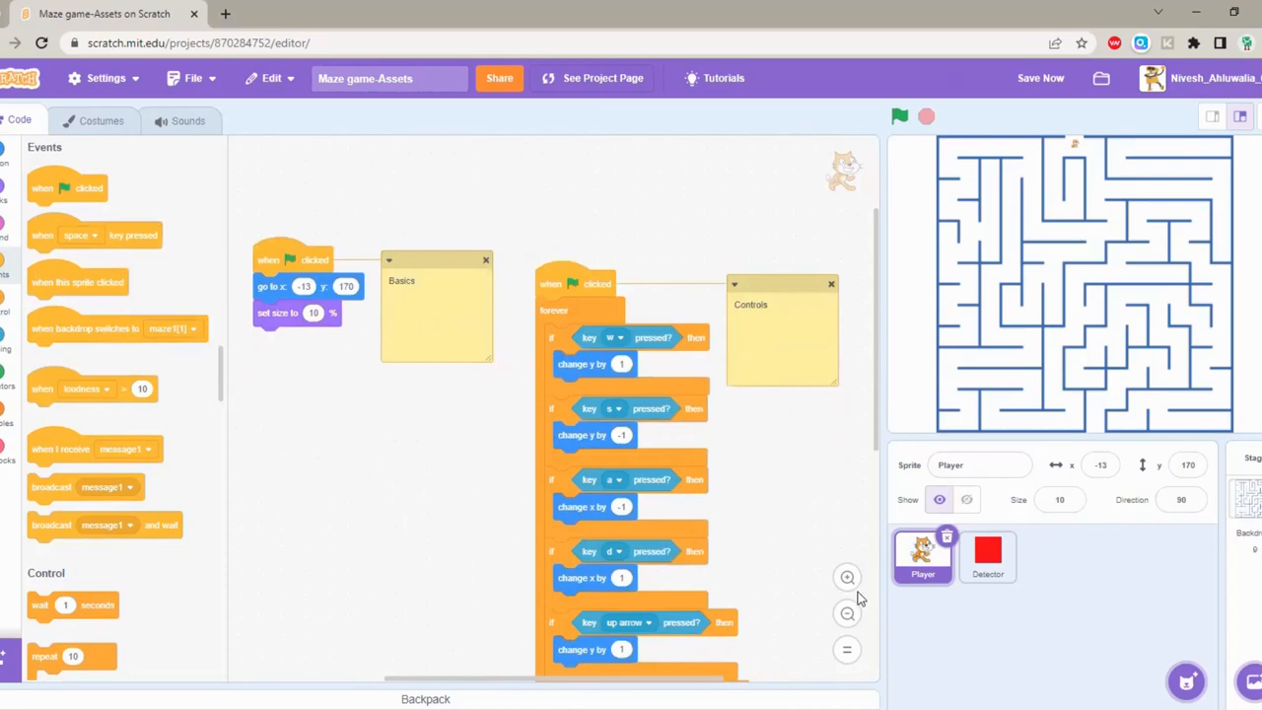
Step: Save the project with Save Now, retrying once after the failed attempt until it reads Project saved
{"action": "scroll", "scroll_direction": "down", "scroll_amount": 3}
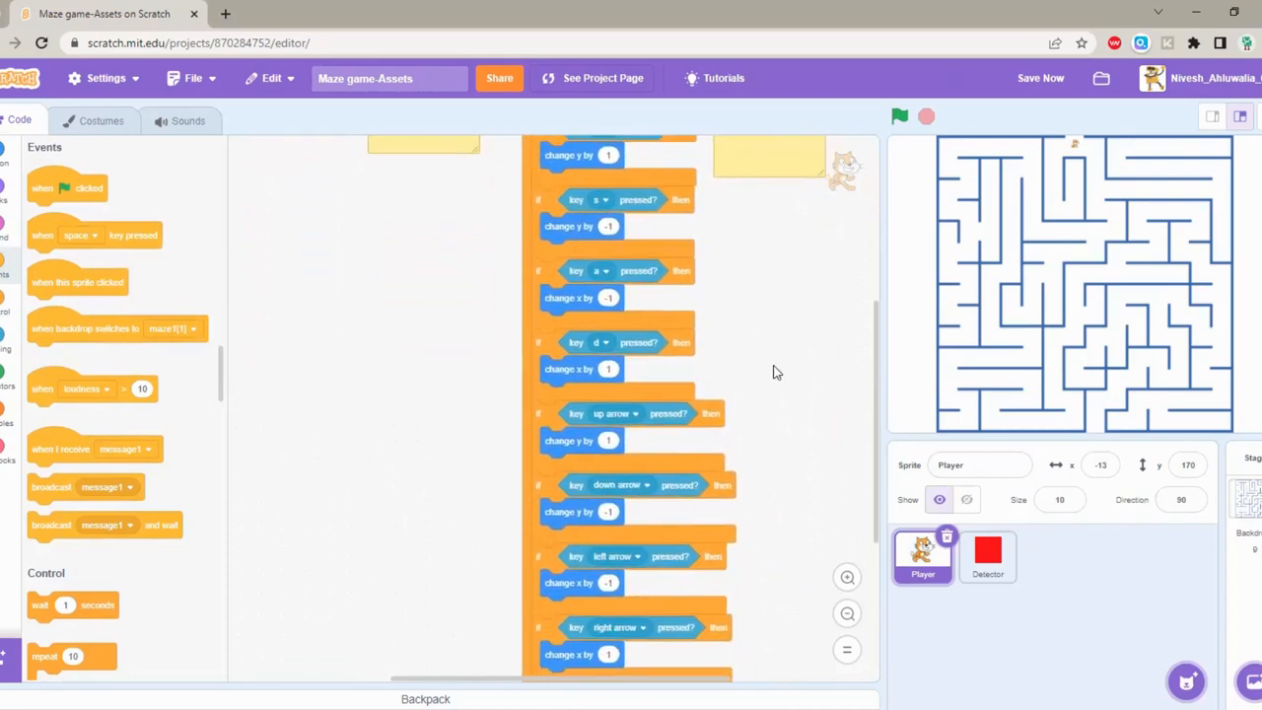
{"action": "mouse_move", "coordinate": [957, 186]}
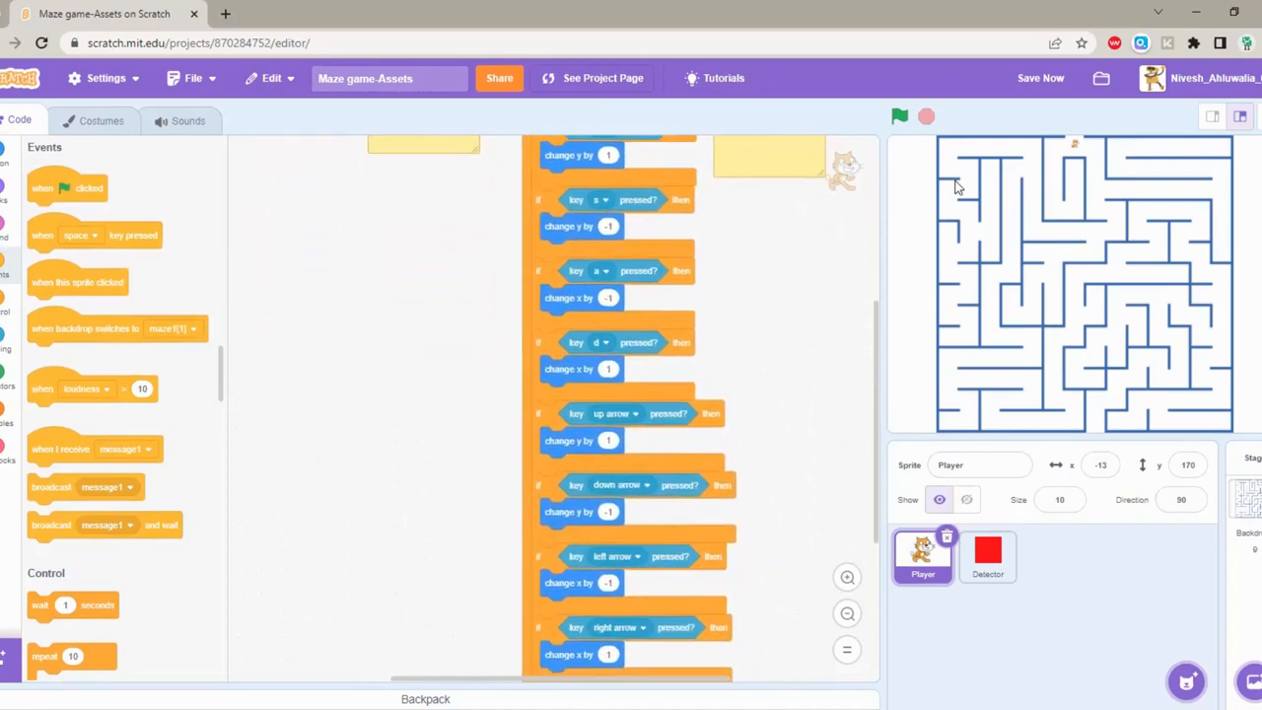
{"action": "mouse_move", "coordinate": [790, 268]}
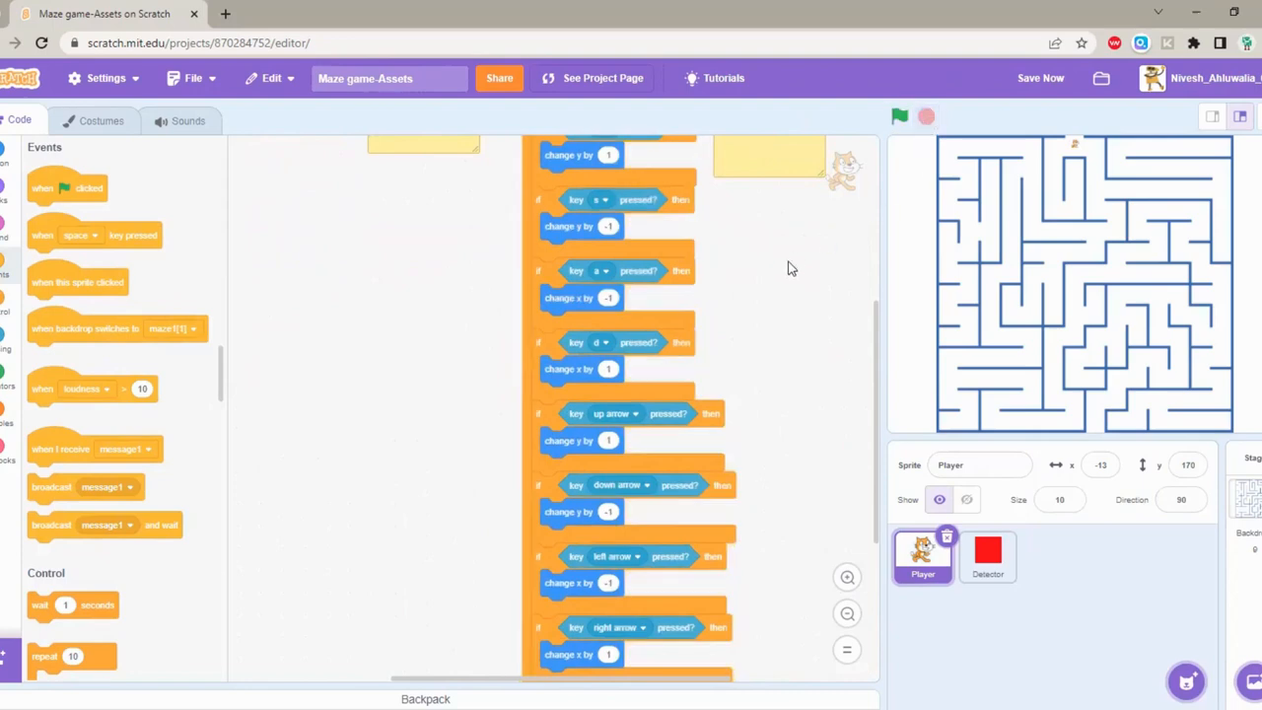
{"action": "mouse_move", "coordinate": [738, 292]}
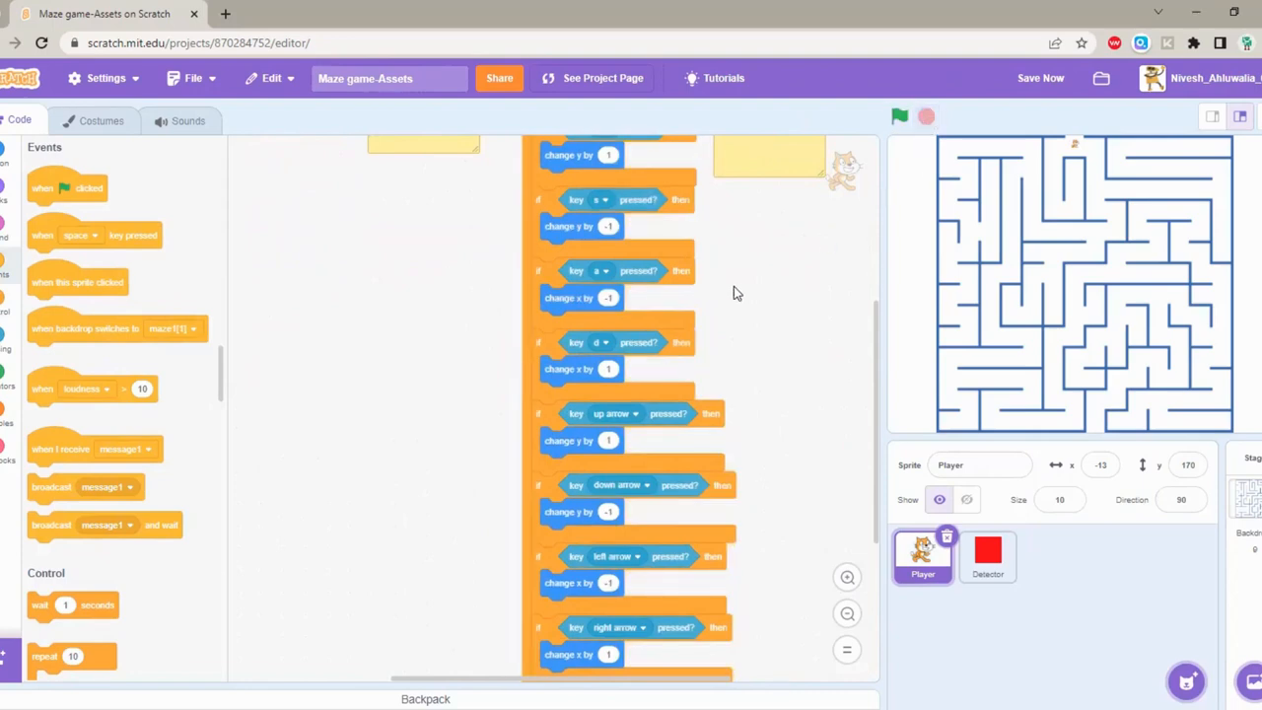
{"action": "right_click", "coordinate": [738, 291]}
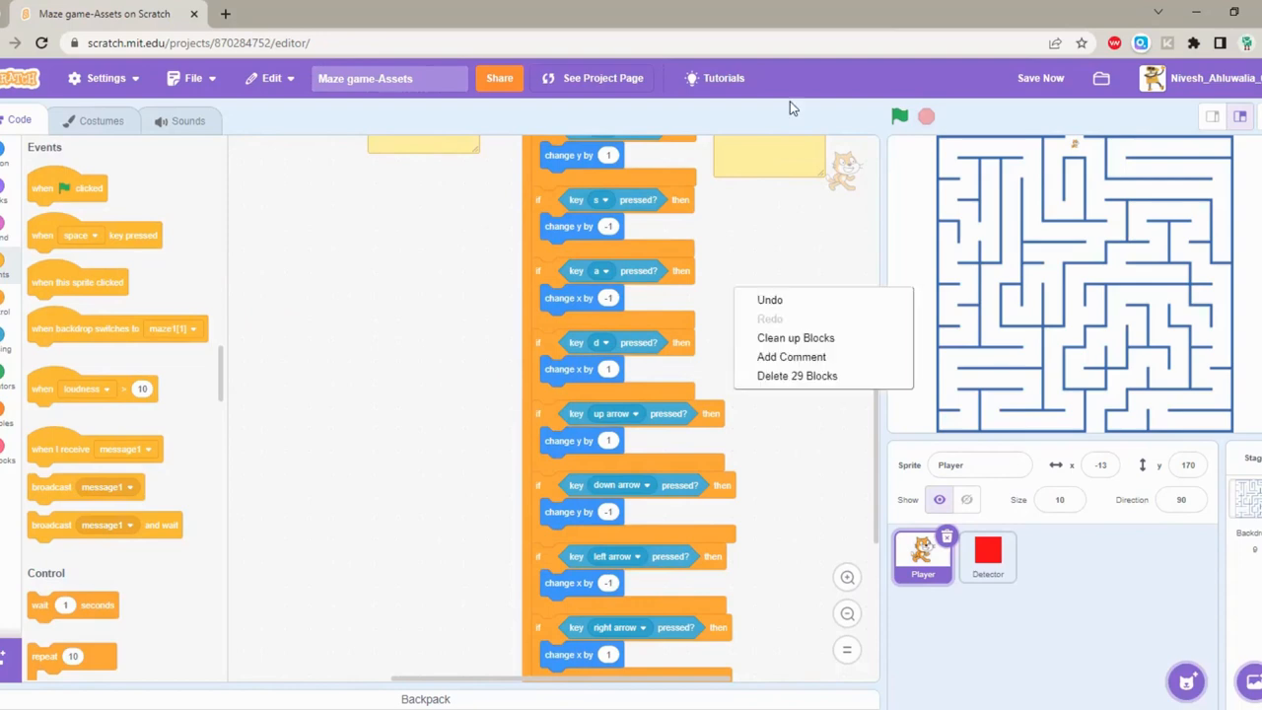
{"action": "right_click", "coordinate": [1009, 286]}
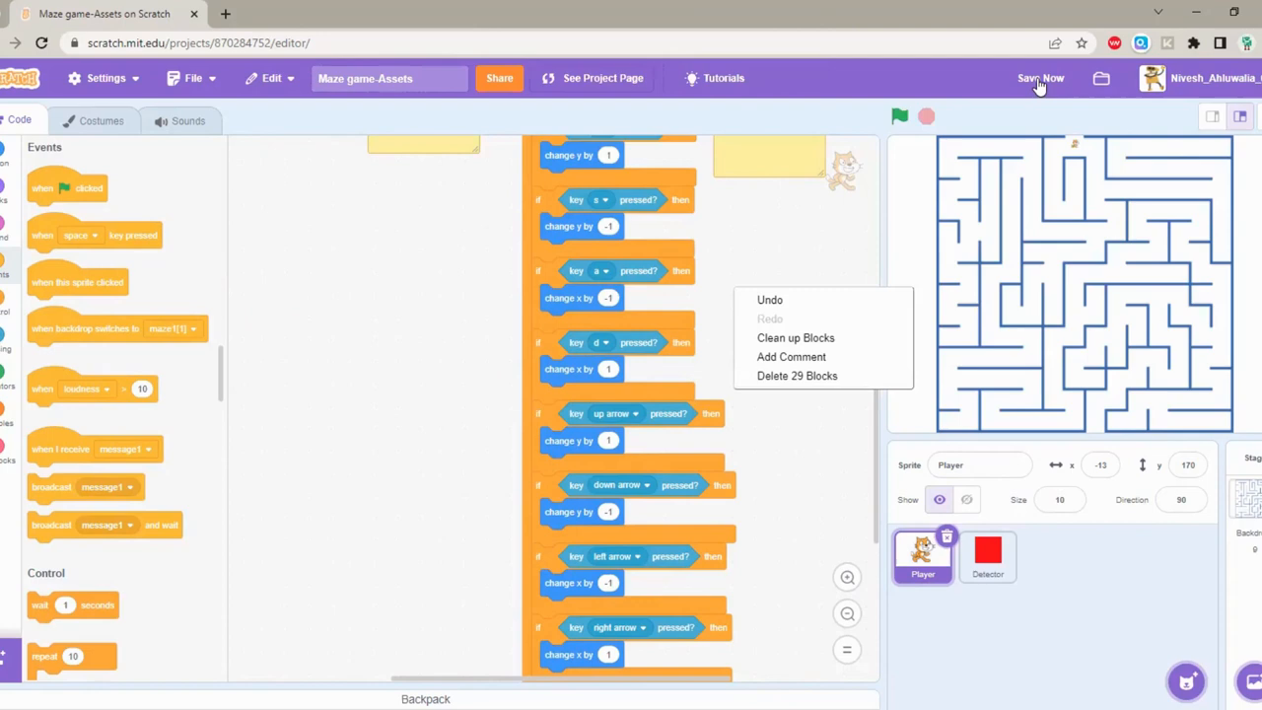
{"action": "left_click", "coordinate": [1042, 78]}
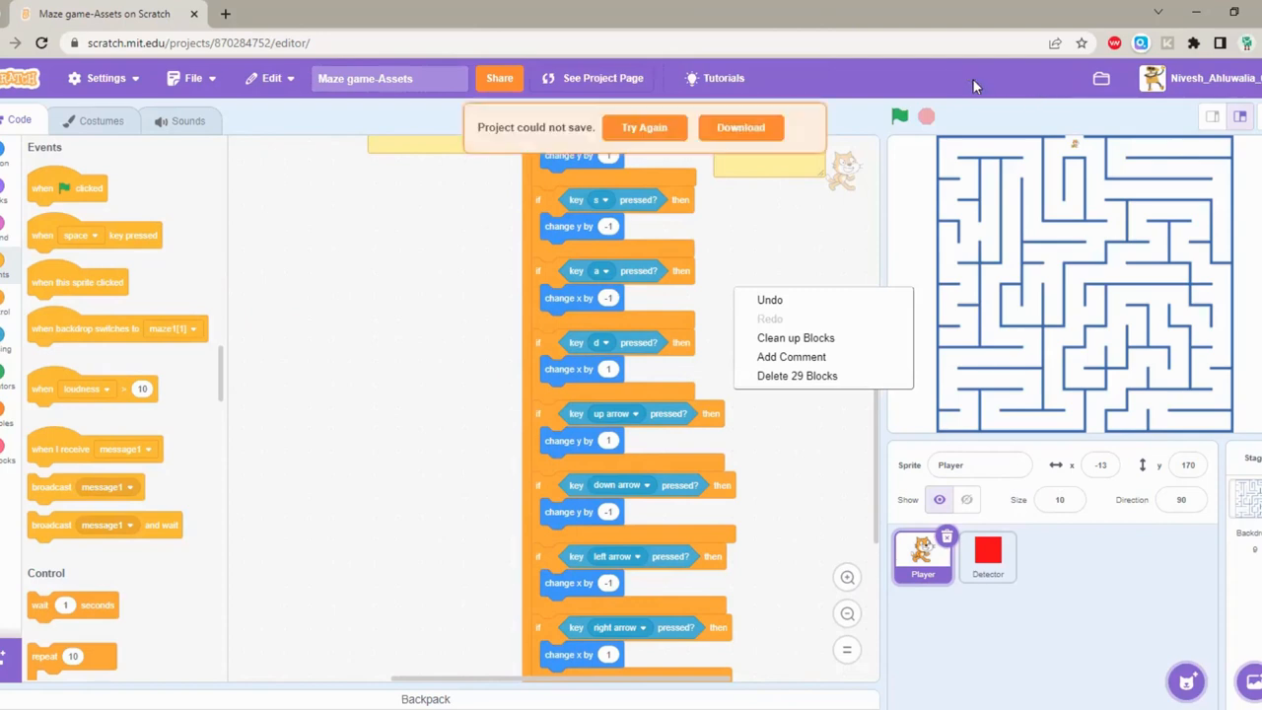
{"action": "left_click", "coordinate": [645, 127]}
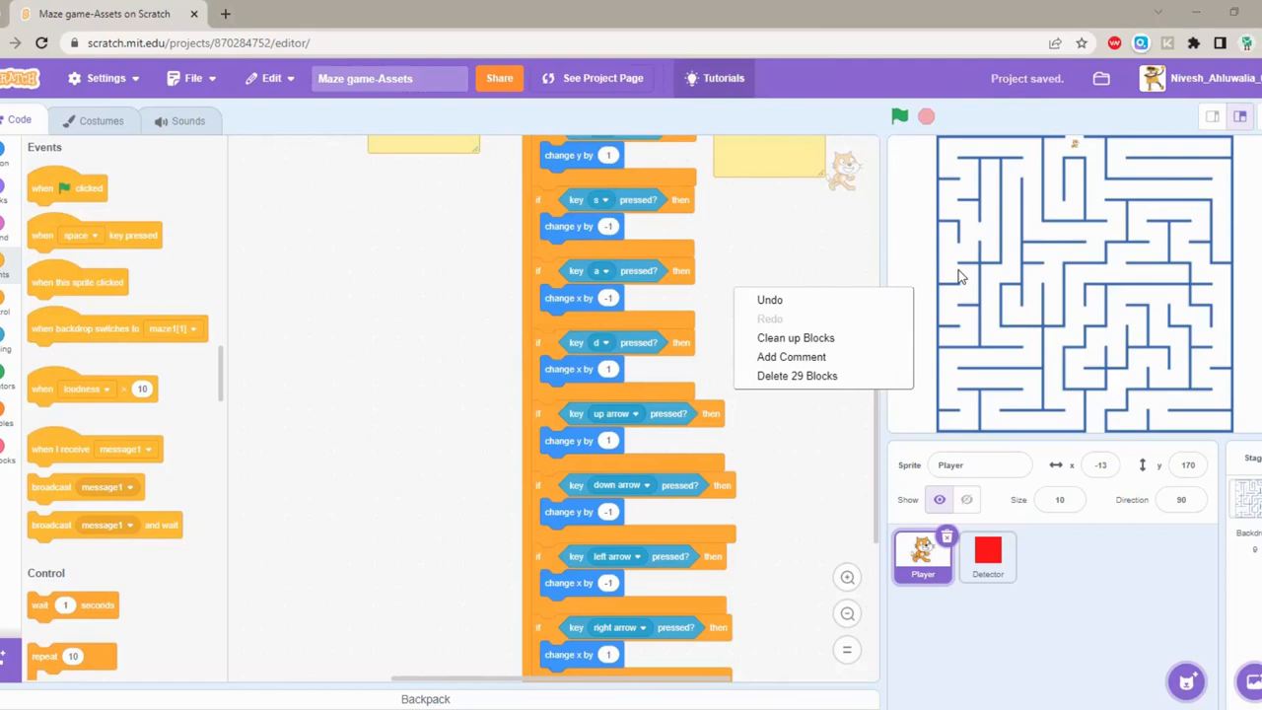
{"action": "mouse_move", "coordinate": [809, 325]}
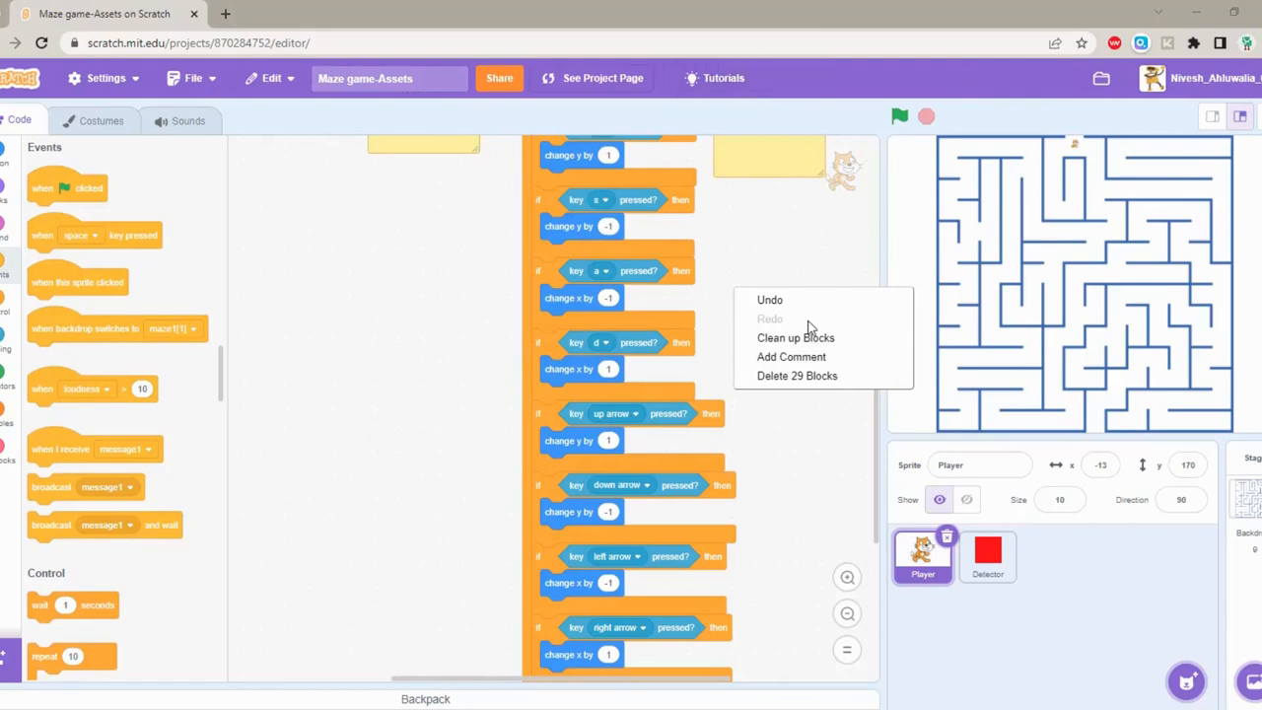